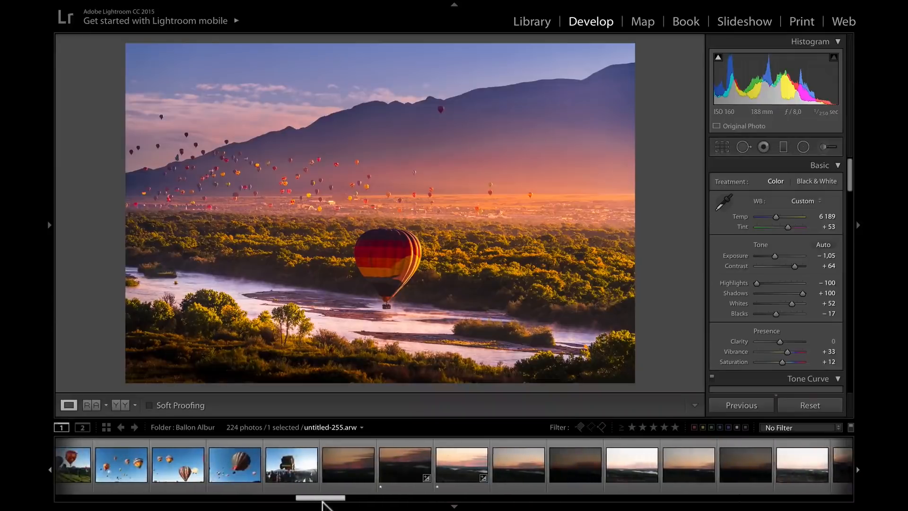
- Browse the filmstrip's dawn shots and load the unedited foggy river sunrise photo
left_click(348, 463)
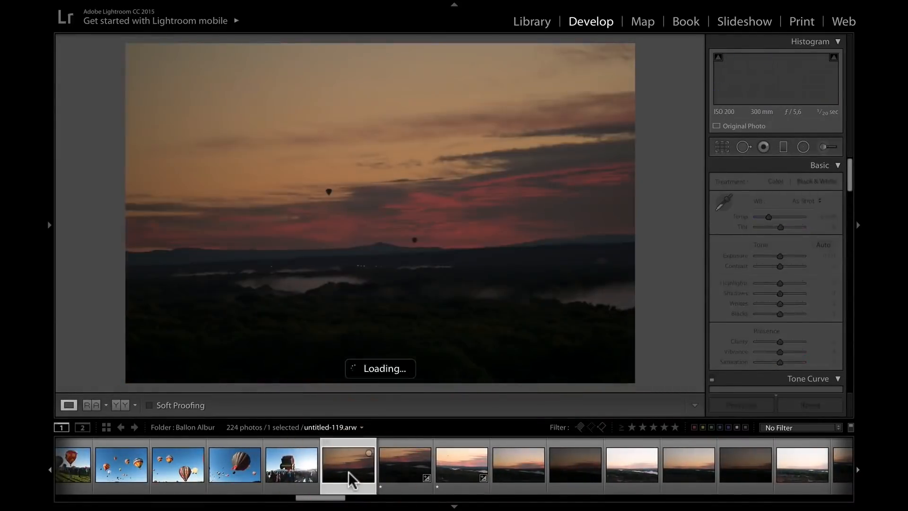
left_click(403, 463)
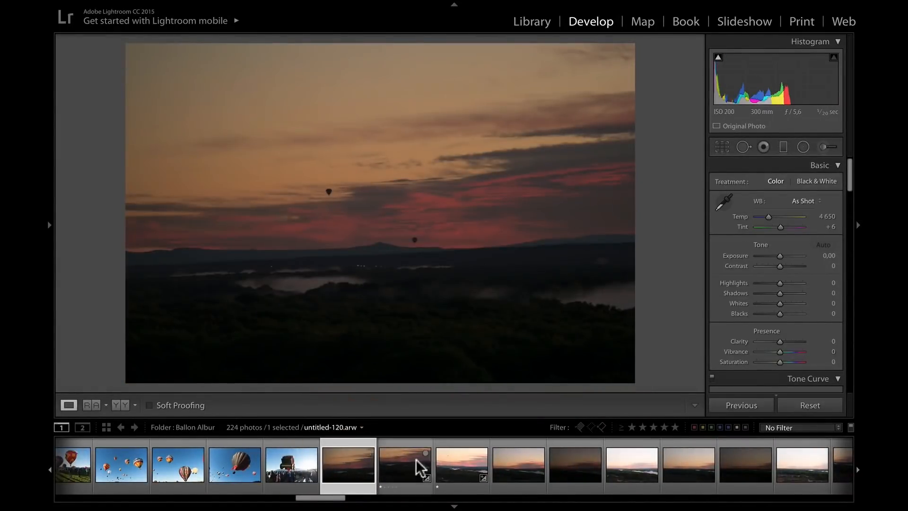
left_click(403, 463)
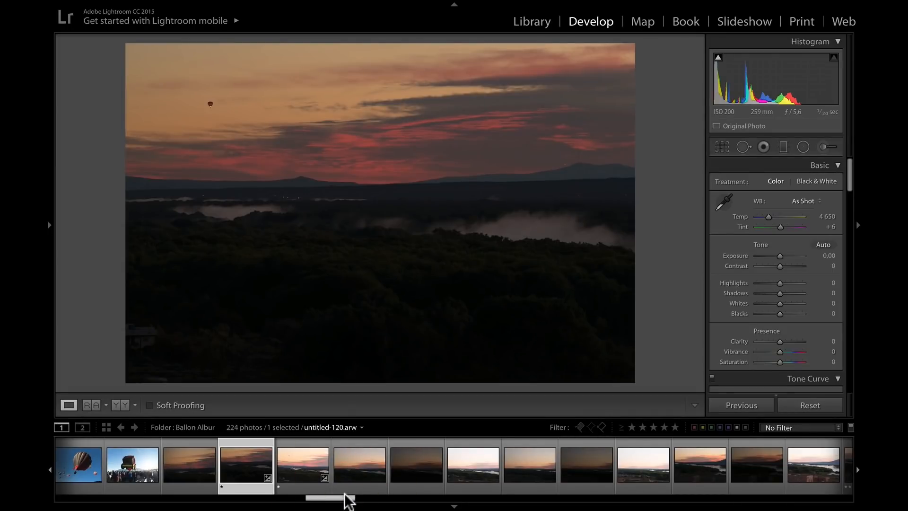
left_click(302, 463)
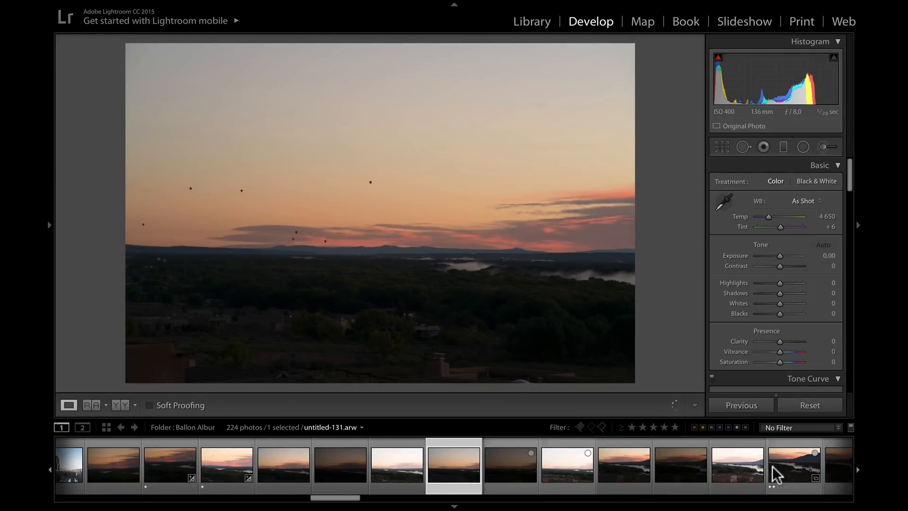
left_click(793, 463)
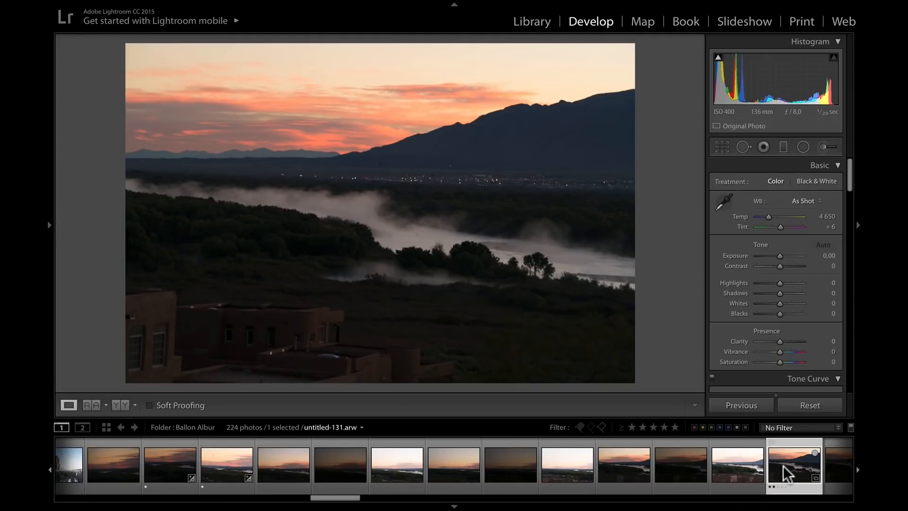
mouse_move(794, 469)
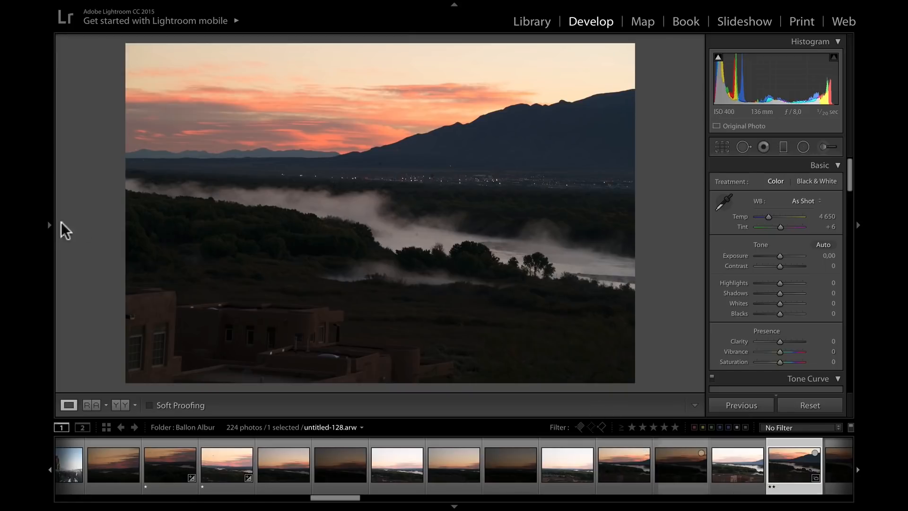
- Expand the Presets panel and scroll through to the Natural Everyday golden hour presets
left_click(50, 225)
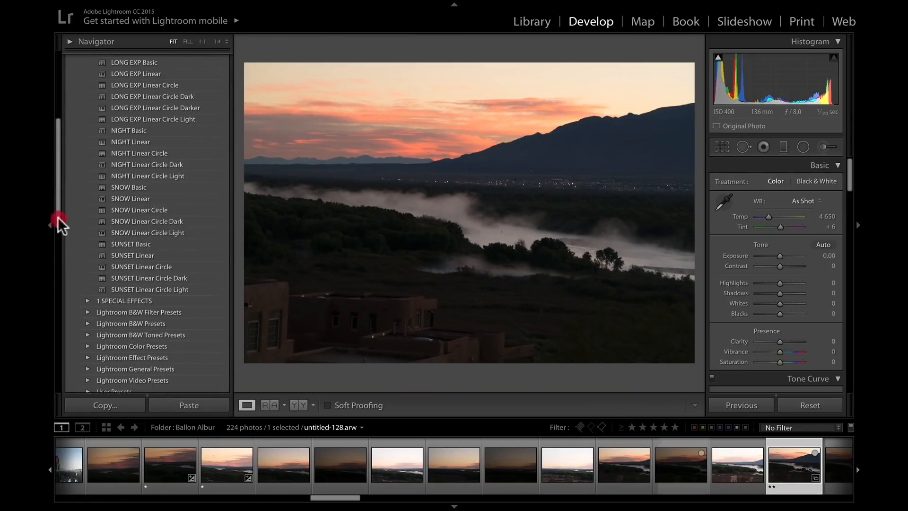
scroll("down", 3)
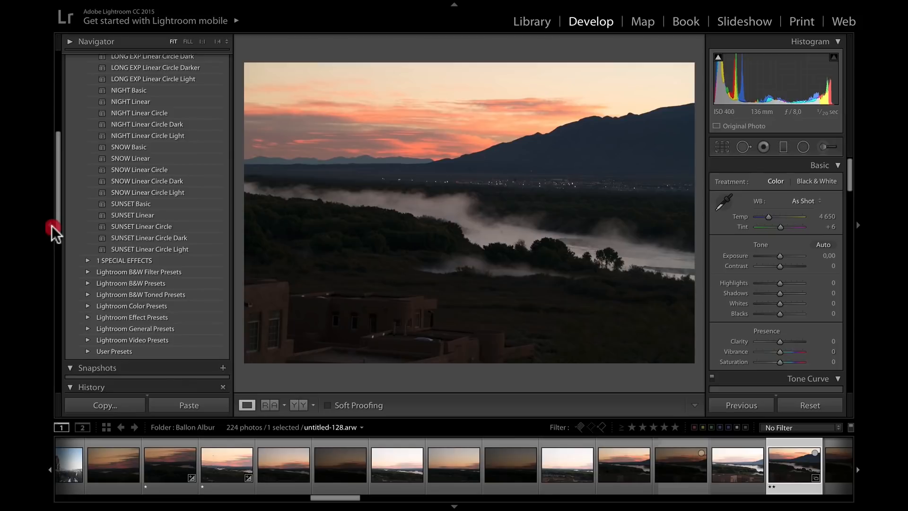
scroll("up", 3)
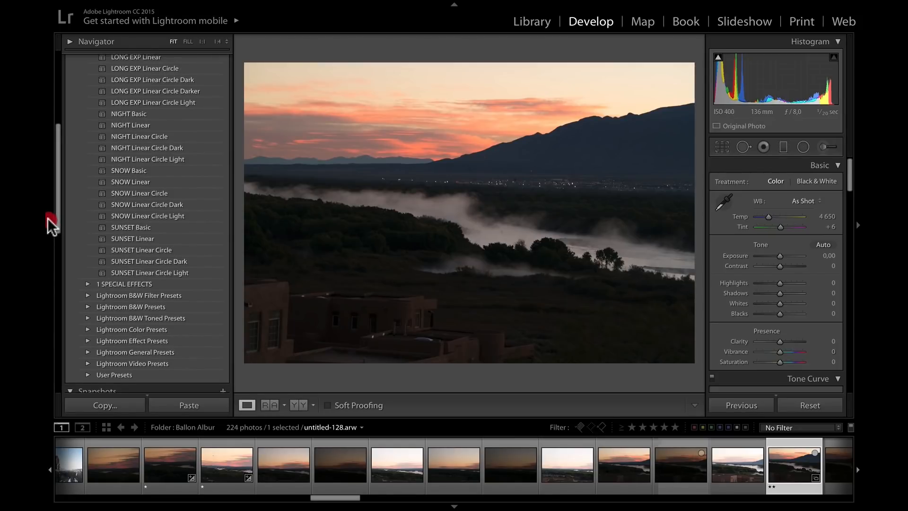
scroll("up", 3)
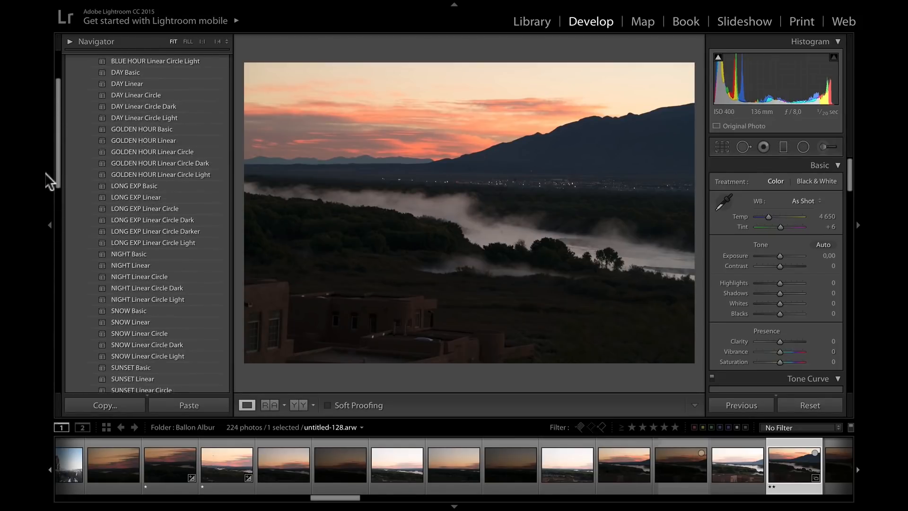
scroll("up", 3)
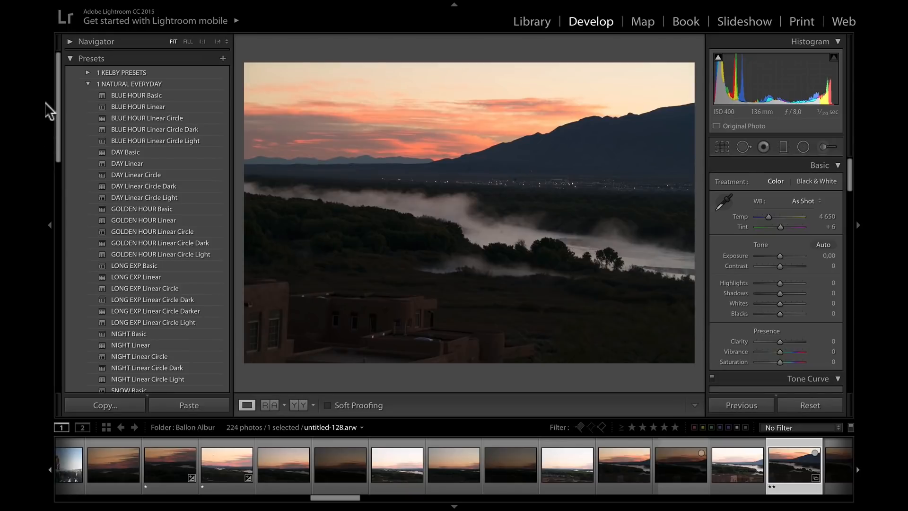
mouse_move(107, 152)
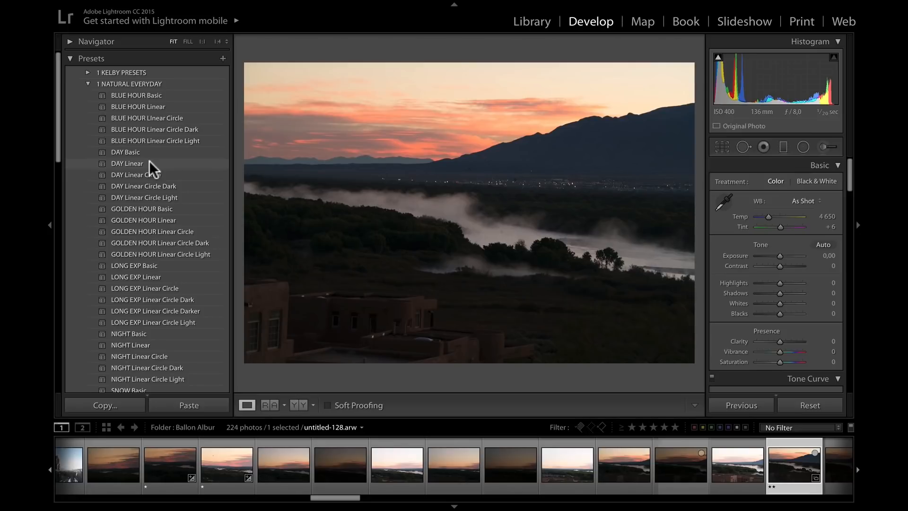
scroll("down", 3)
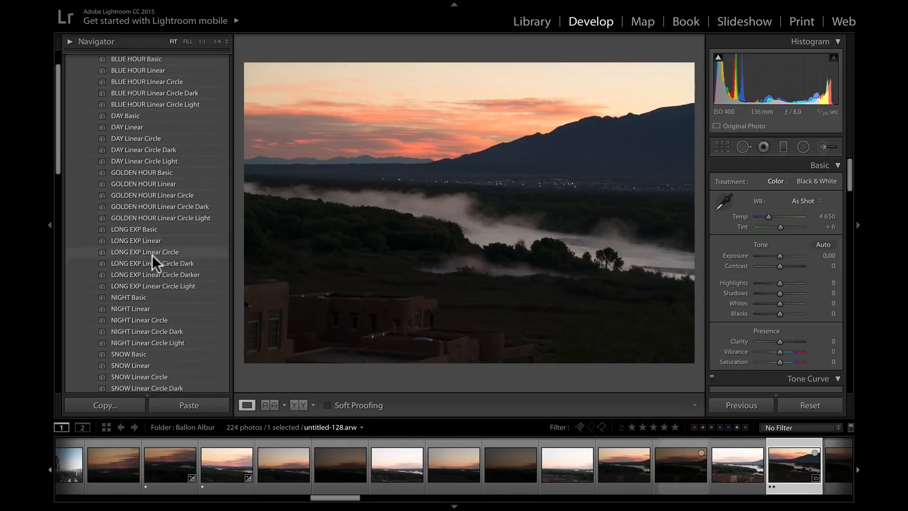
scroll("down", 3)
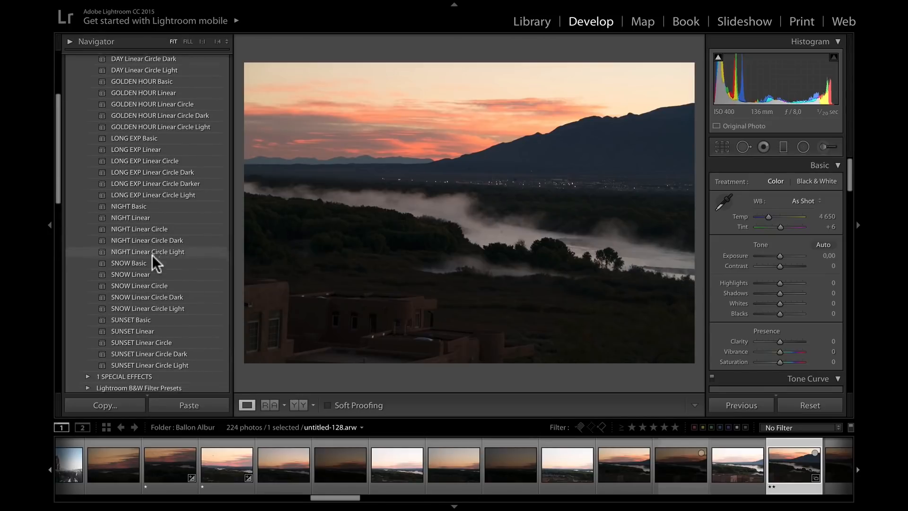
scroll("down", 3)
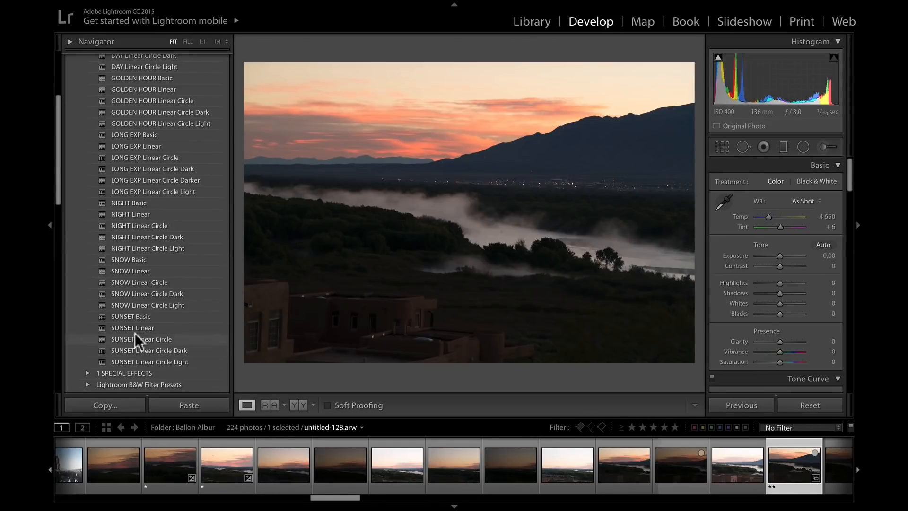
scroll("up", 3)
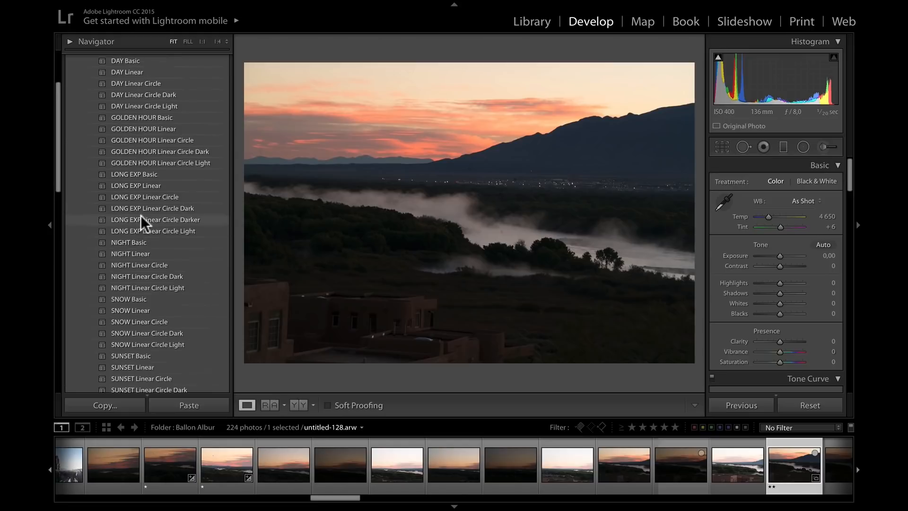
mouse_move(145, 165)
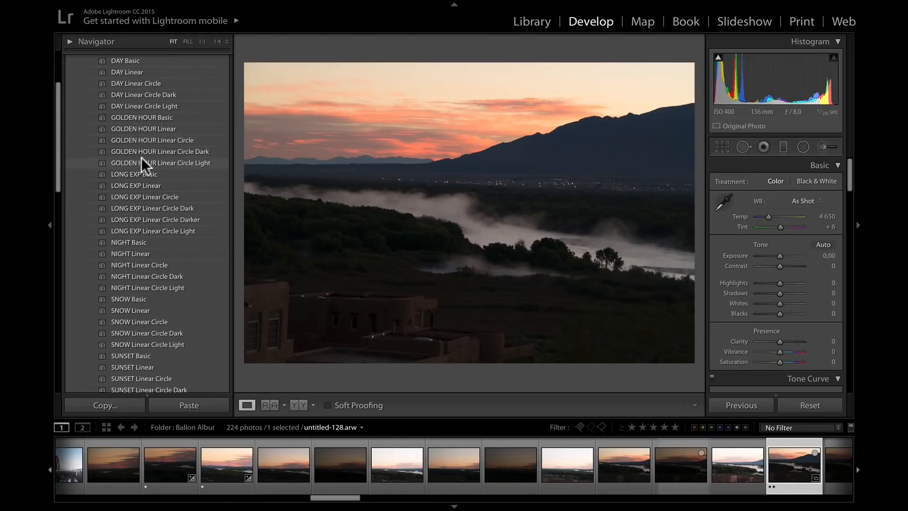
- Try the Light and Dark variants, then apply GOLDEN HOUR Linear Circle and begin a crop
left_click(161, 163)
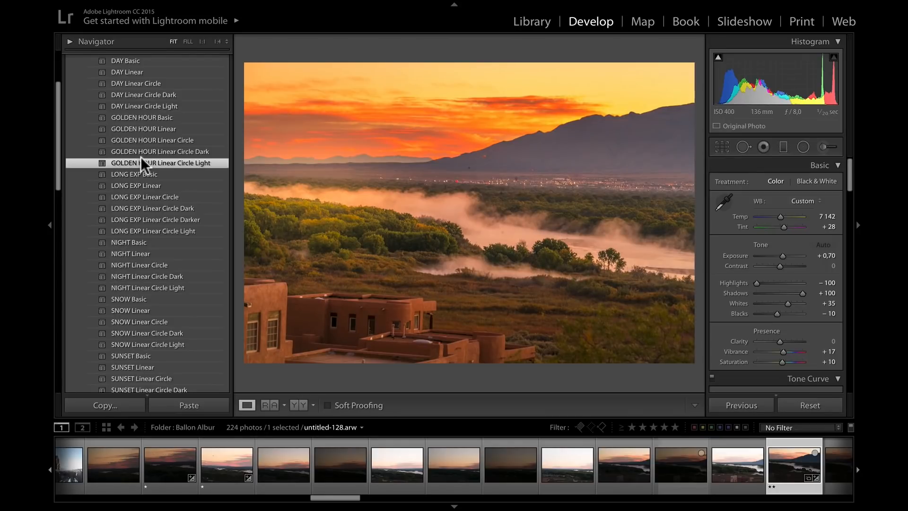
left_click(161, 151)
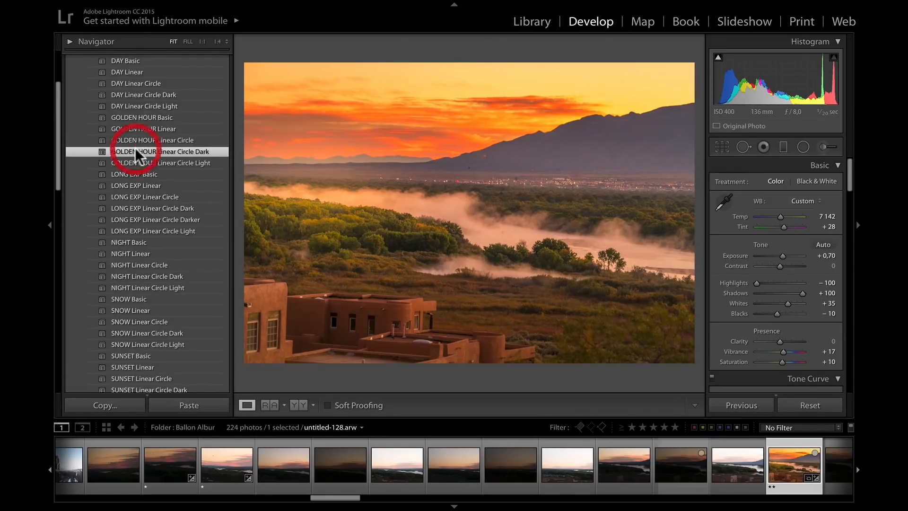
left_click(164, 151)
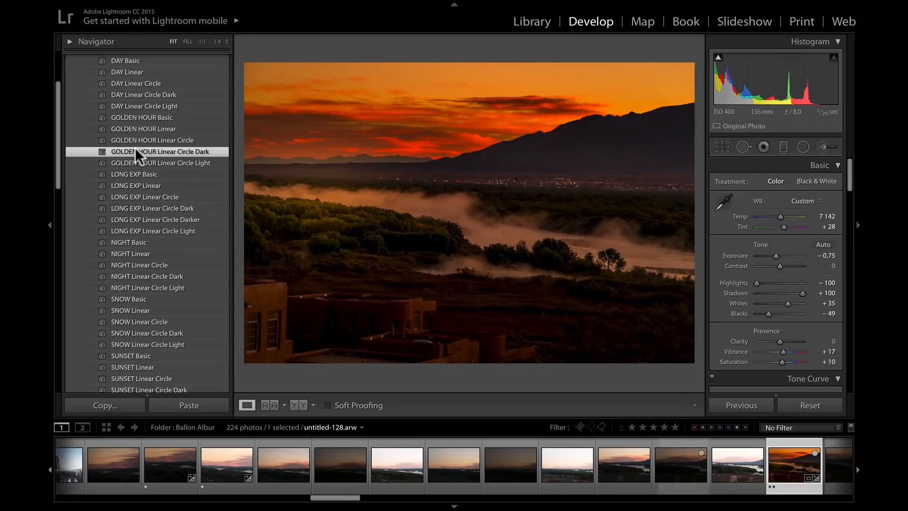
left_click(152, 140)
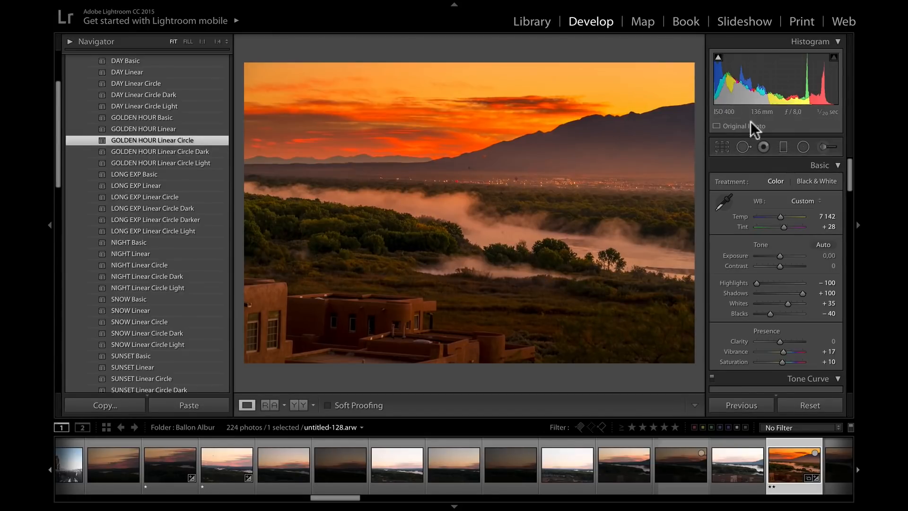
left_click(721, 146)
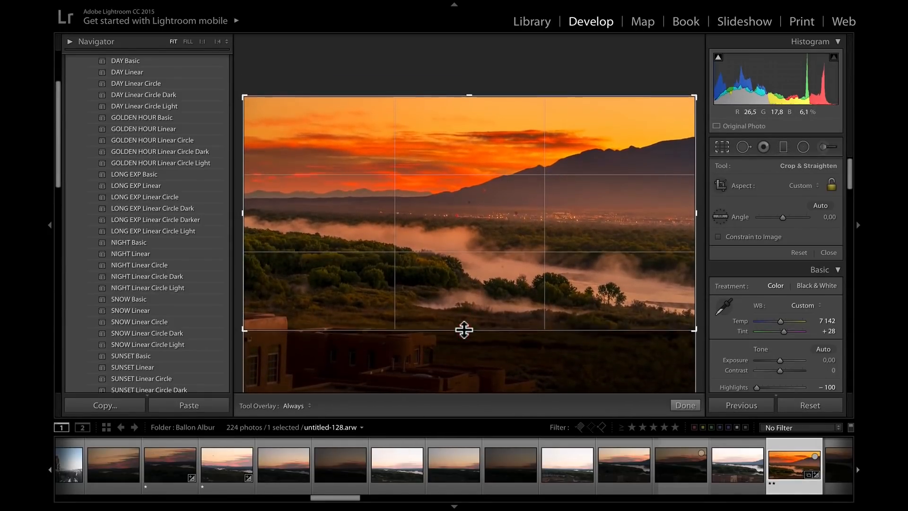
- Confirm the wide panoramic crop that removes the adobe buildings
left_click(685, 405)
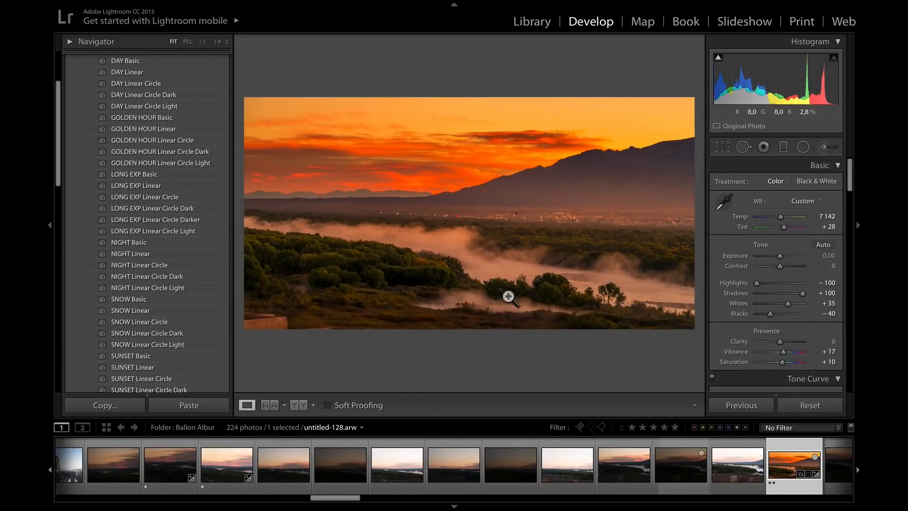
mouse_move(770, 275)
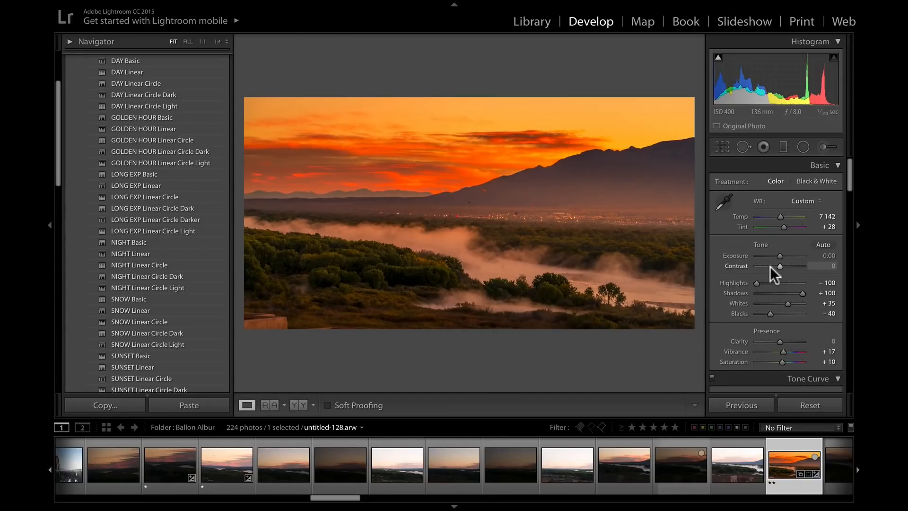
mouse_move(780, 259)
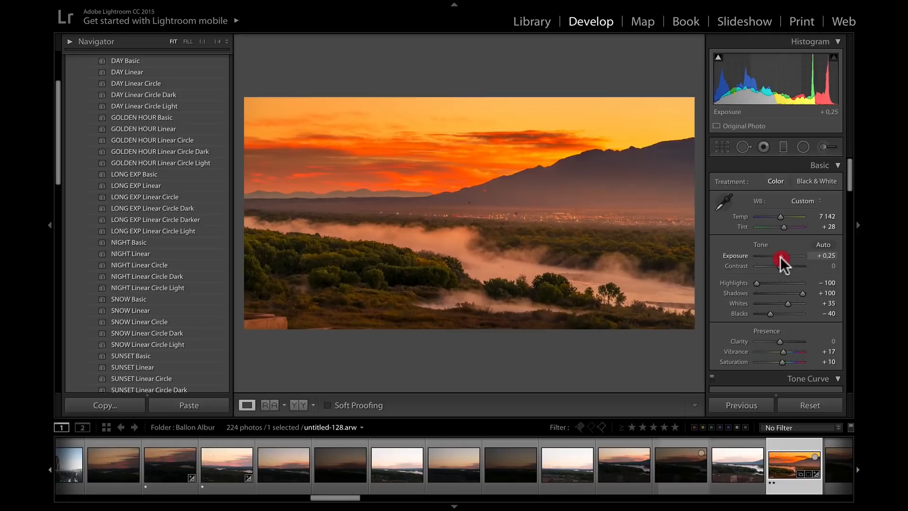
- Apply a new graduated filter lowering exposure about -0.84 over the glowing sky
left_click(783, 147)
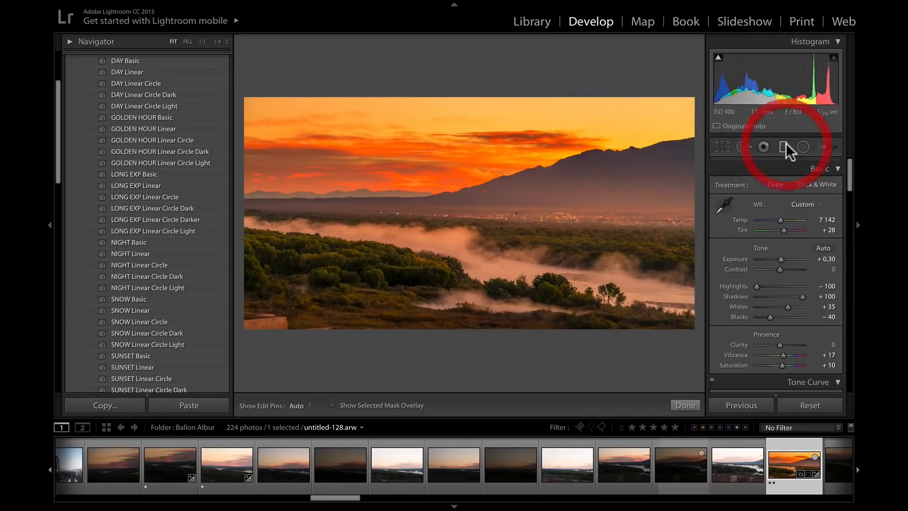
left_click(783, 147)
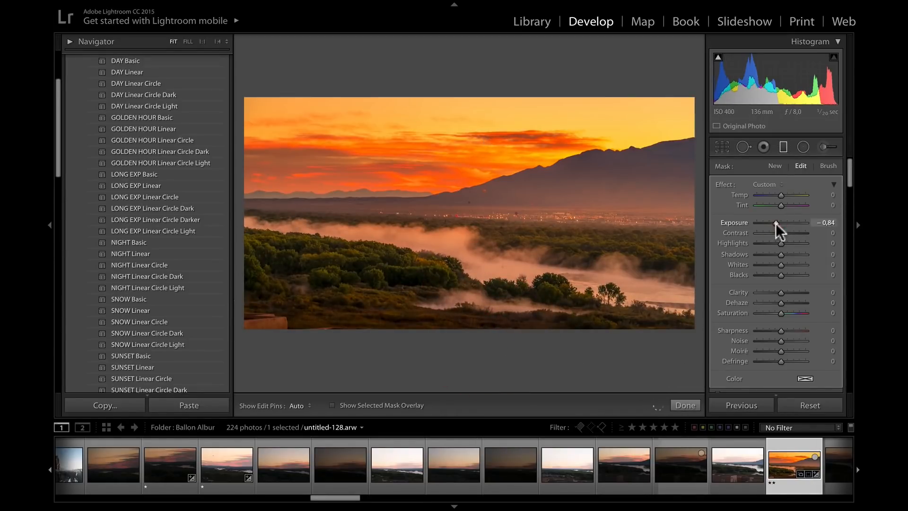
left_click(684, 405)
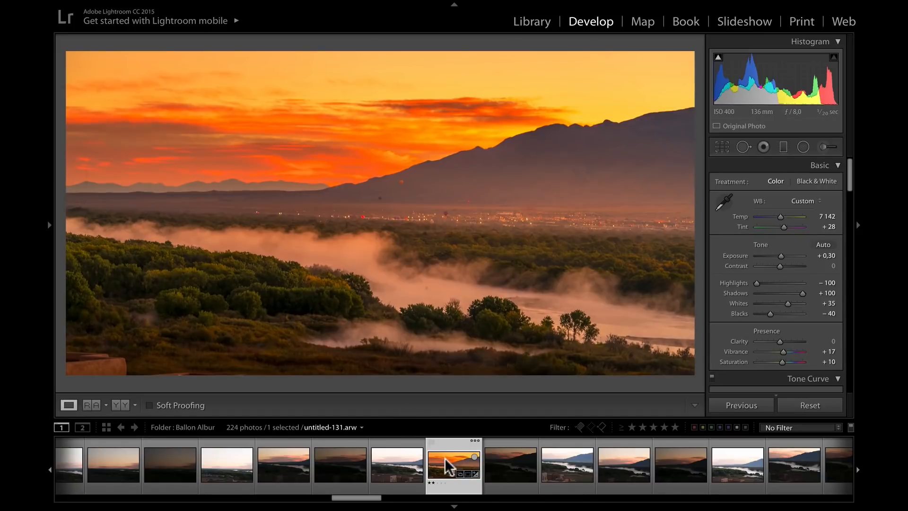
- Bring up the context actions for the warmly edited foggy river photo
right_click(453, 464)
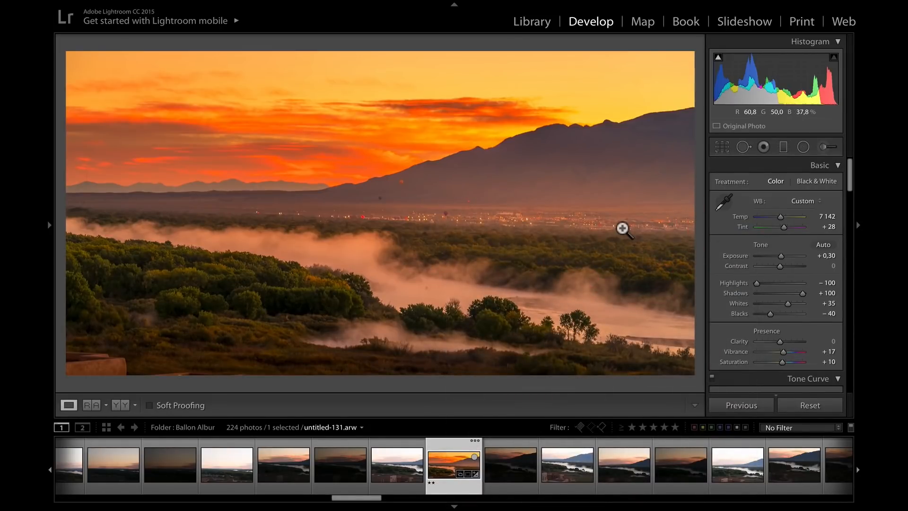
mouse_move(365, 498)
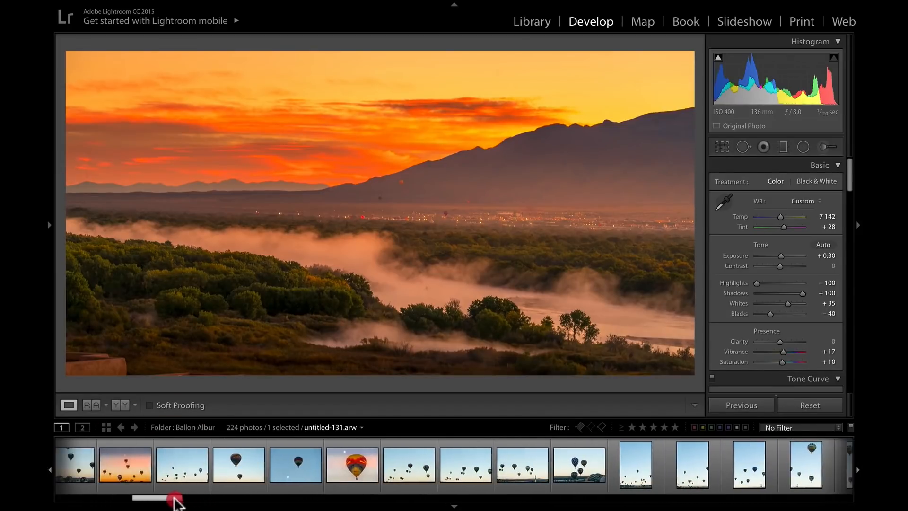
- Select the dawn photo of many rising balloons and reset it to its original as-shot settings
left_click(339, 463)
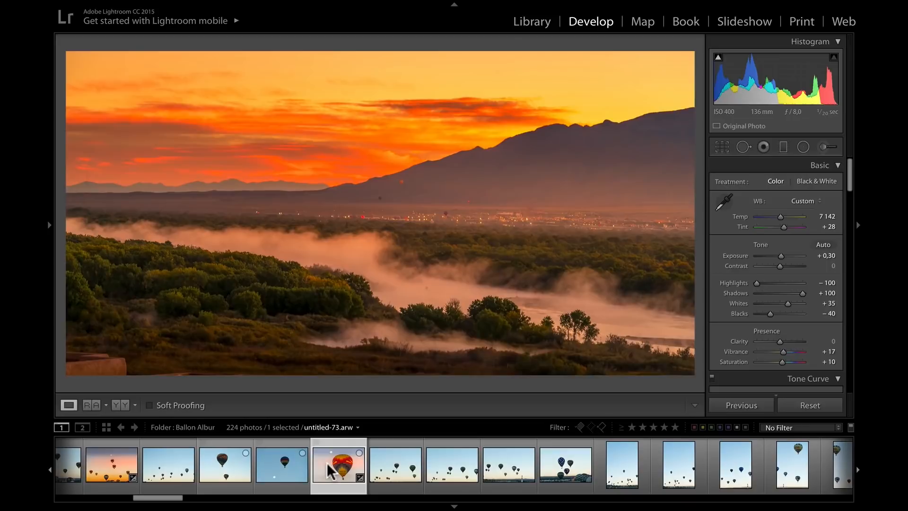
left_click(339, 464)
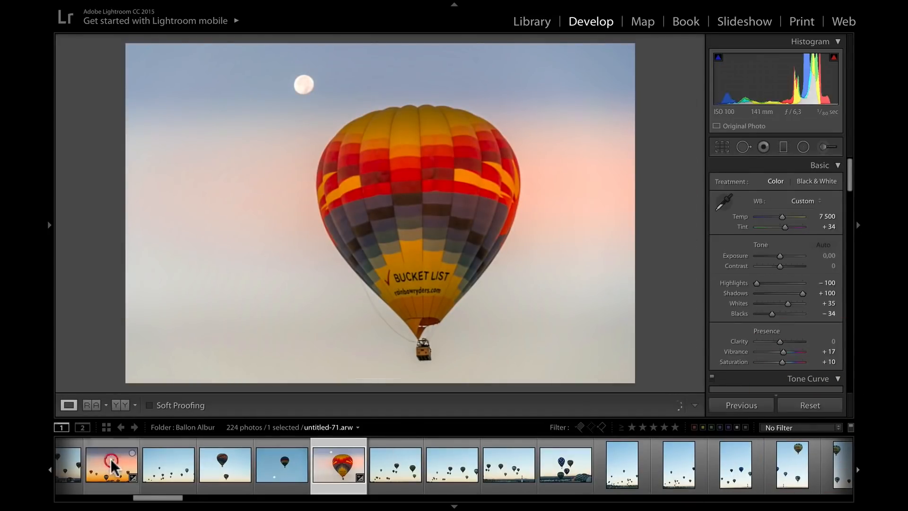
left_click(110, 464)
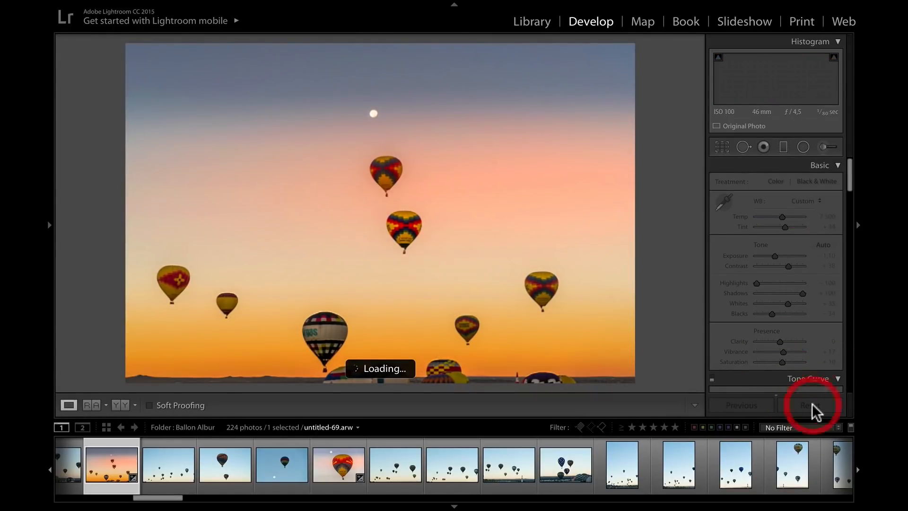
left_click(809, 405)
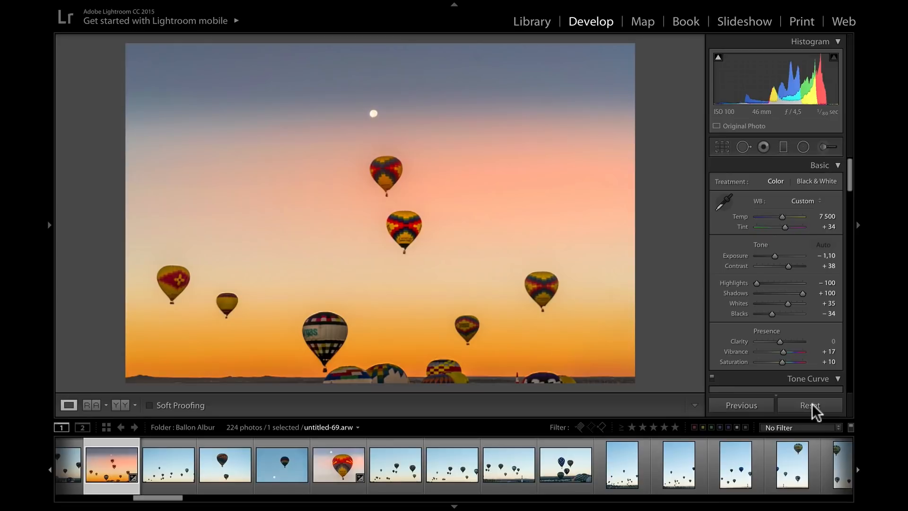
left_click(809, 405)
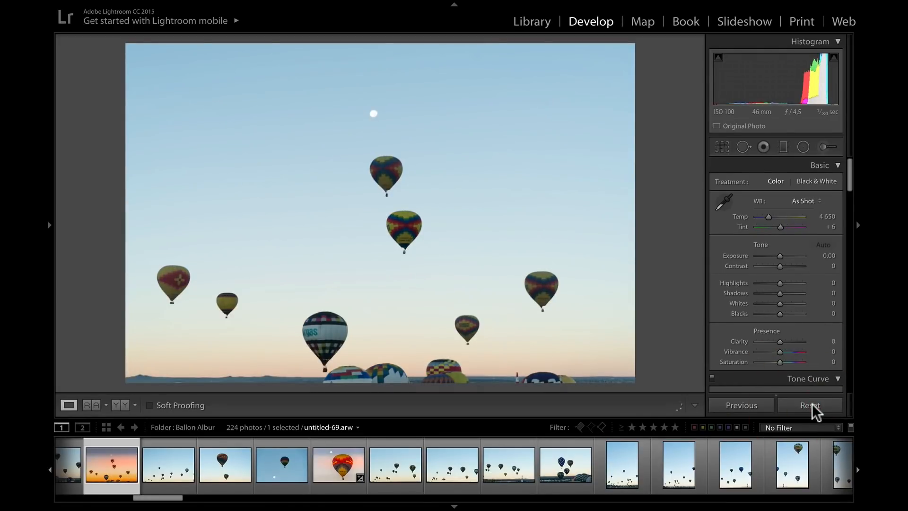
left_click(823, 244)
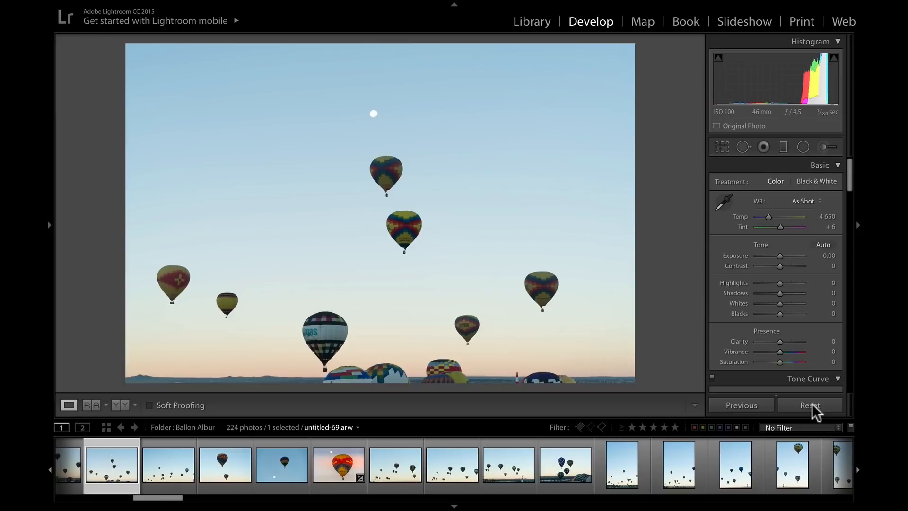
mouse_move(291, 290)
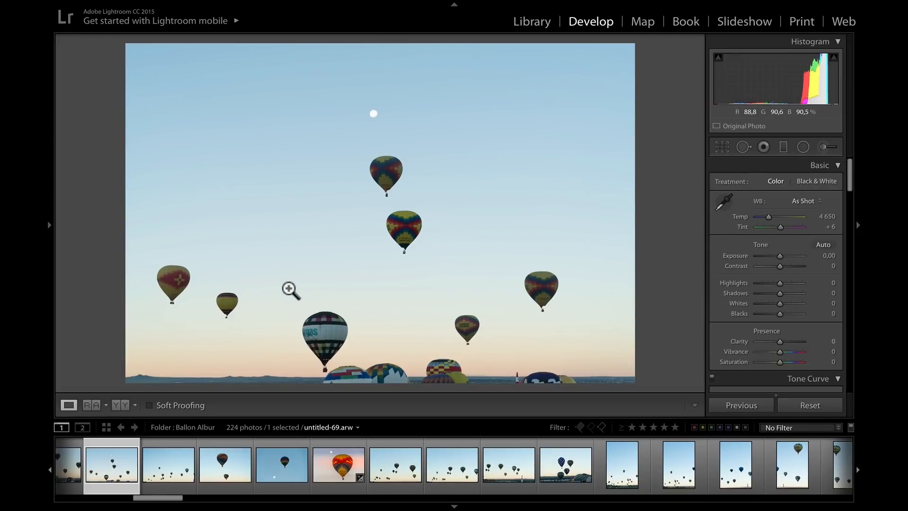
mouse_move(324, 303)
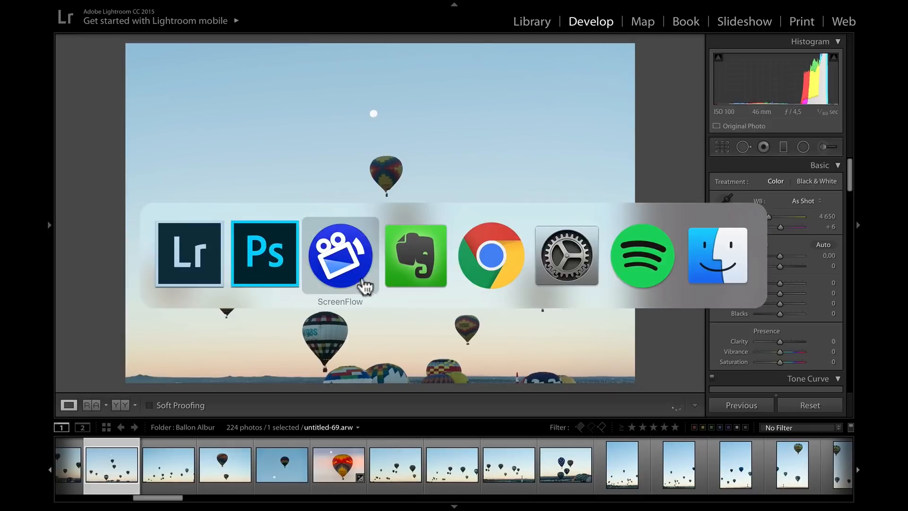
- View the foggy river landscape in Photoshop, then return to Lightroom
left_click(265, 254)
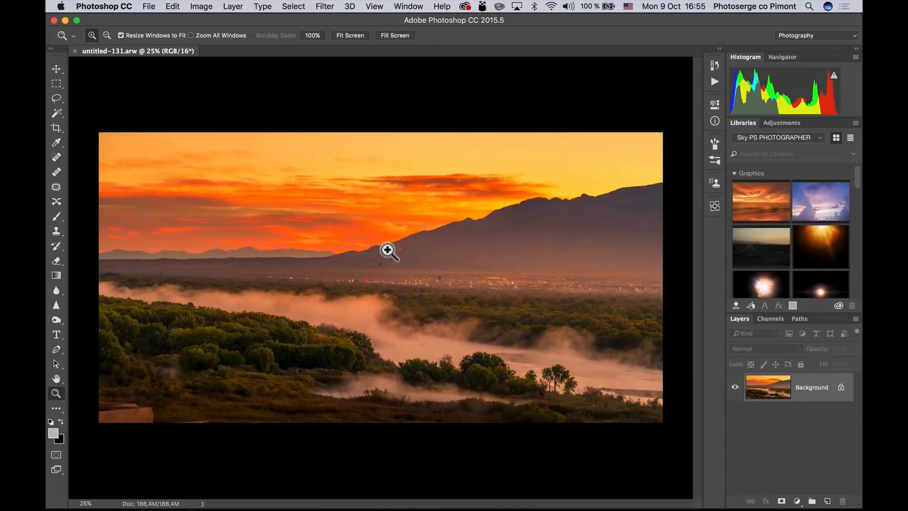
mouse_move(599, 202)
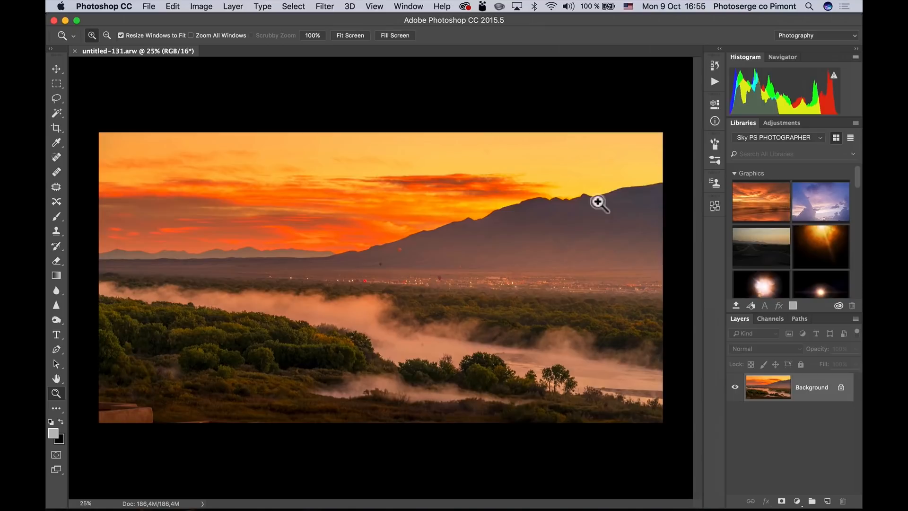
mouse_move(493, 378)
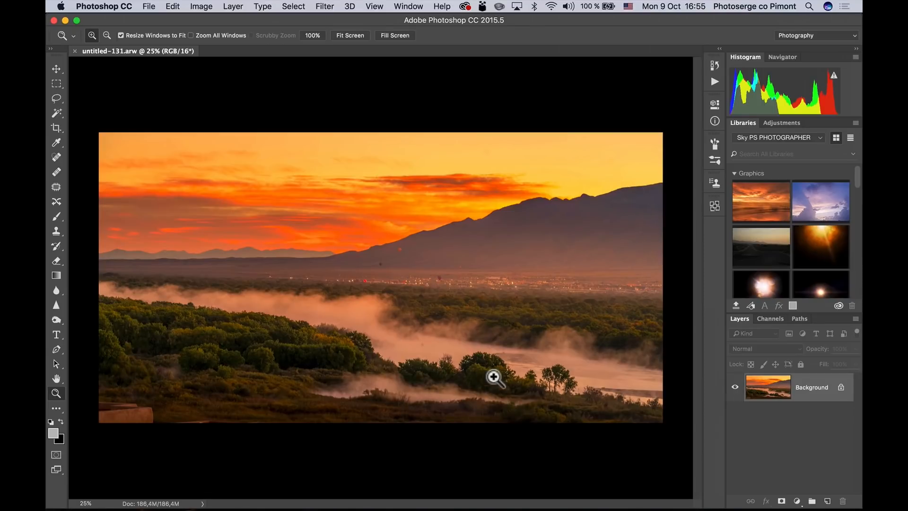
mouse_move(402, 370)
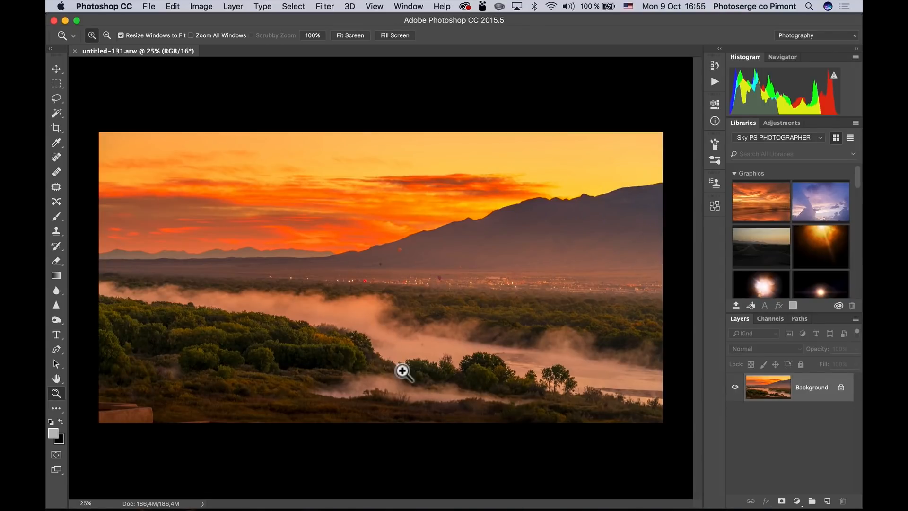
mouse_move(512, 330)
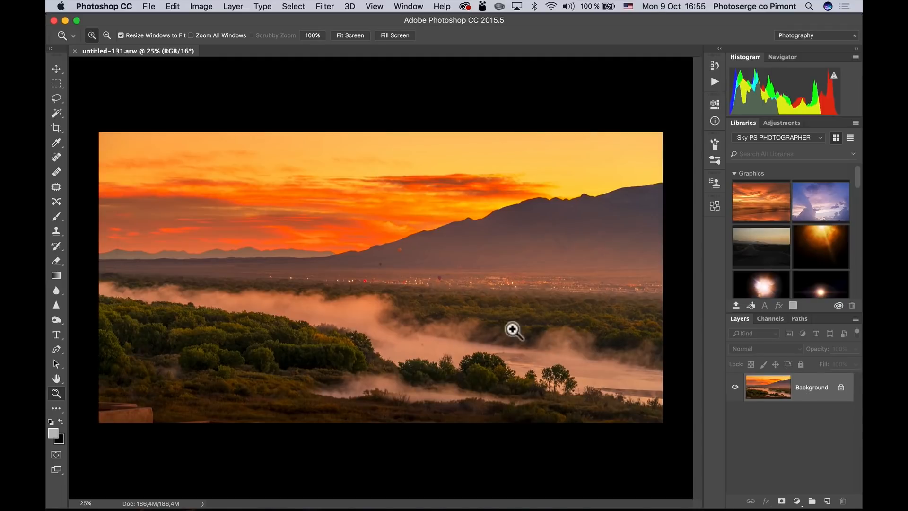
mouse_move(339, 254)
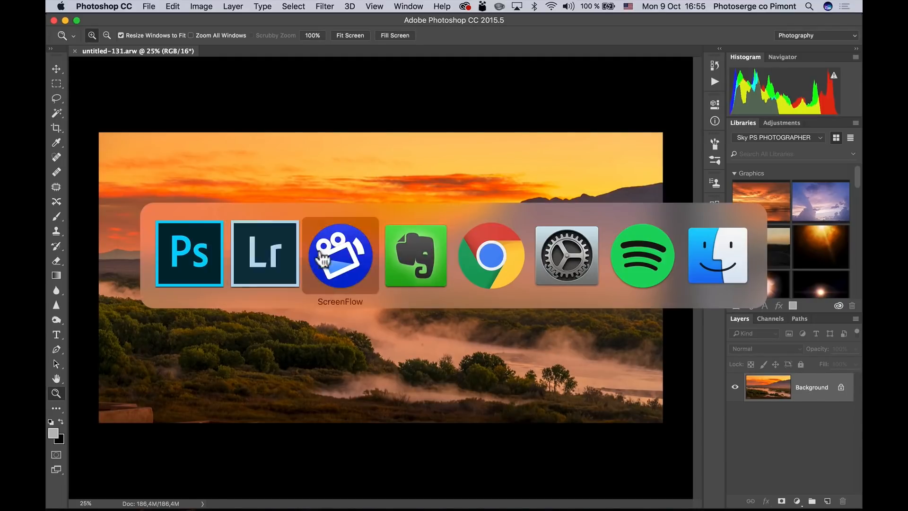
left_click(265, 253)
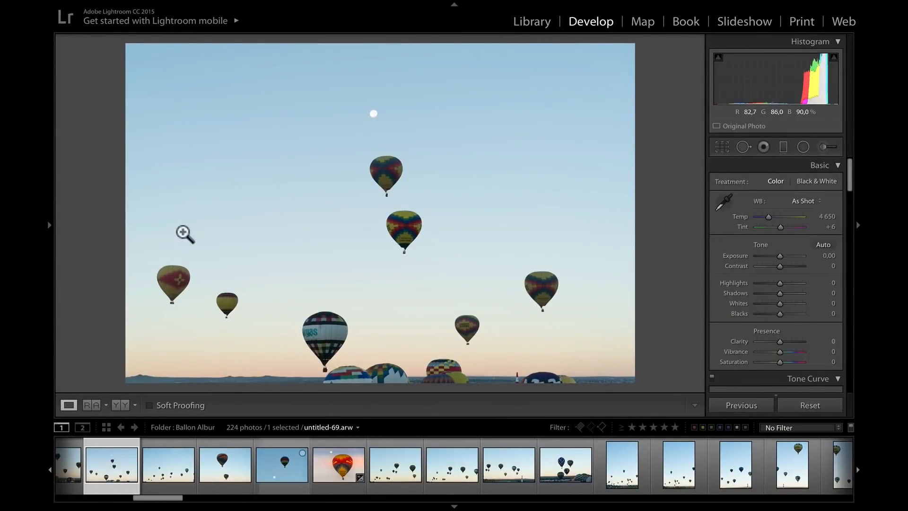
mouse_move(398, 307)
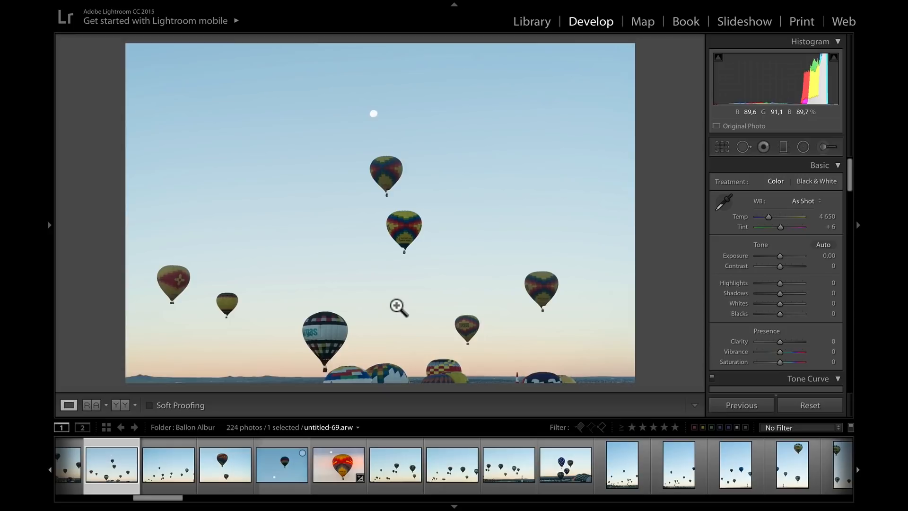
mouse_move(445, 178)
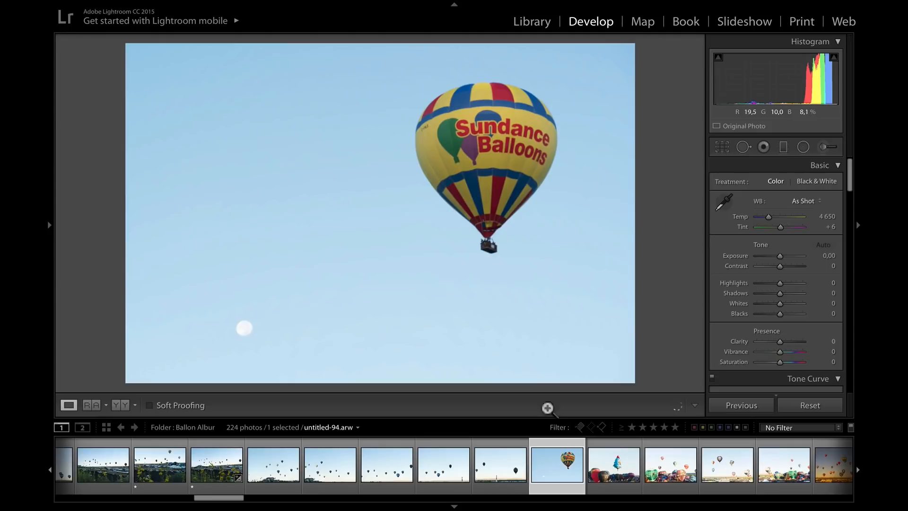
- Browse the balloon shots and select the dusk photo of two glowing balloons
left_click(669, 465)
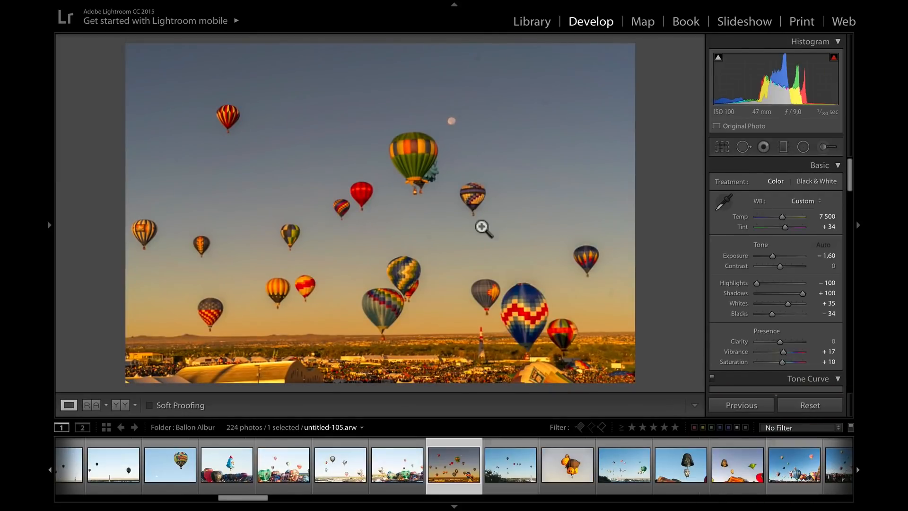
mouse_move(396, 235)
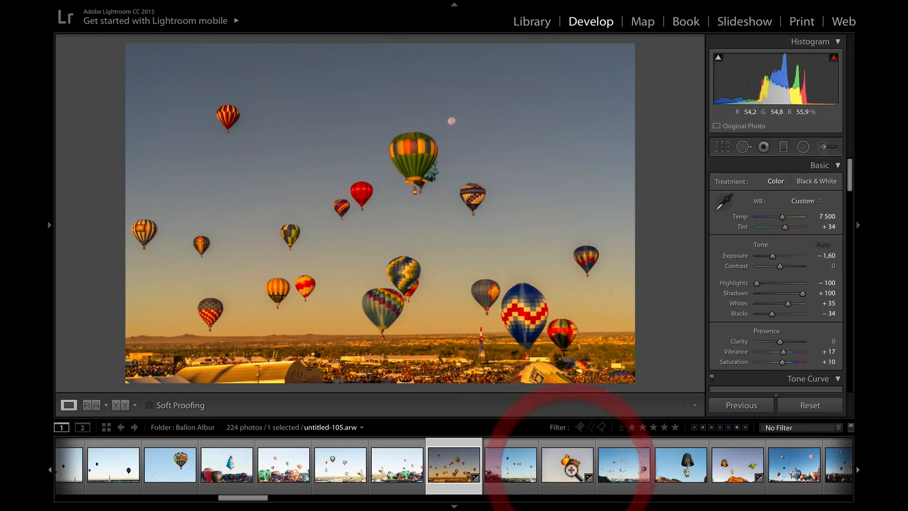
left_click(566, 463)
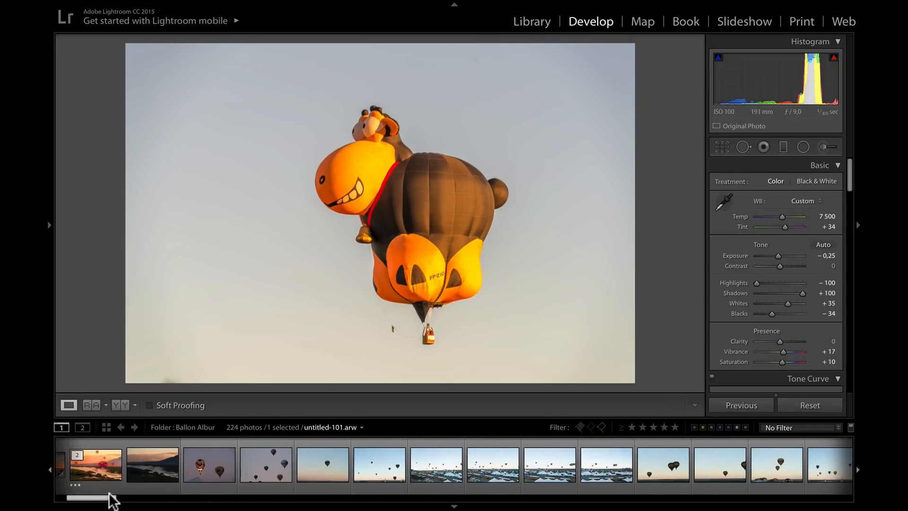
left_click(208, 463)
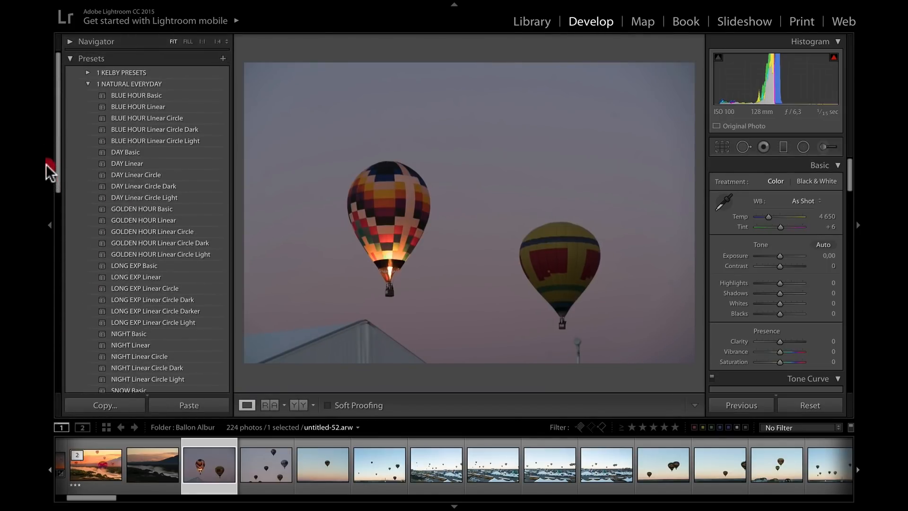
- Apply GOLDEN HOUR Linear Circle after trying Light and Dark, then start sending it to Photoshop
scroll("down", 3)
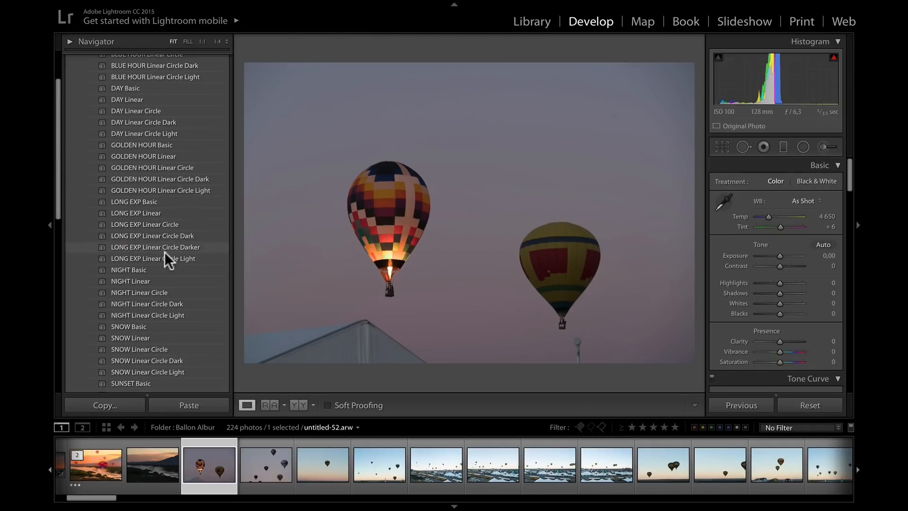
scroll("up", 3)
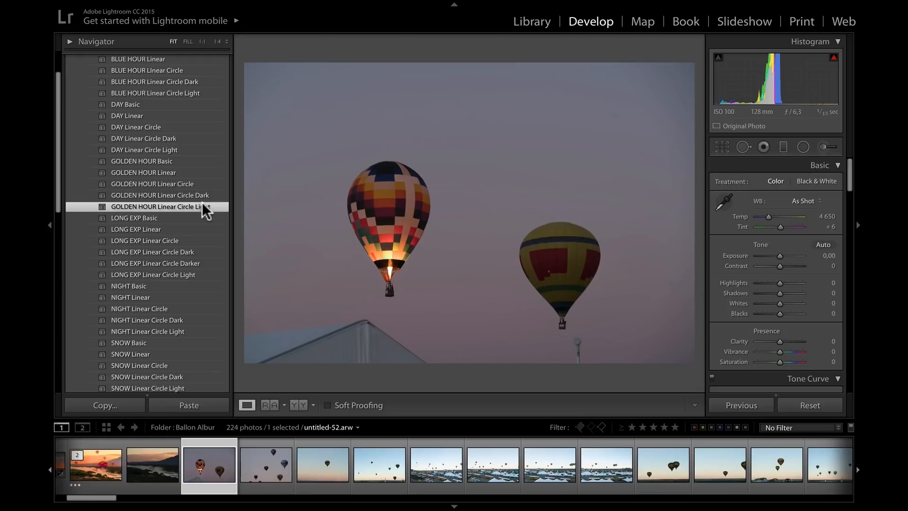
left_click(163, 207)
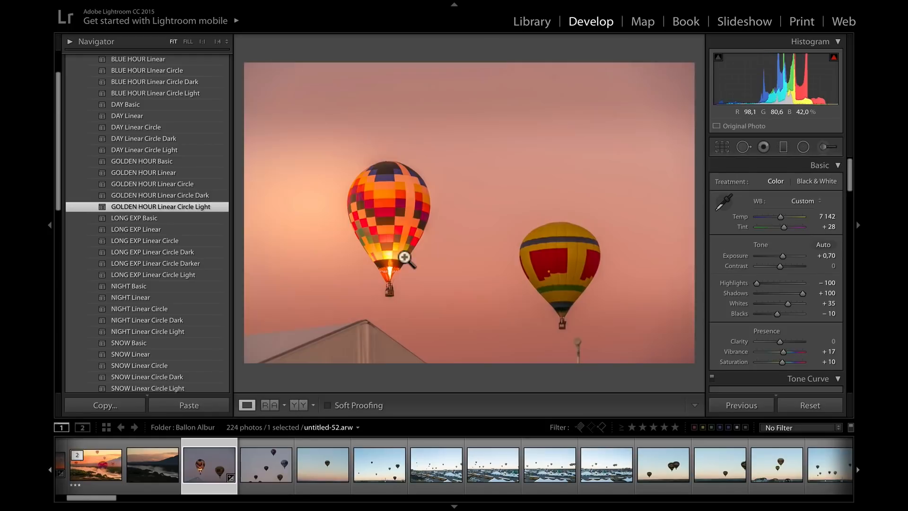
mouse_move(278, 197)
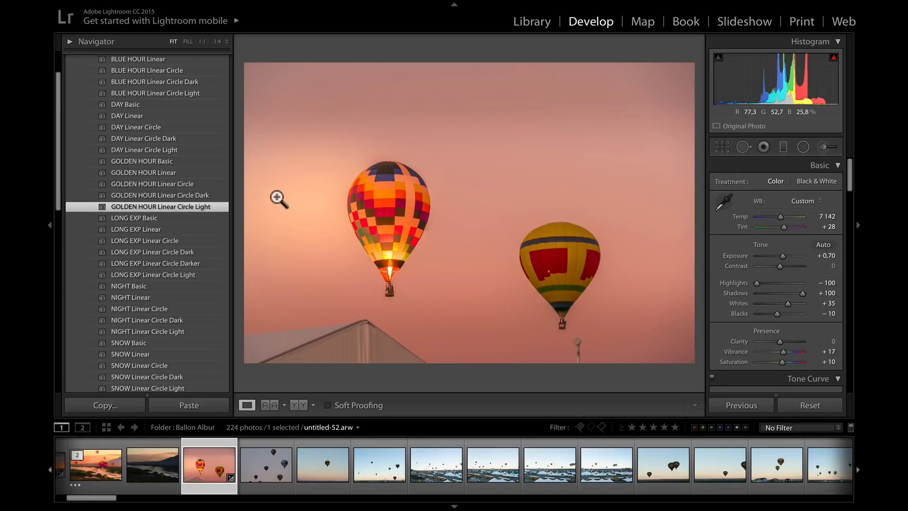
left_click(158, 194)
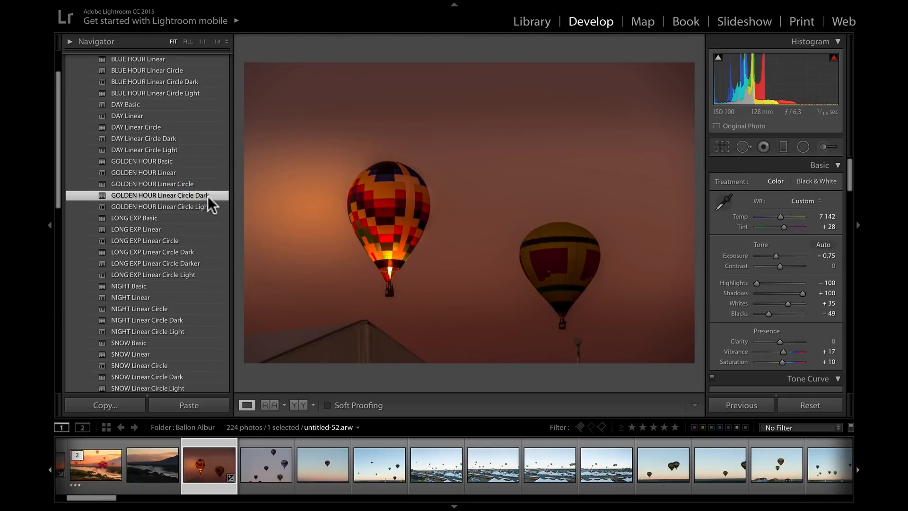
left_click(152, 184)
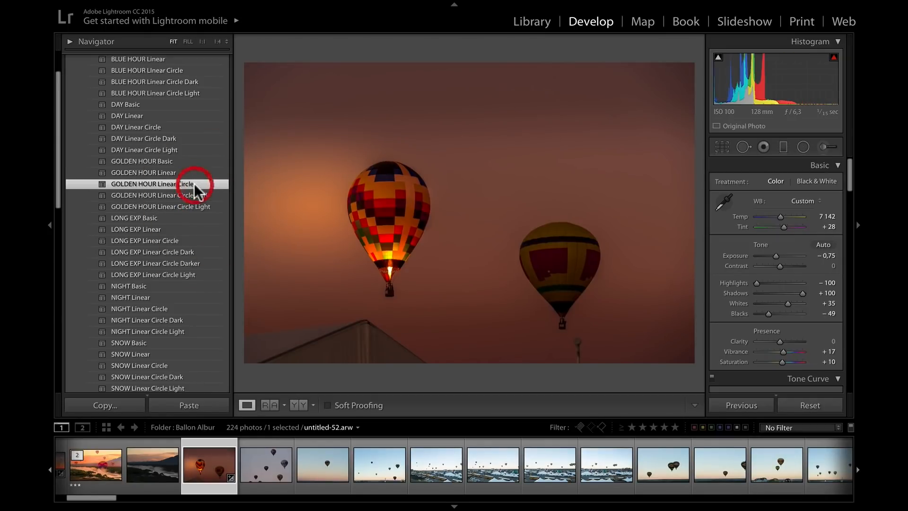
left_click(152, 183)
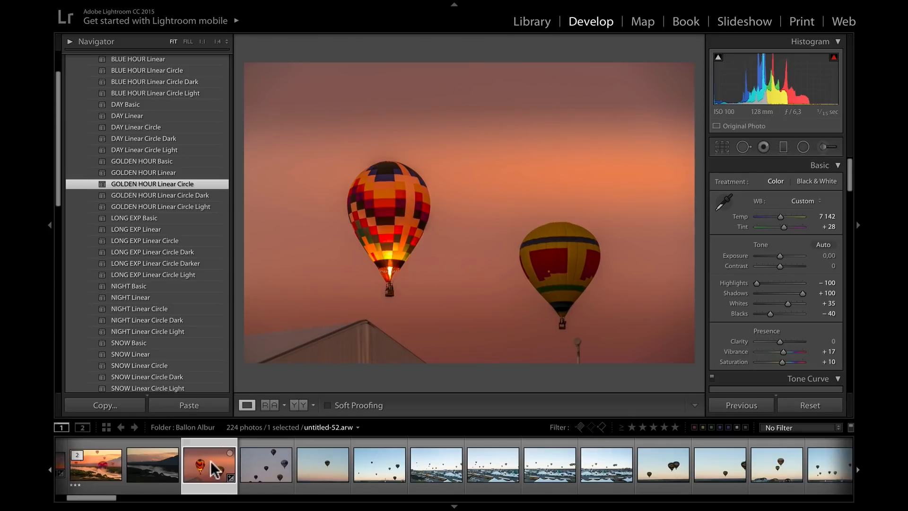
right_click(208, 463)
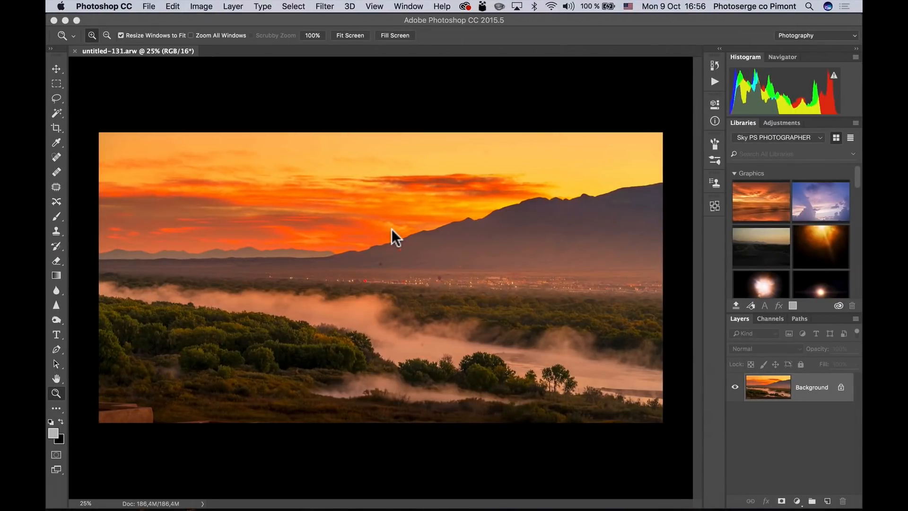
mouse_move(227, 53)
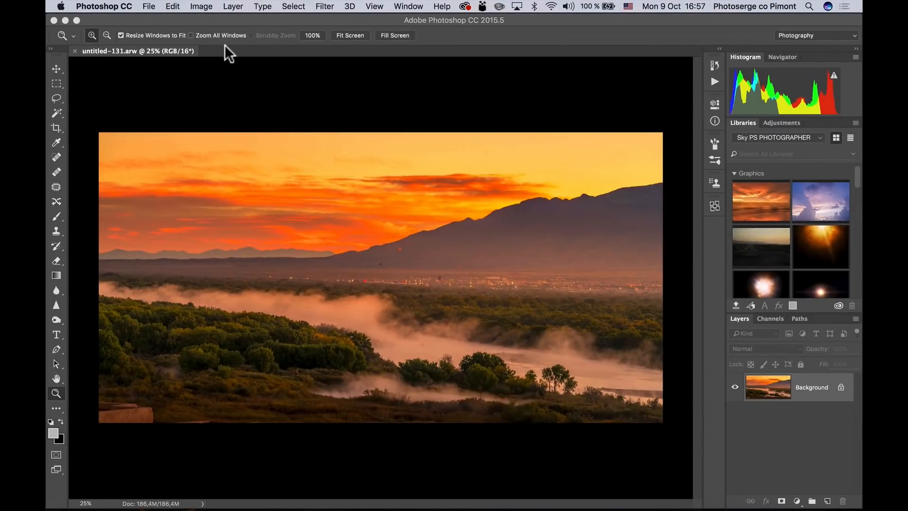
- Open untitled-52.arw as a second tab and zoom in on the checkered balloon
left_click(267, 51)
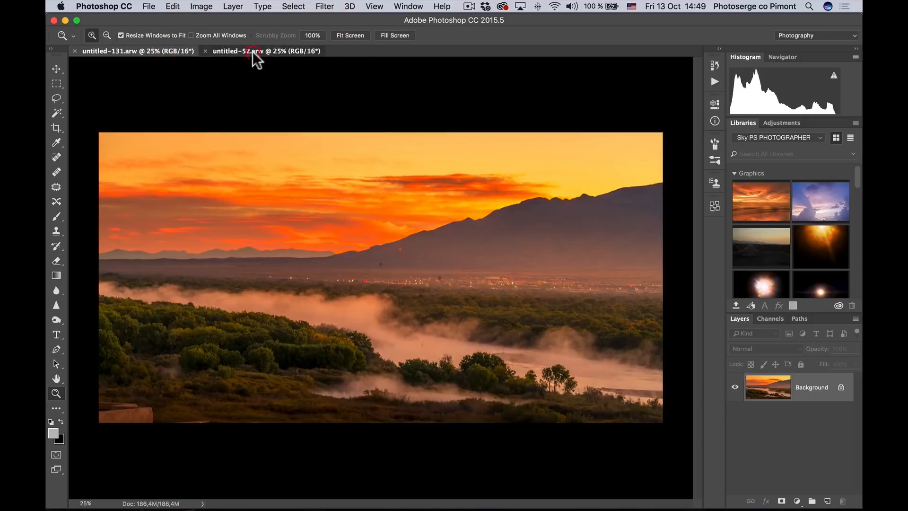
left_click(261, 51)
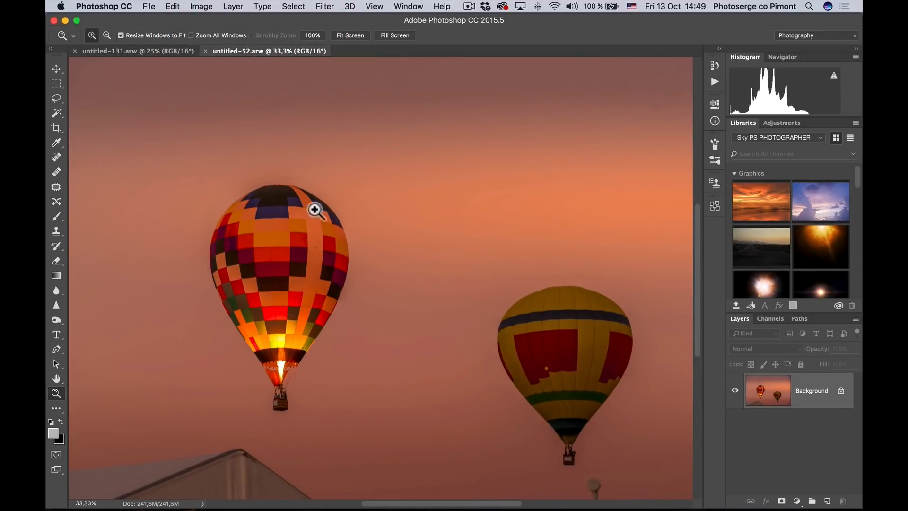
left_click(316, 210)
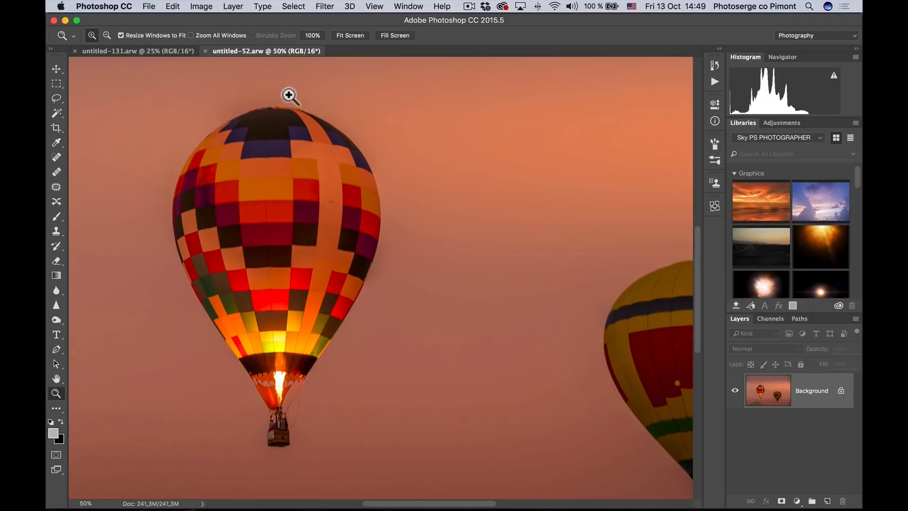
left_click(137, 50)
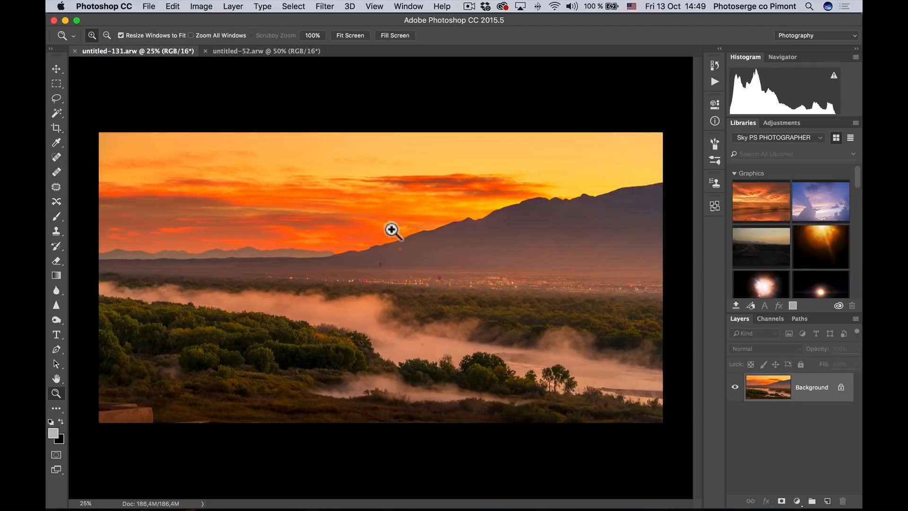
left_click(266, 50)
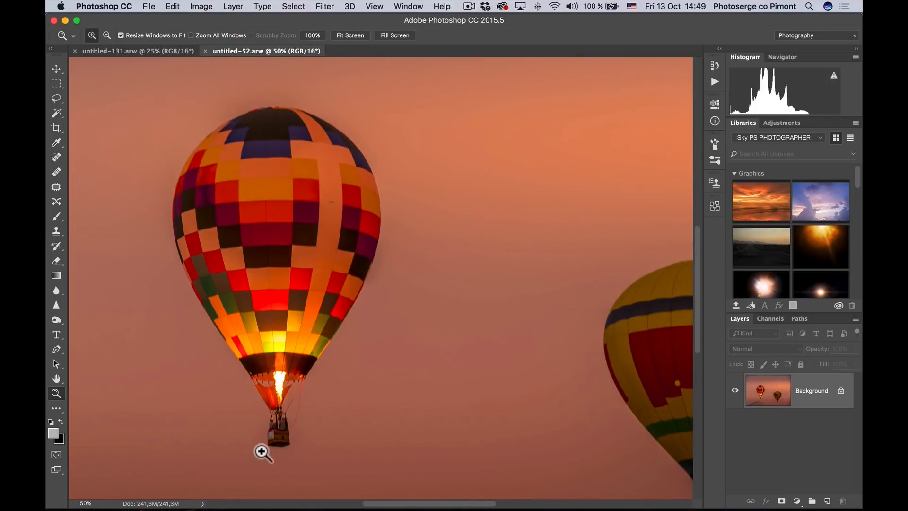
mouse_move(387, 306)
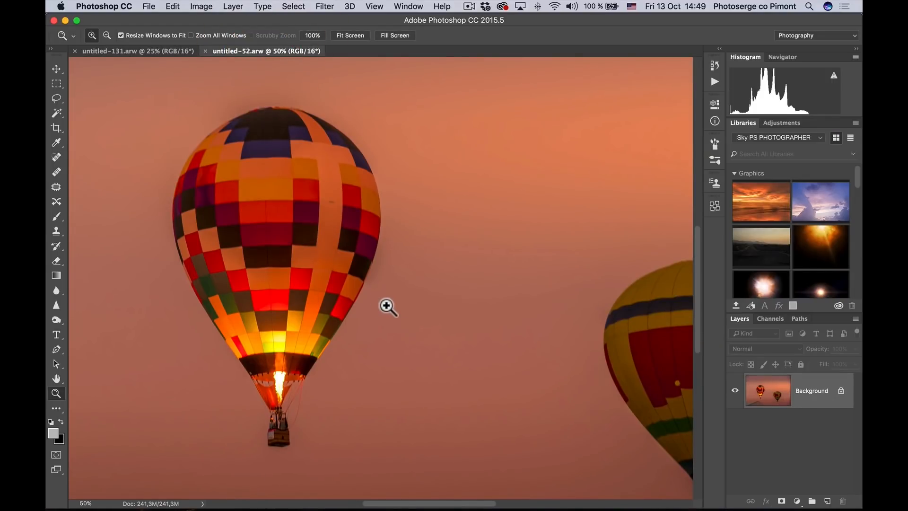
mouse_move(58, 123)
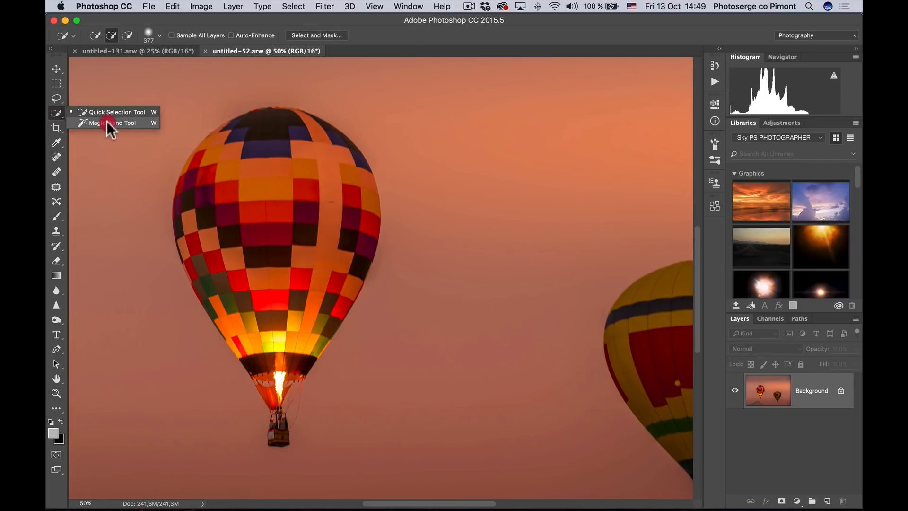
- Paint a Quick Selection over the checkered balloon, burner flame and basket
left_click(111, 122)
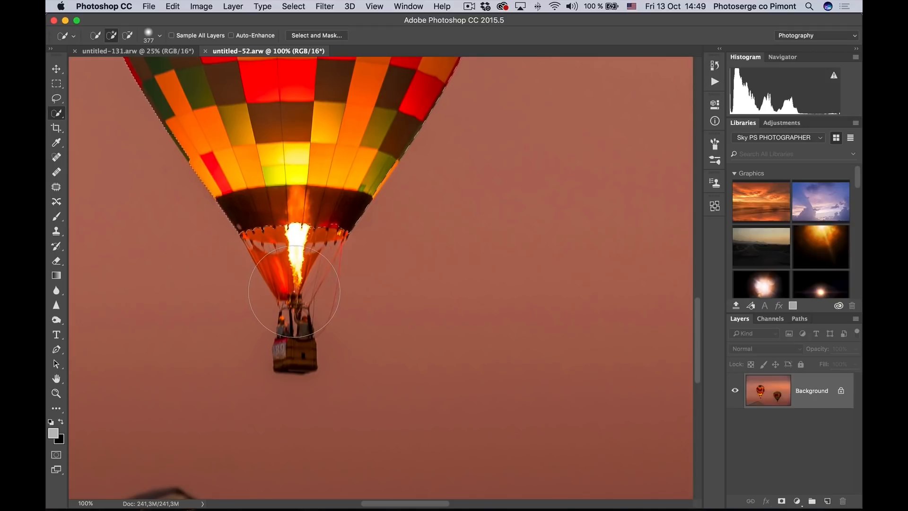
mouse_move(325, 254)
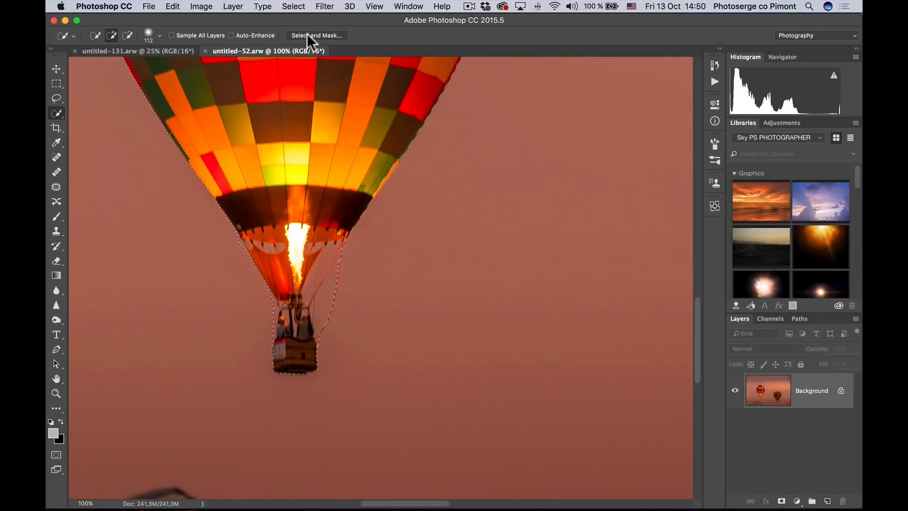
left_click(316, 35)
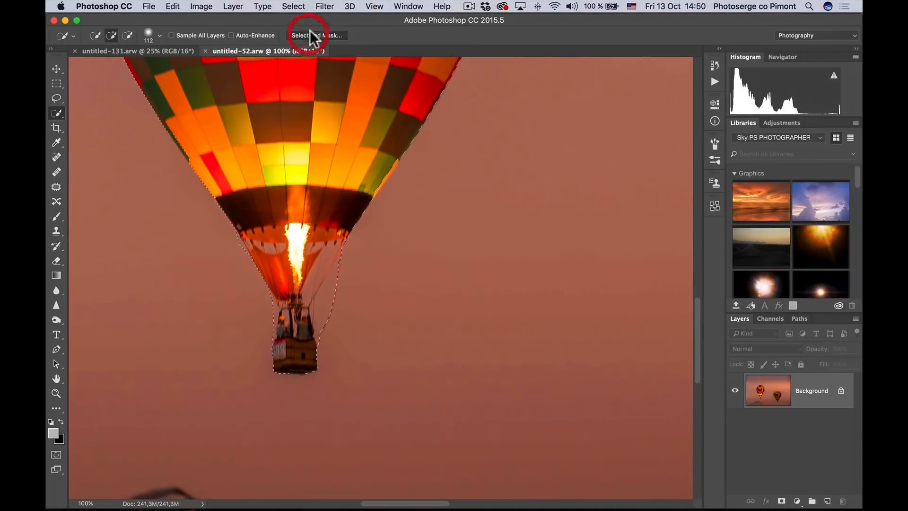
- Enter Select and Mask and preview the balloon over transparency, then back to the red overlay
left_click(317, 35)
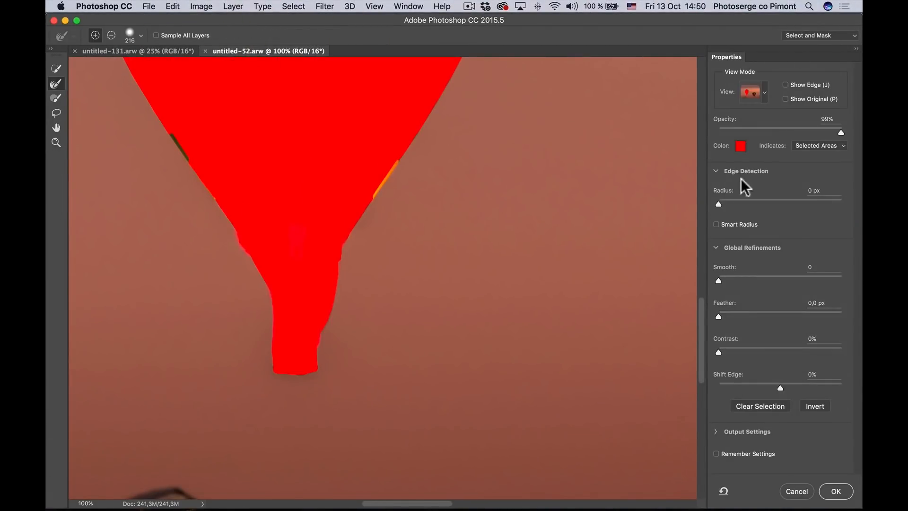
mouse_move(762, 98)
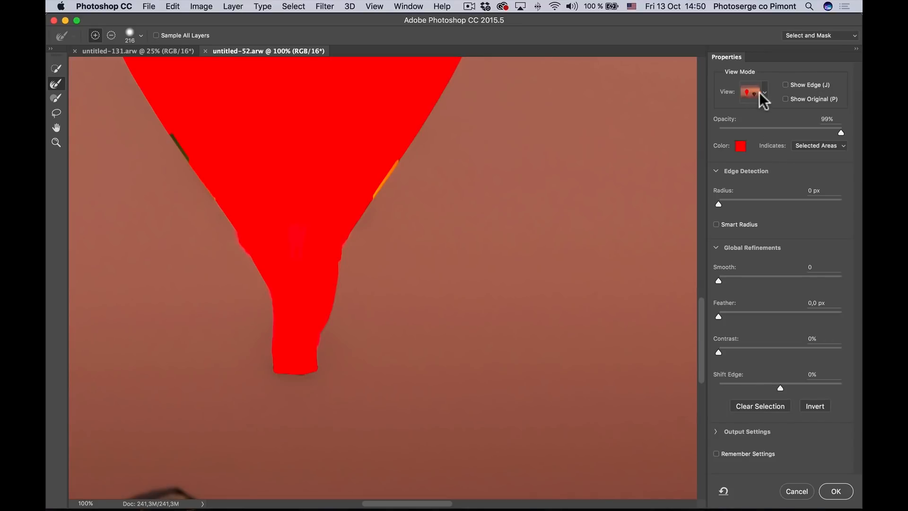
left_click(753, 92)
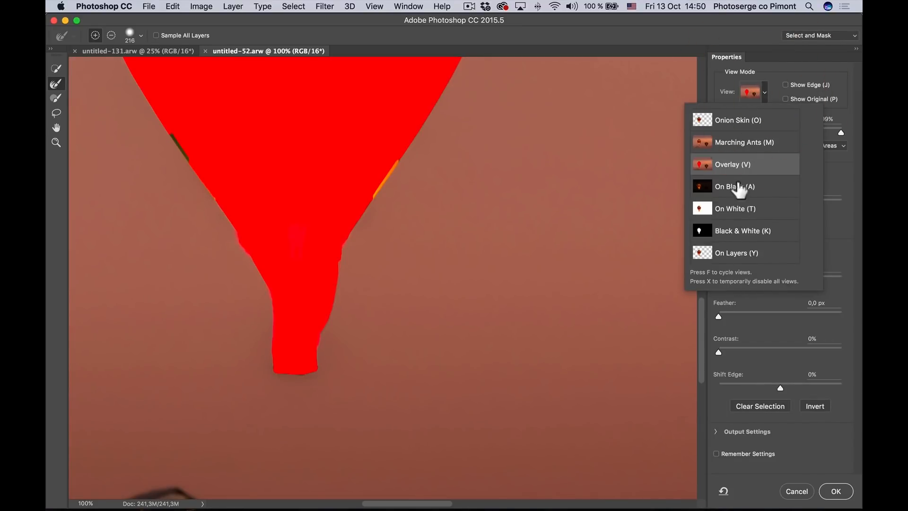
left_click(737, 120)
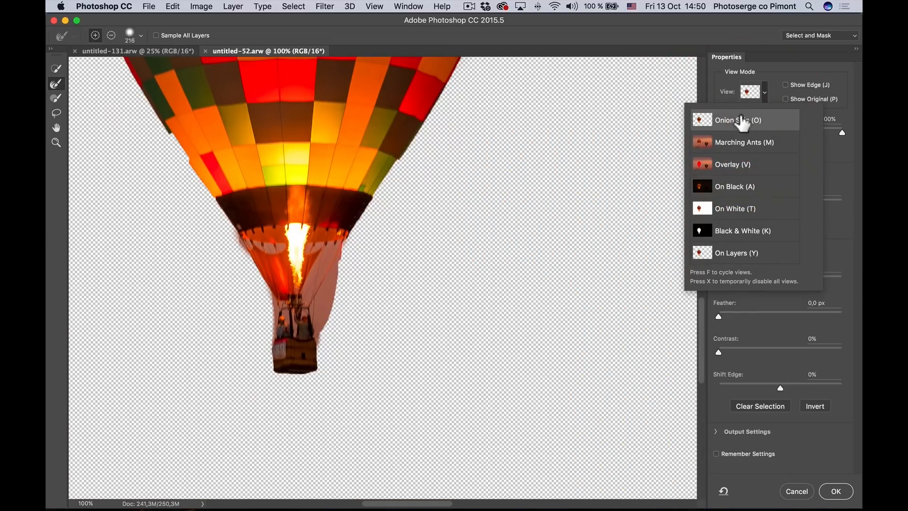
left_click(732, 164)
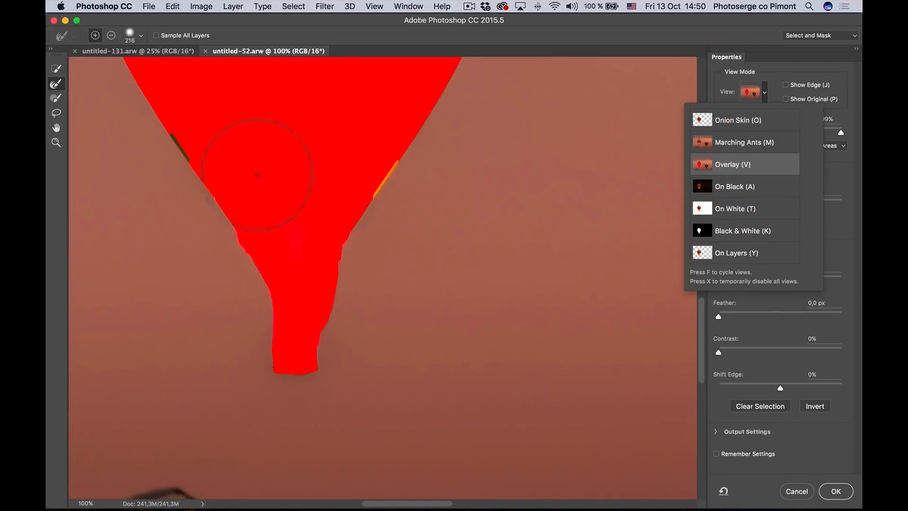
left_click(732, 164)
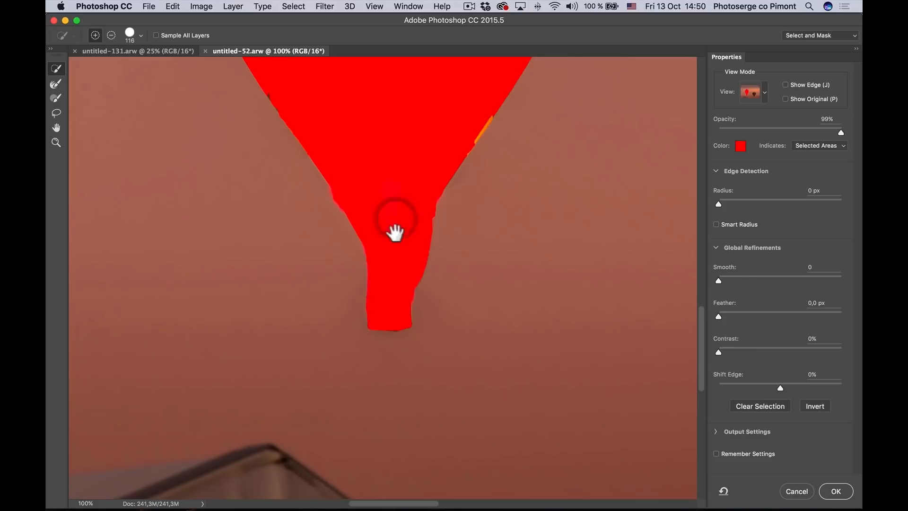
mouse_move(56, 90)
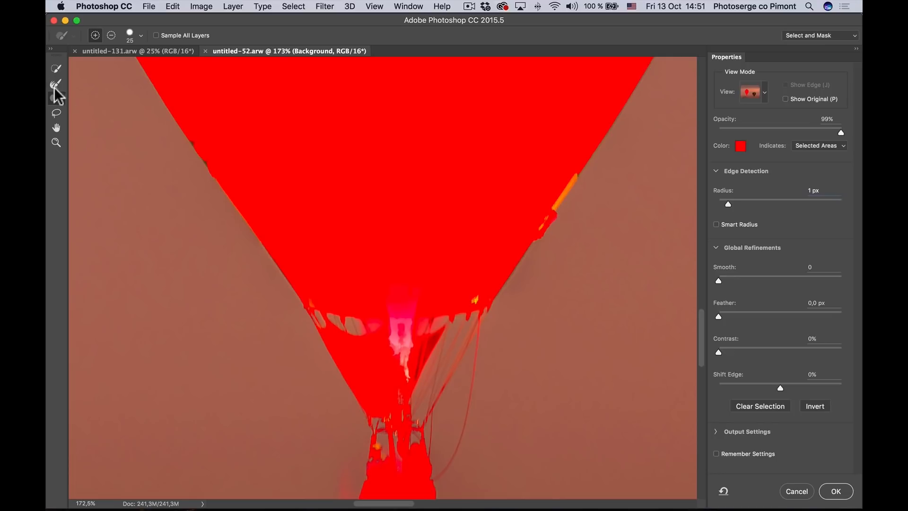
mouse_move(492, 180)
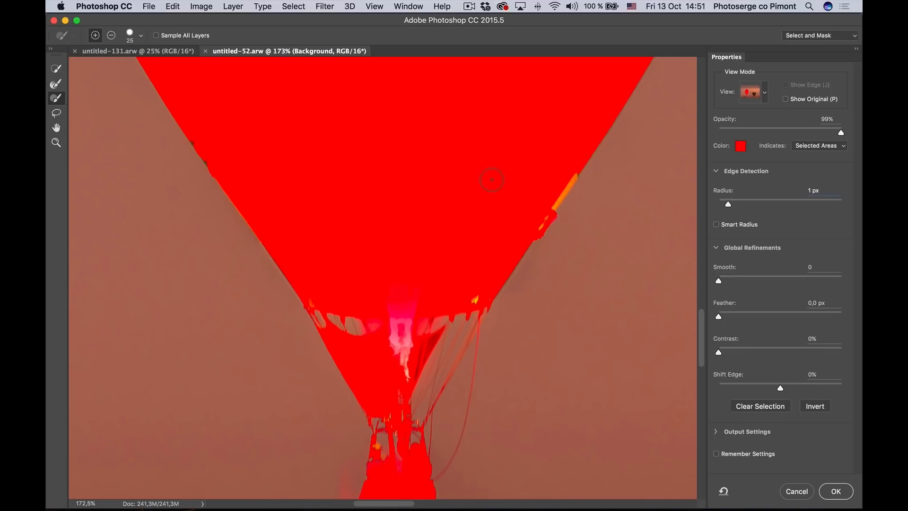
mouse_move(195, 140)
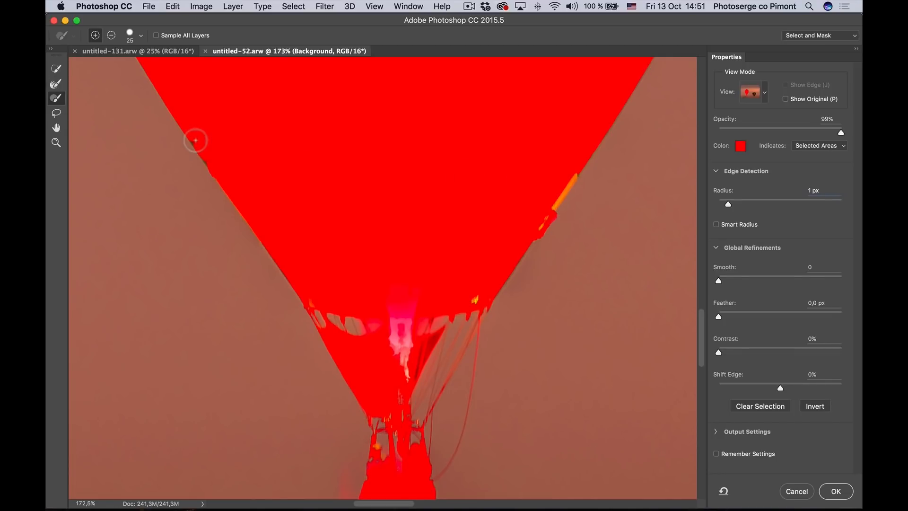
mouse_move(210, 157)
type("0")
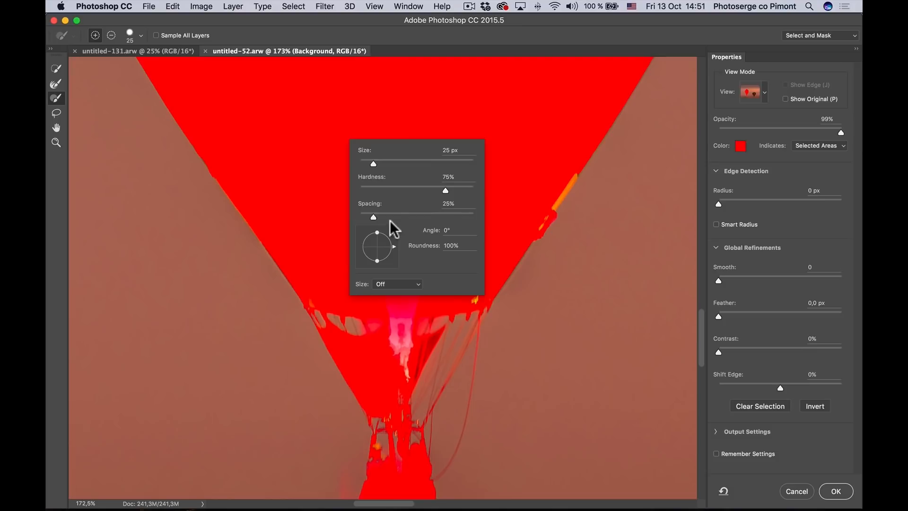
mouse_move(455, 199)
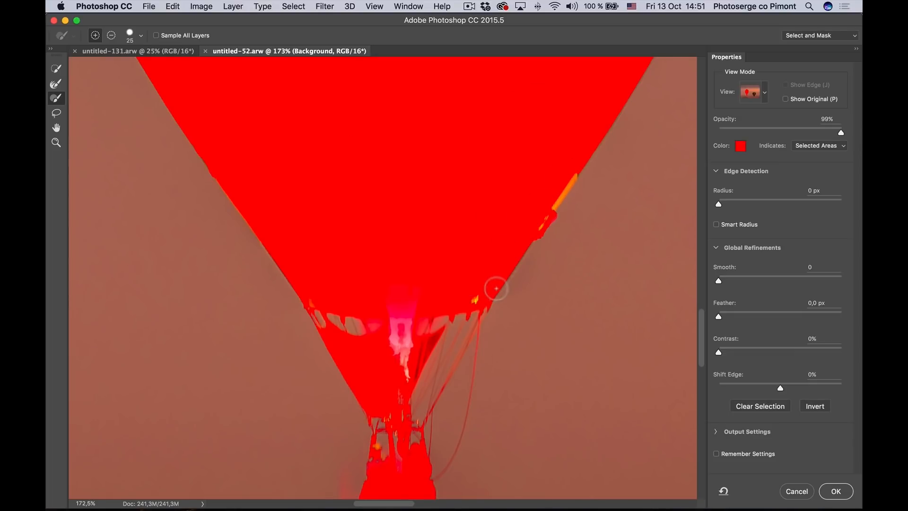
mouse_move(590, 152)
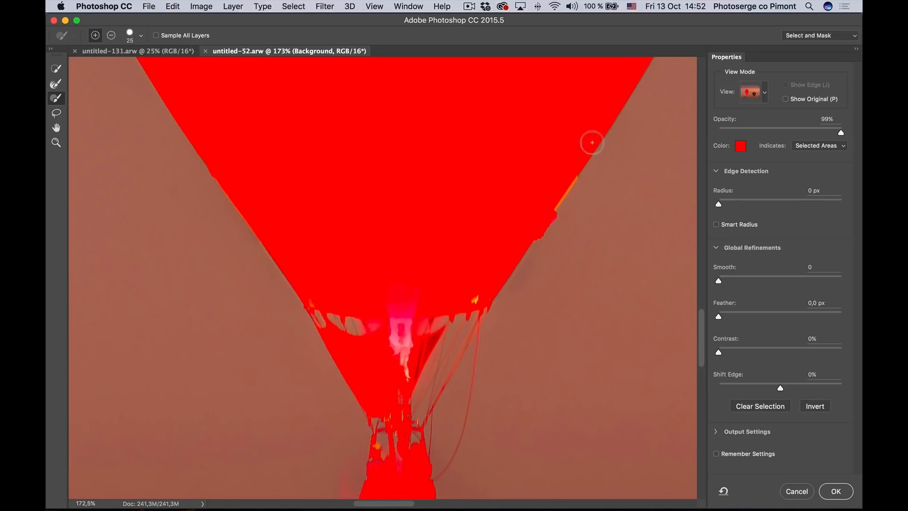
mouse_move(484, 306)
type("17")
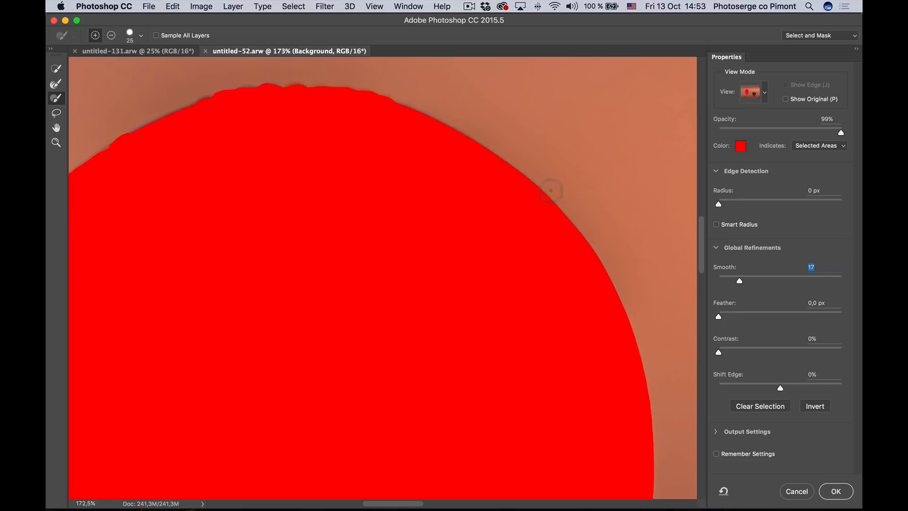
mouse_move(752, 334)
type("1,7")
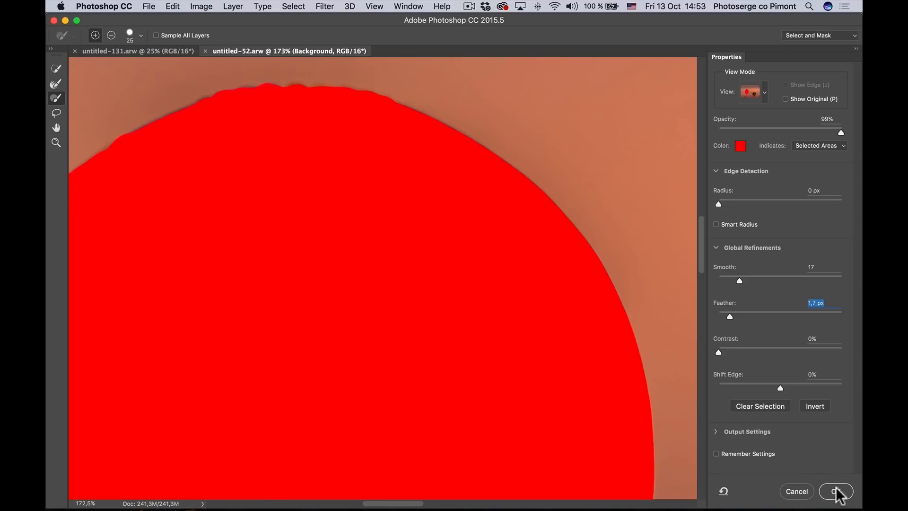
- Accept the refined selection and zoom out to show the whole balloon photo
left_click(835, 491)
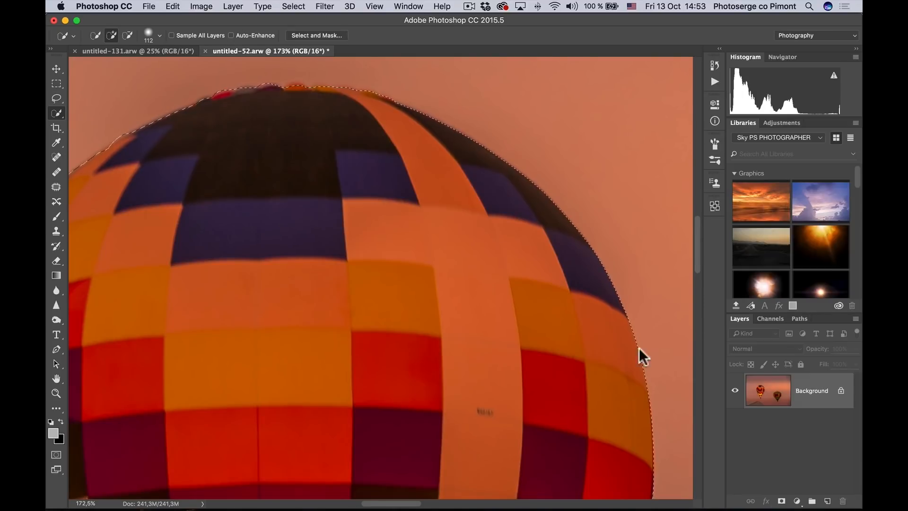
left_click(56, 394)
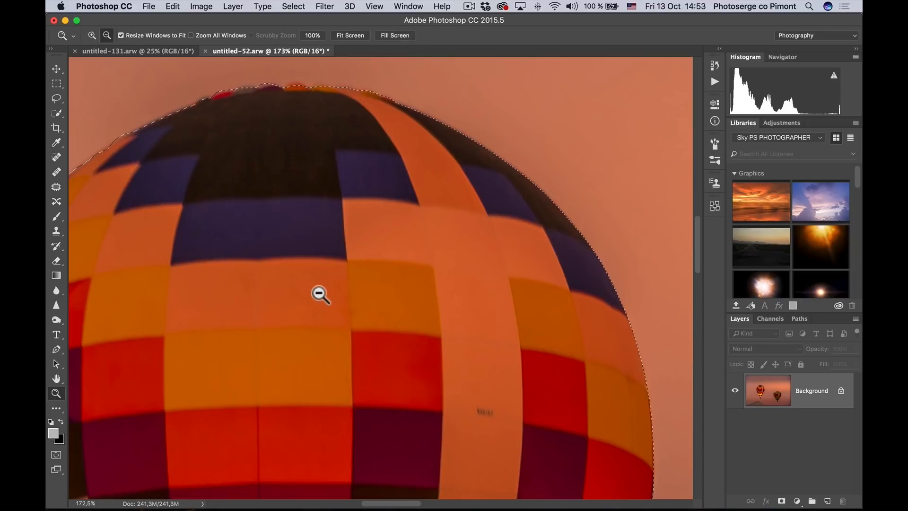
left_click(321, 293)
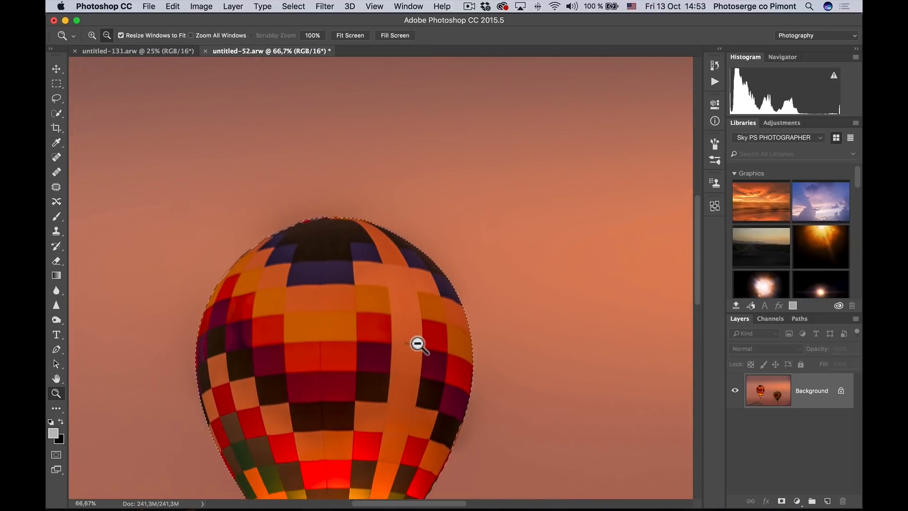
left_click(417, 345)
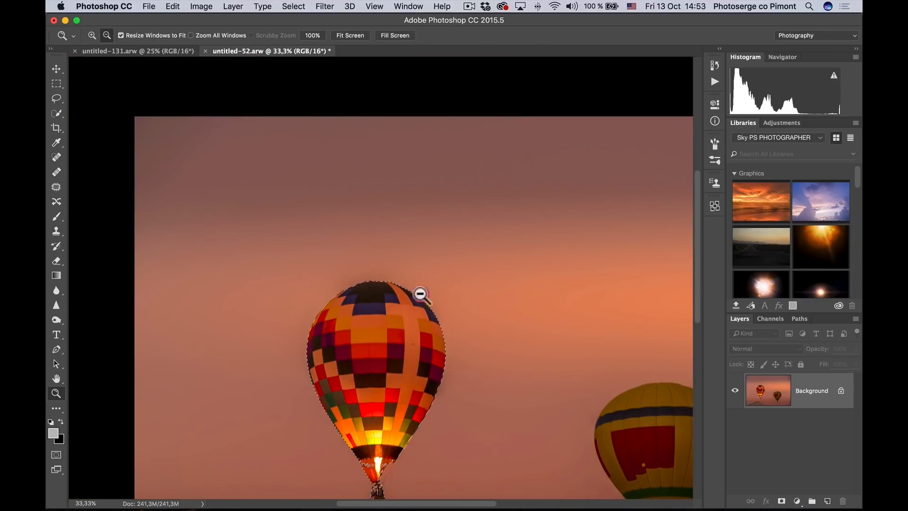
left_click(419, 294)
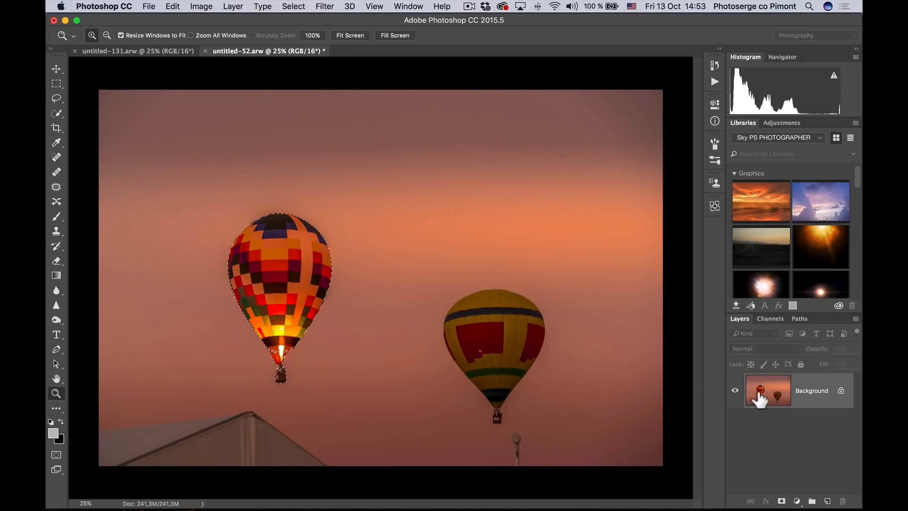
mouse_move(773, 449)
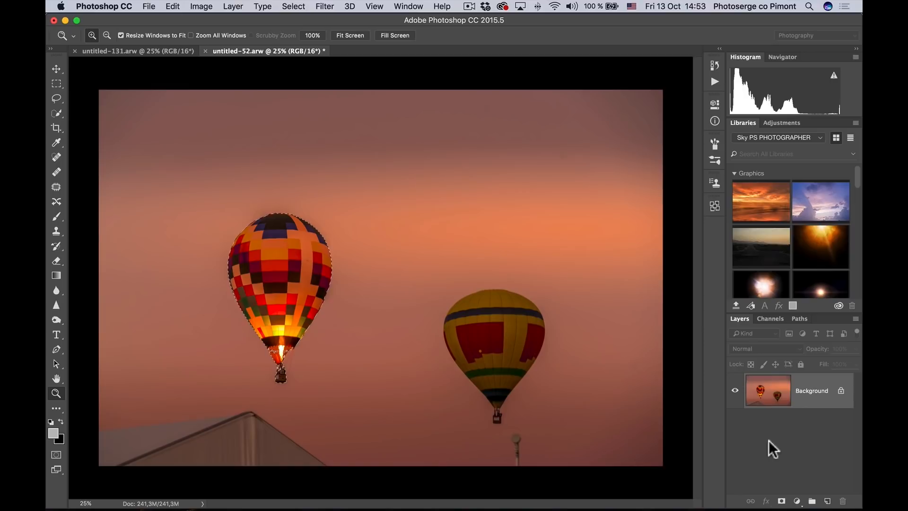
- Mask the layer so only the balloon remains and carry it toward the landscape tab
left_click(797, 500)
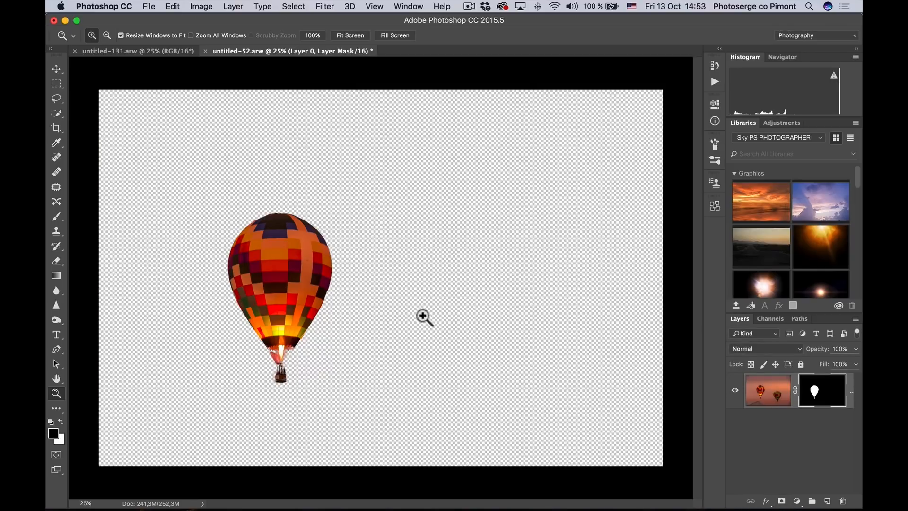
left_click(56, 69)
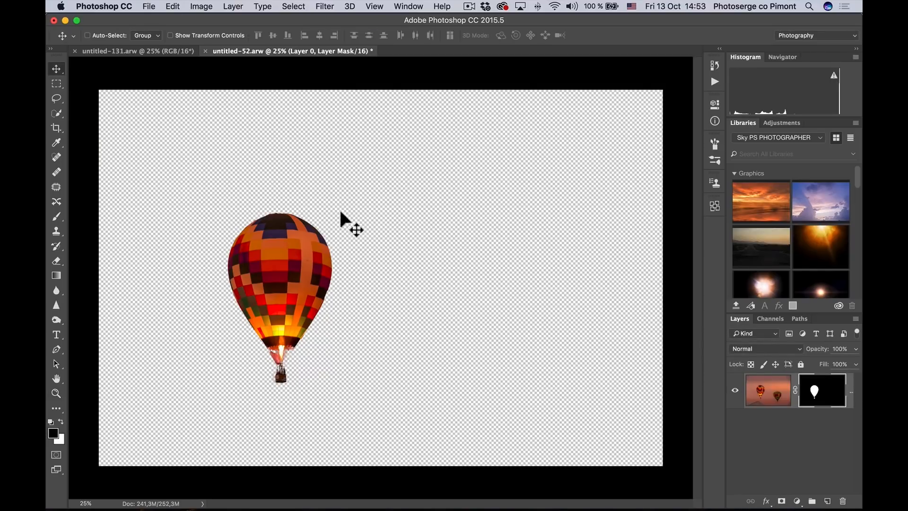
left_click(136, 51)
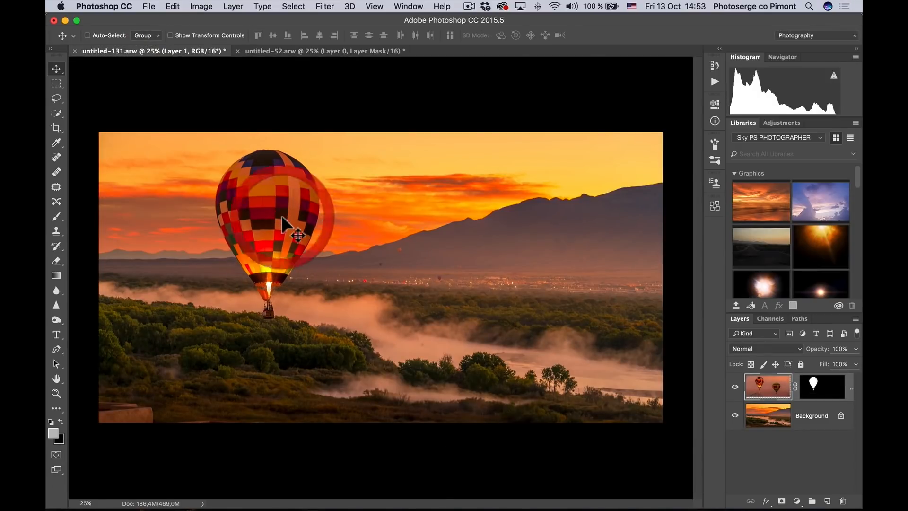
- Drop the balloon over the sunrise sky and scale it down to about 70% with Free Transform
left_click_drag(283, 226, 267, 214)
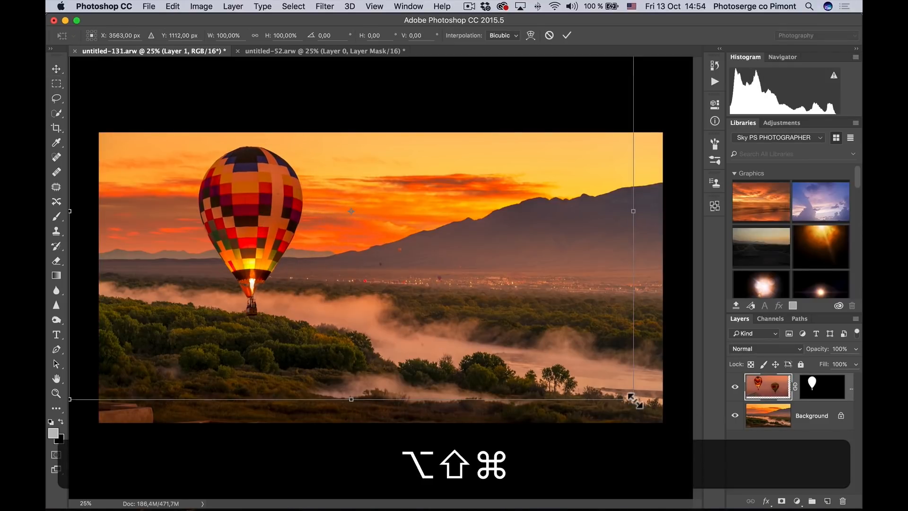
key("cmd+t")
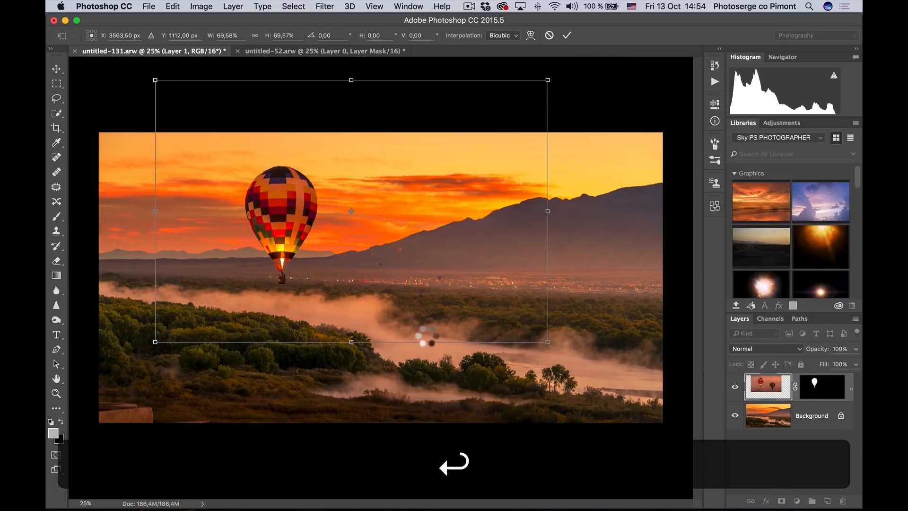
left_click(567, 35)
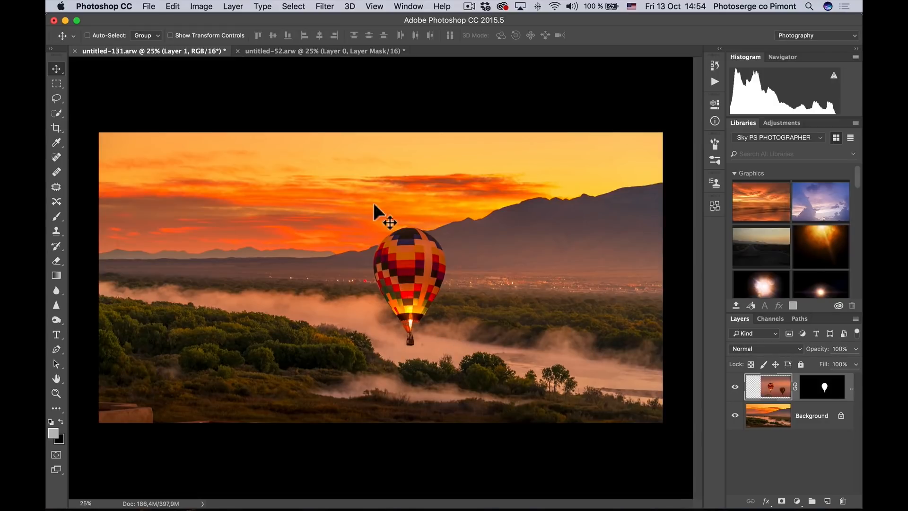
key("z")
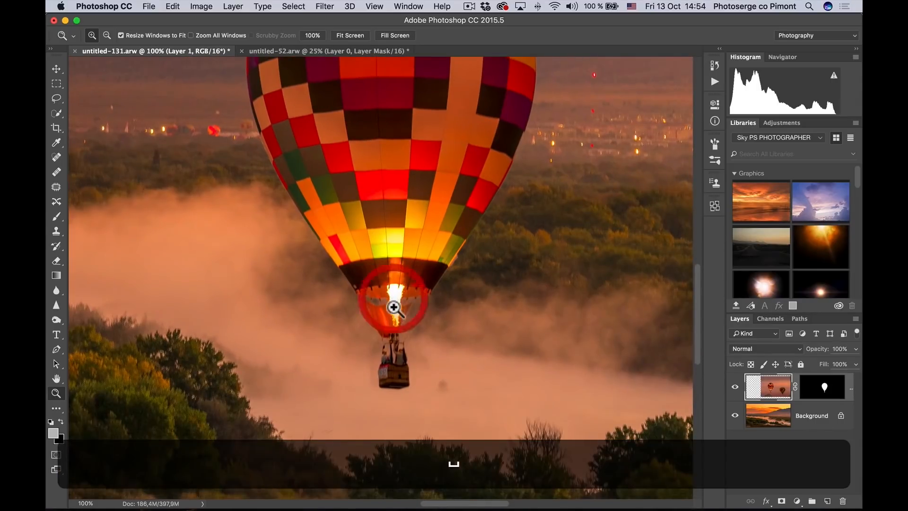
- Inspect the burner and rope edges in Select and Mask, leave the mask unchanged and zoom out
left_click(392, 306)
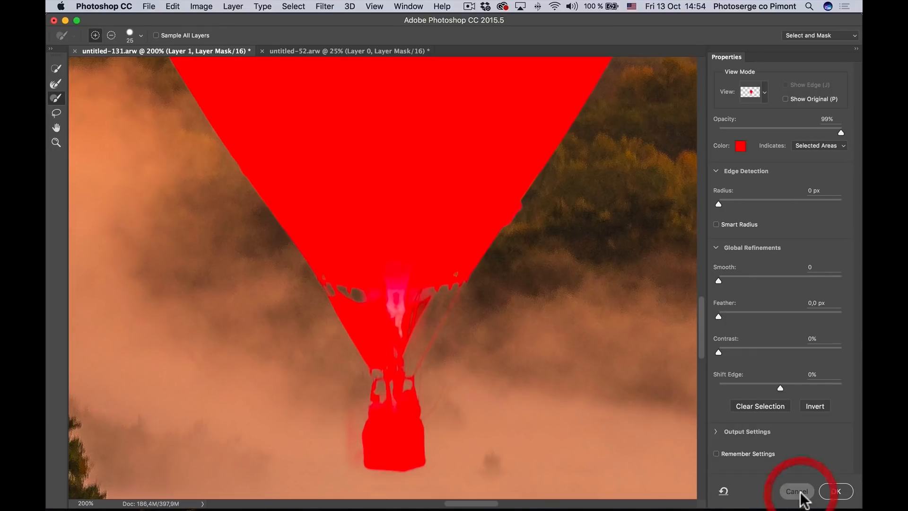
left_click(836, 491)
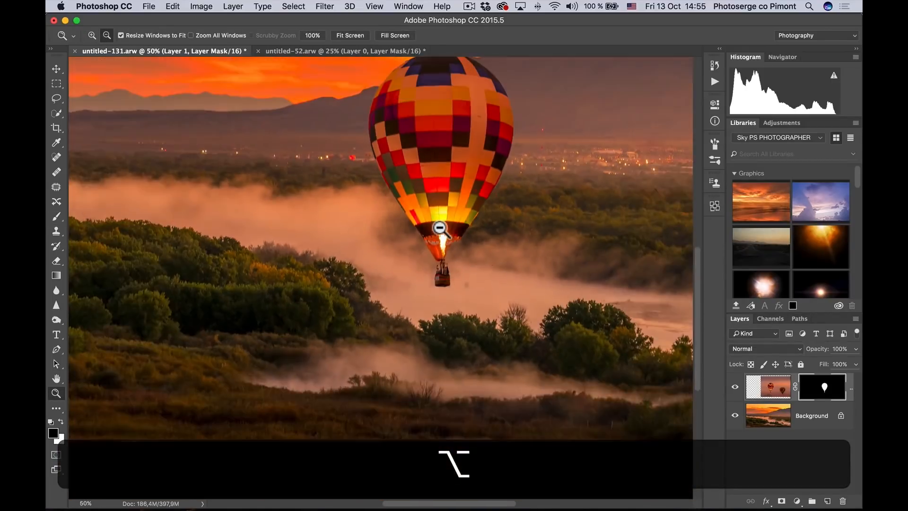
left_click(441, 228)
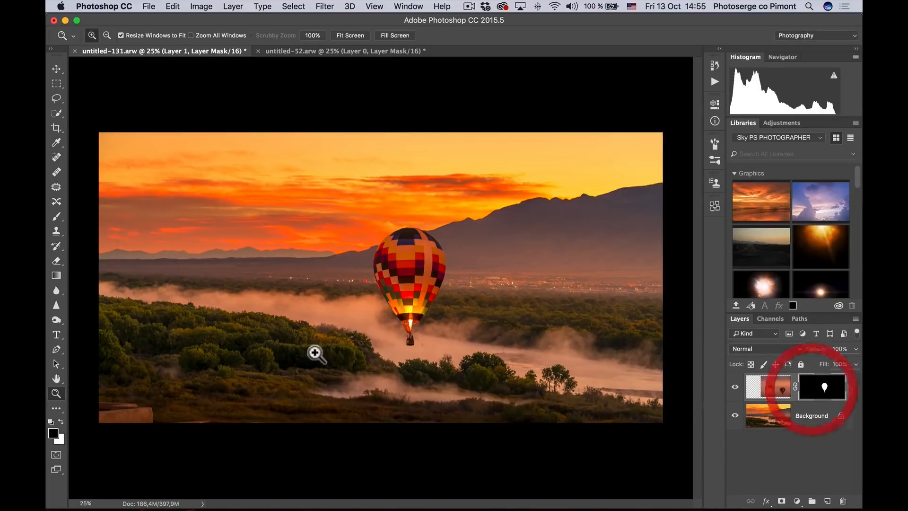
- Brush black at 12% opacity over the basket to fade it into the fog, layer opacity 91%
left_click(315, 351)
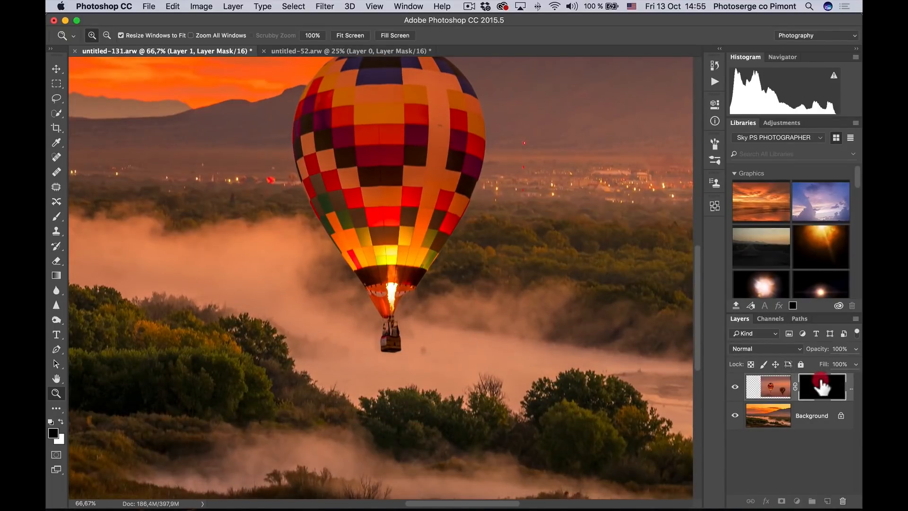
key("b")
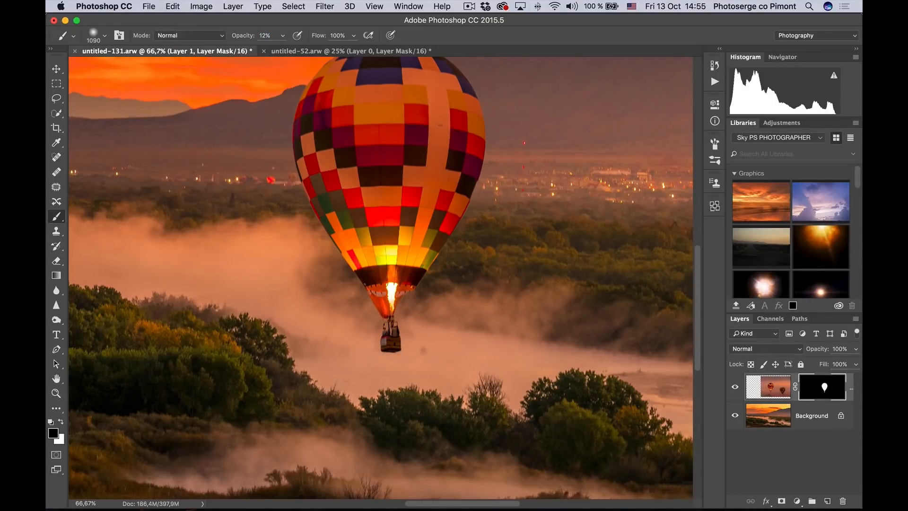
mouse_move(397, 345)
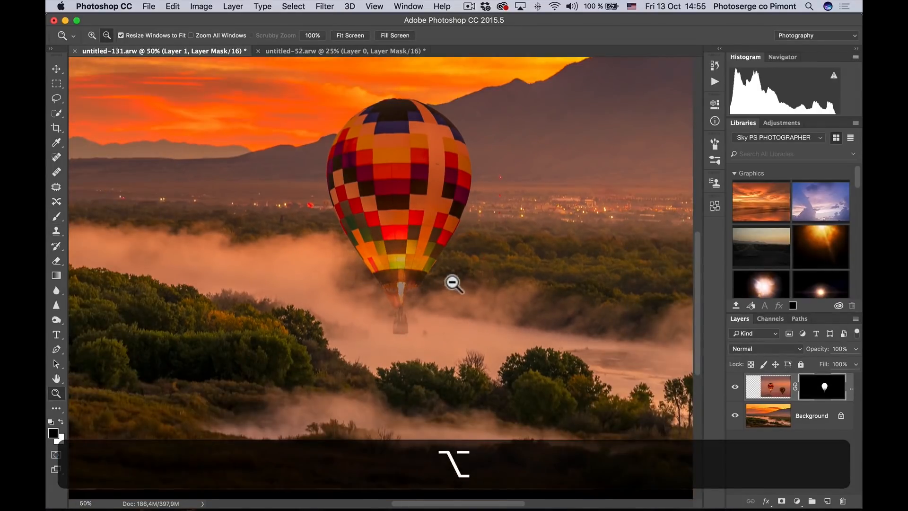
left_click(453, 282)
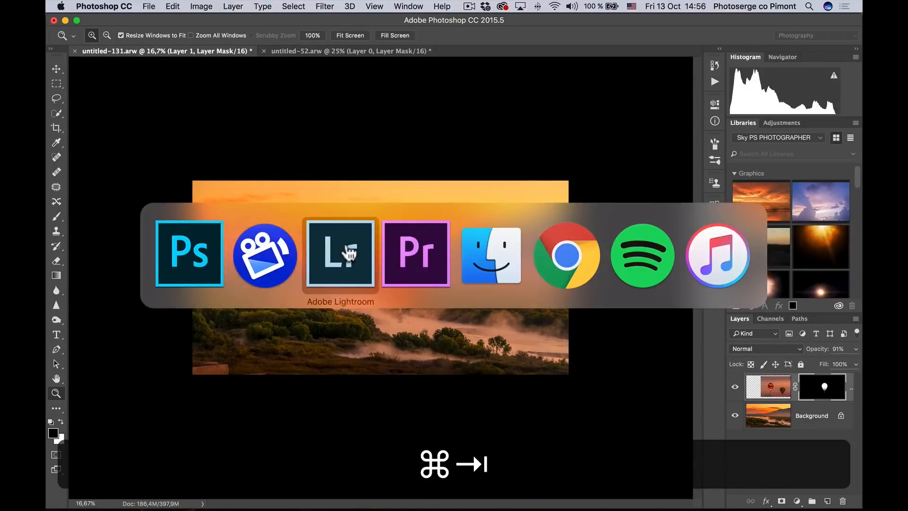
- In Lightroom's filmstrip pick the photo with several small balloons and switch to Develop
left_click(340, 253)
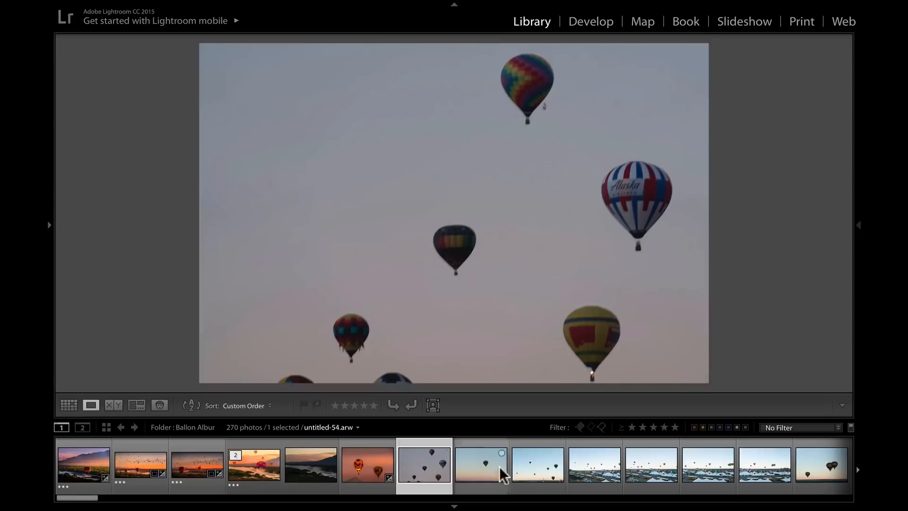
left_click(537, 463)
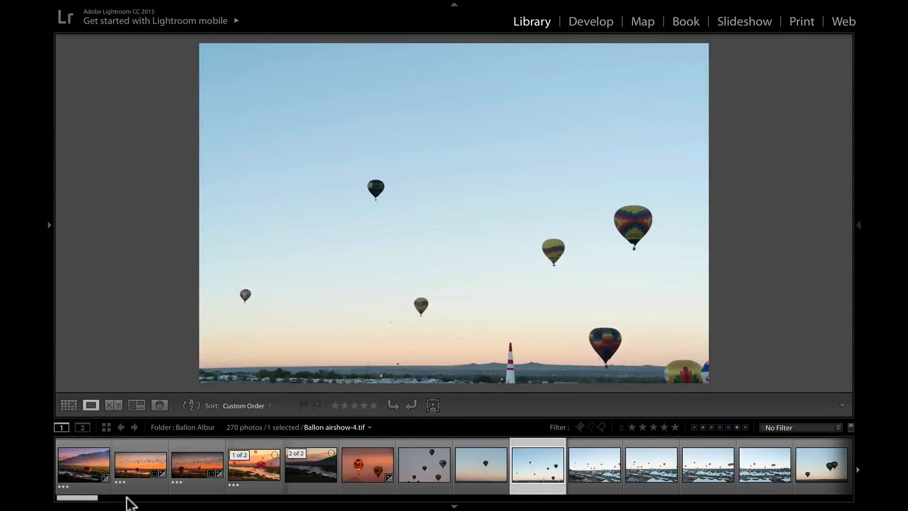
scroll("right", 3)
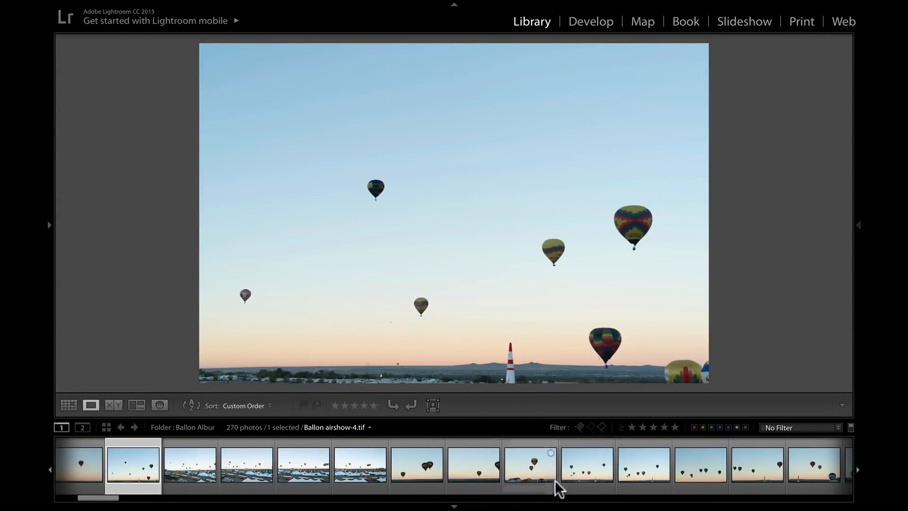
left_click(643, 464)
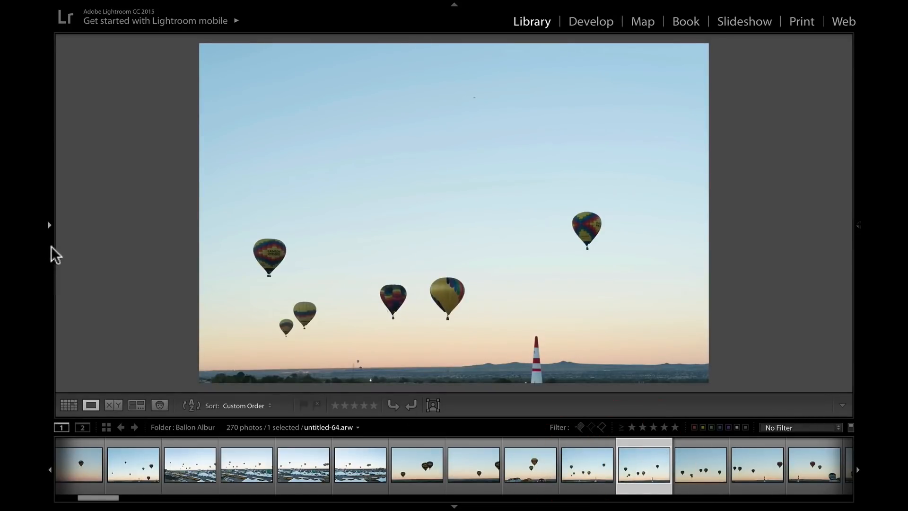
left_click(49, 225)
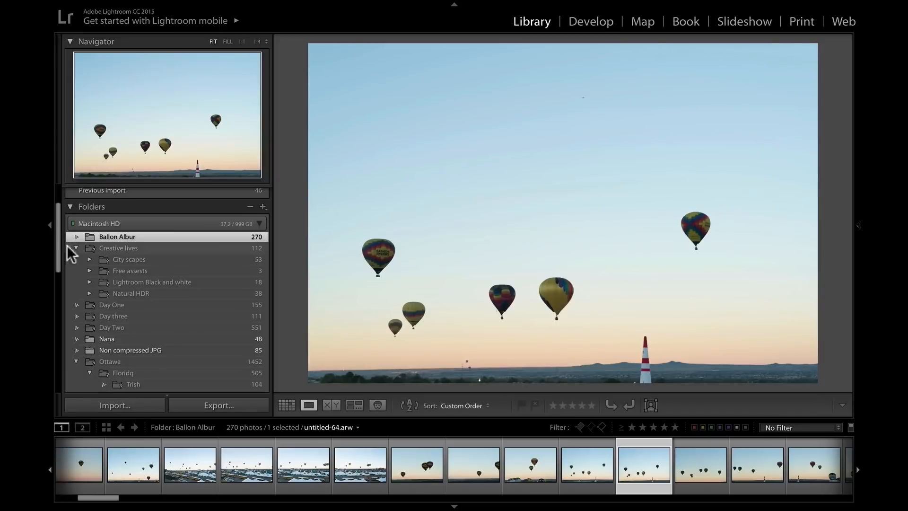
left_click(590, 21)
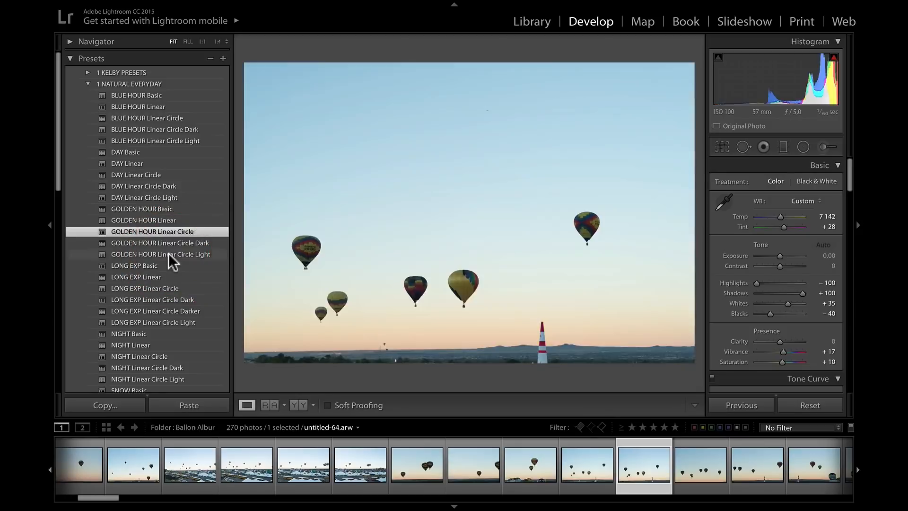
- Apply the GOLDEN HOUR Linear Circle Dark preset to the small-balloons photo
left_click(161, 243)
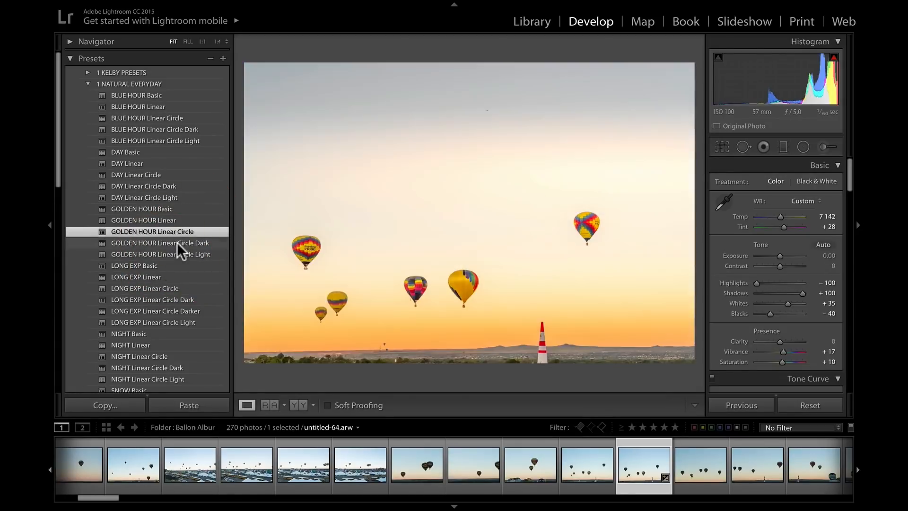
left_click(160, 244)
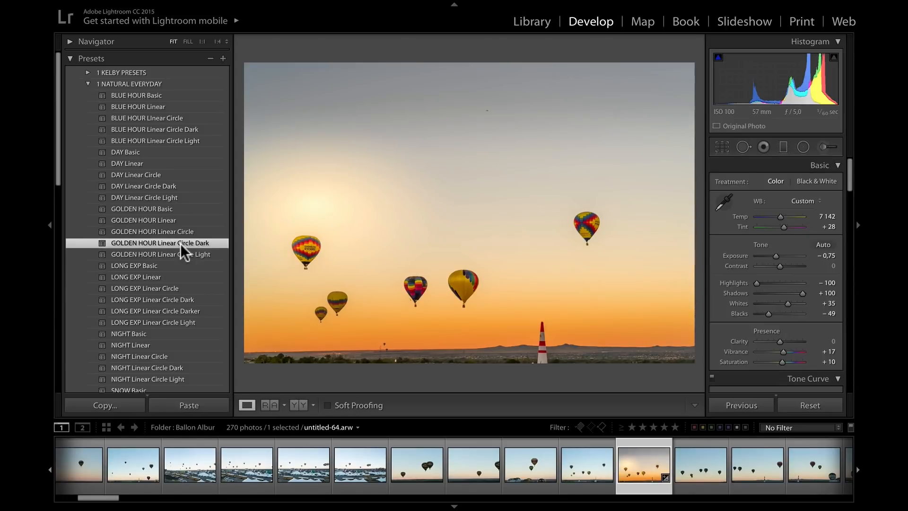
mouse_move(543, 246)
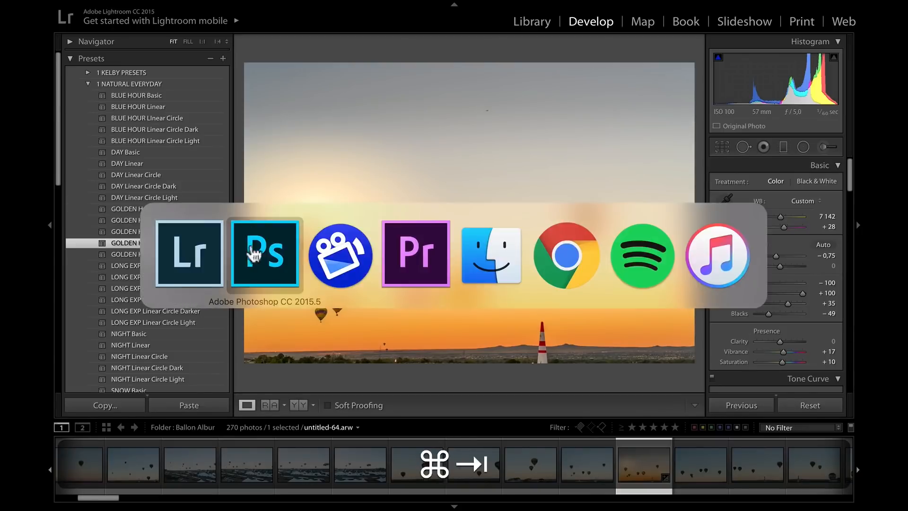
- Shift-select all six small balloons with Quick Selection and confirm in Select and Mask
left_click(265, 254)
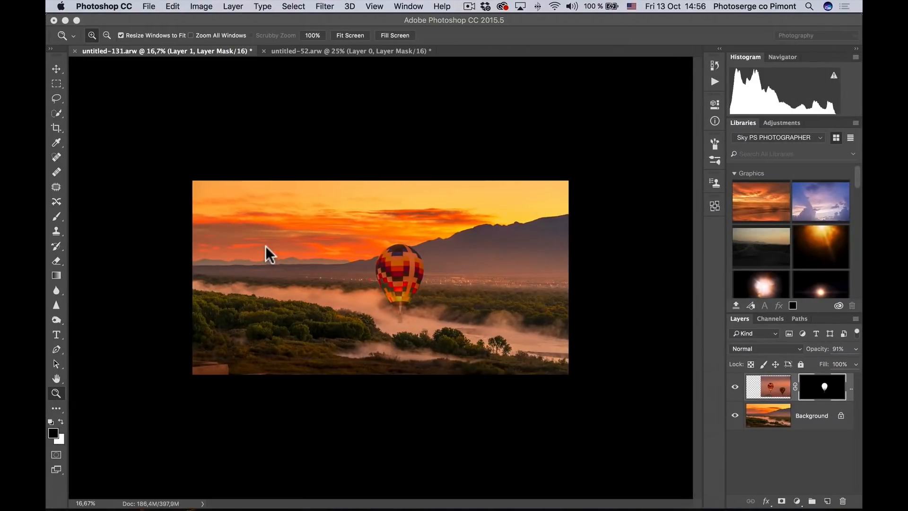
mouse_move(359, 261)
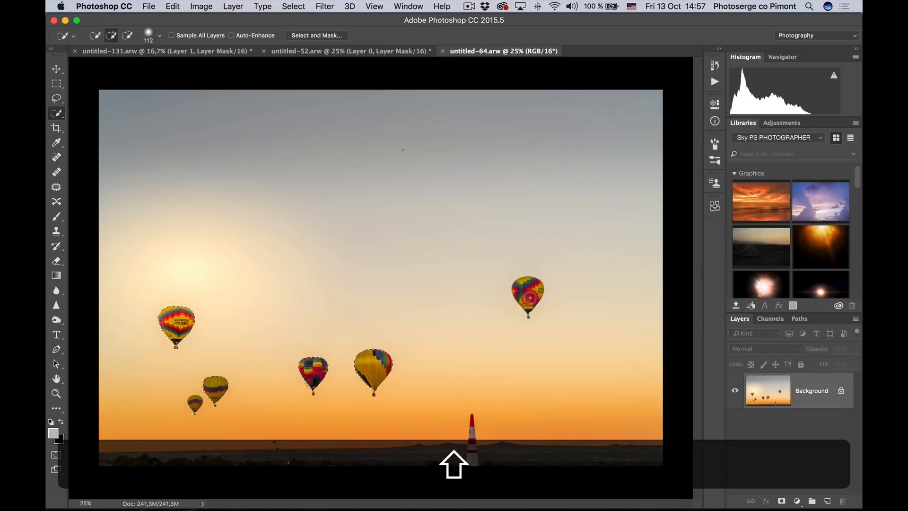
left_click(195, 403)
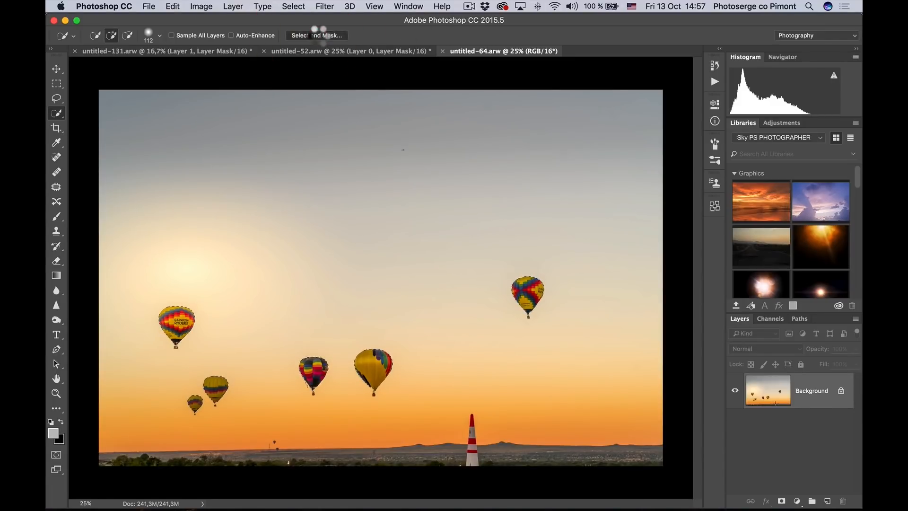
left_click(317, 35)
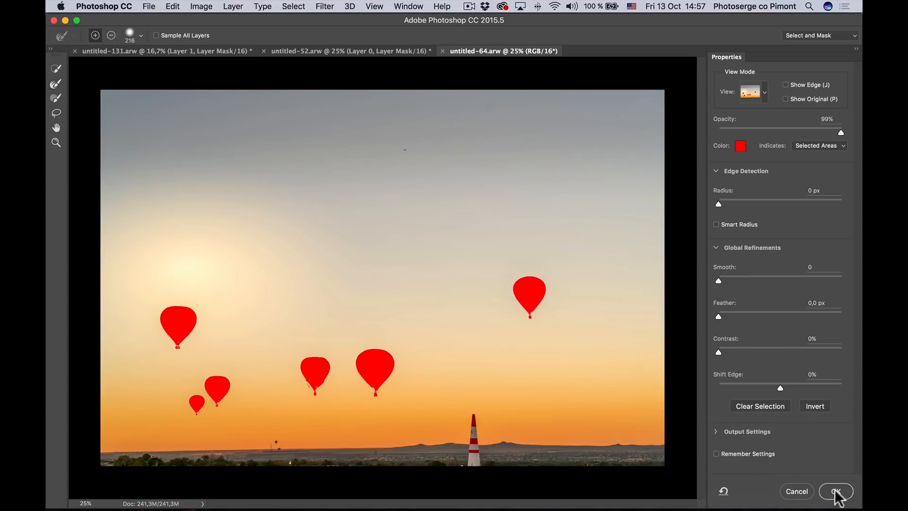
left_click(834, 491)
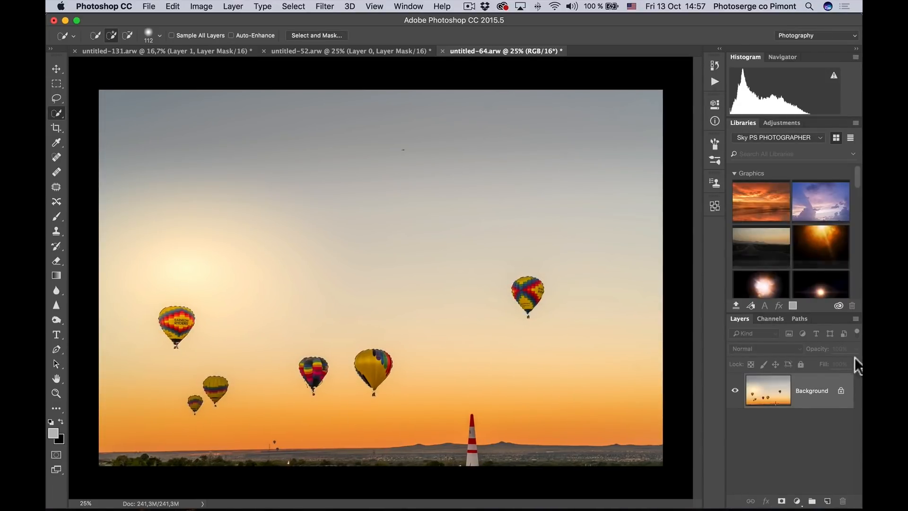
mouse_move(767, 399)
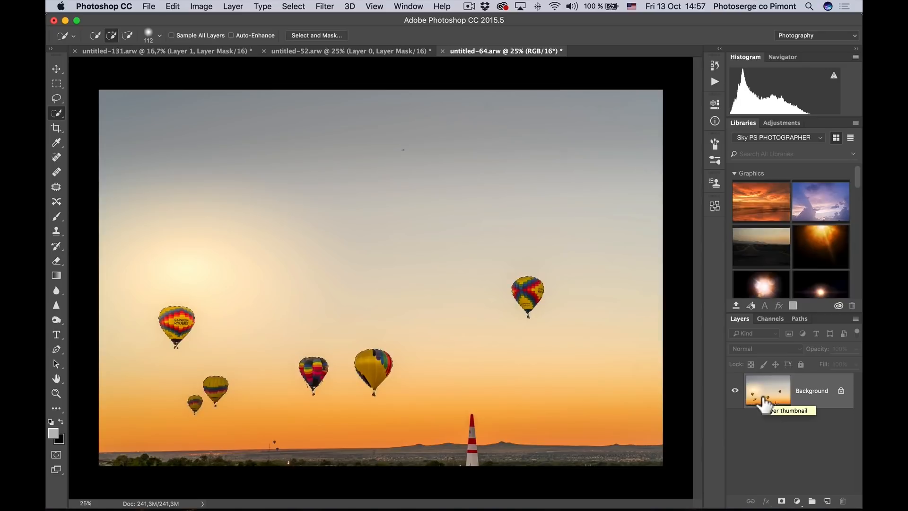
- Copy the balloons to their own layer with Cmd+J, hide Background and drag them to the composite
key("cmd")
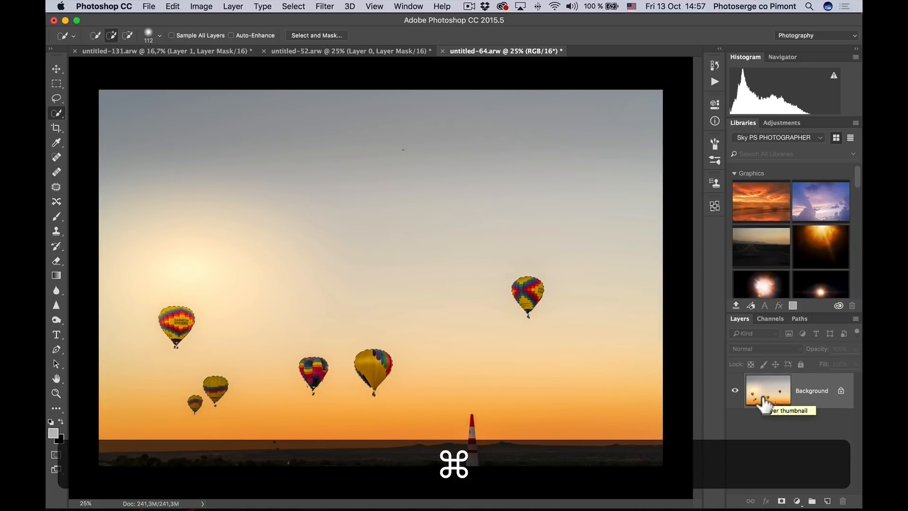
key("cmd+j")
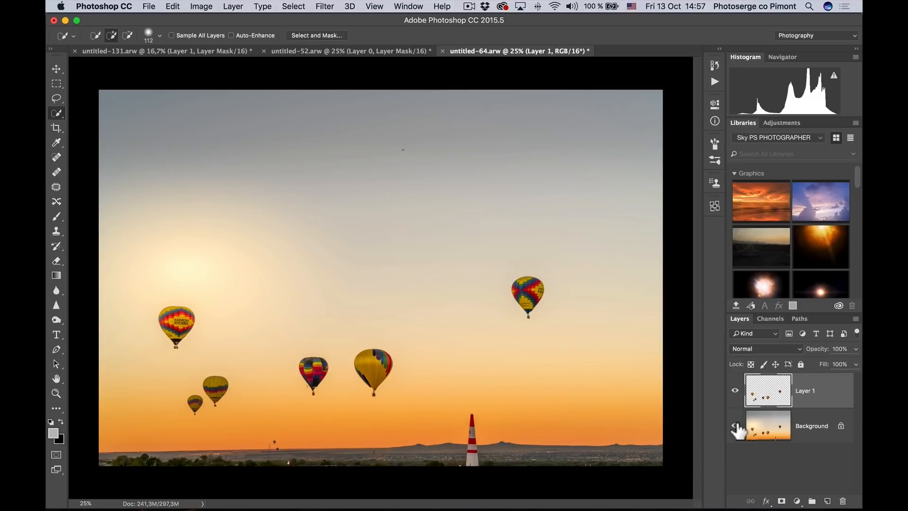
left_click(734, 426)
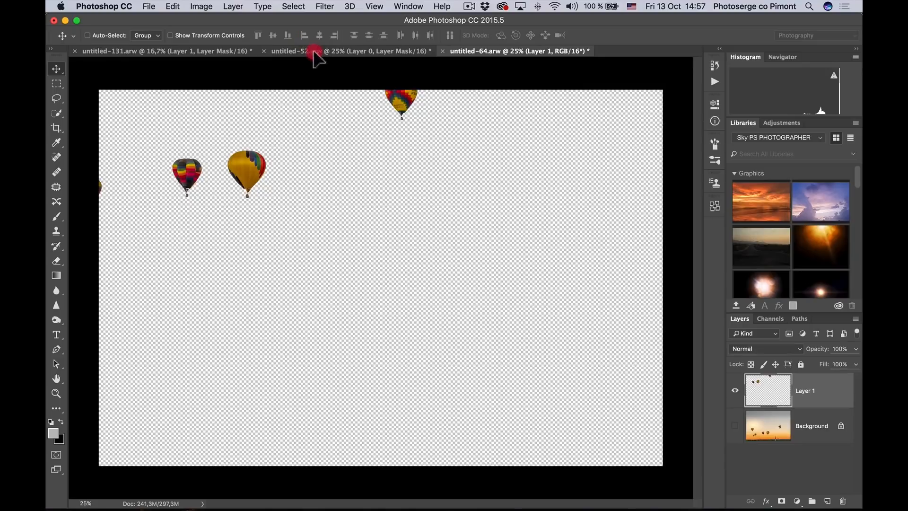
left_click(168, 50)
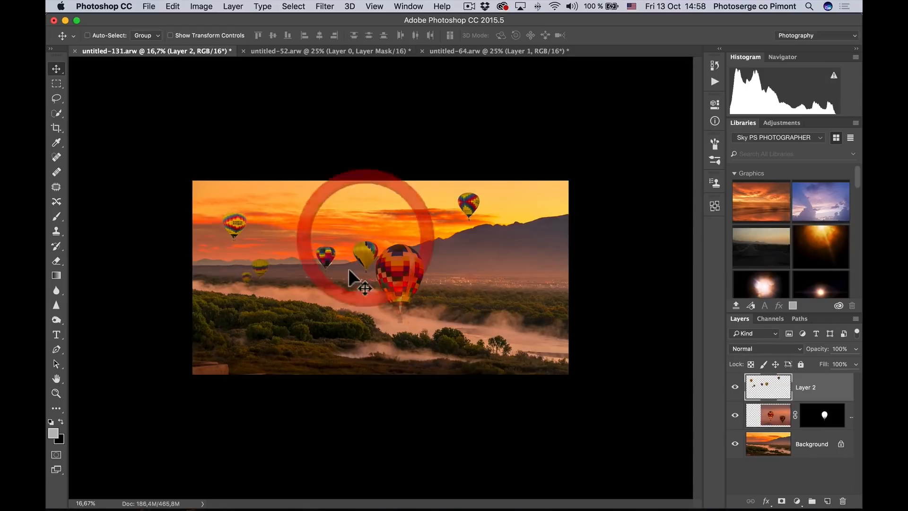
left_click(55, 394)
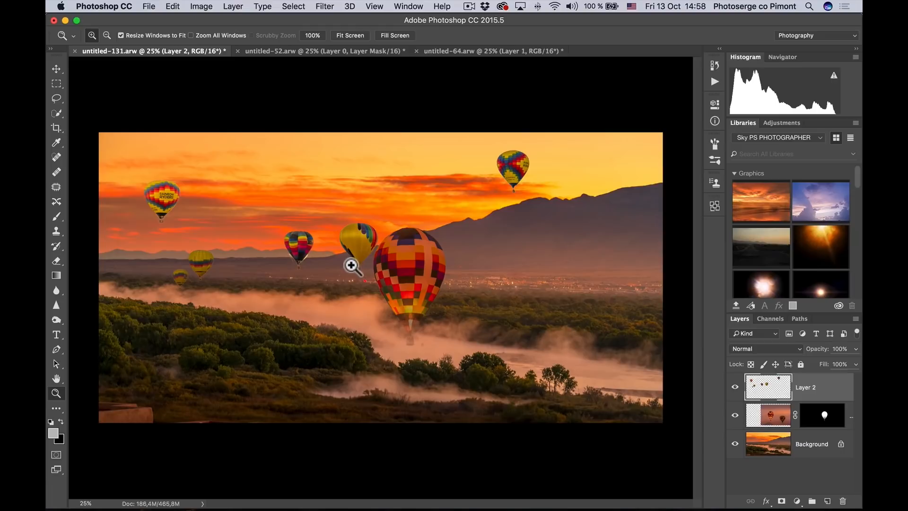
left_click(352, 266)
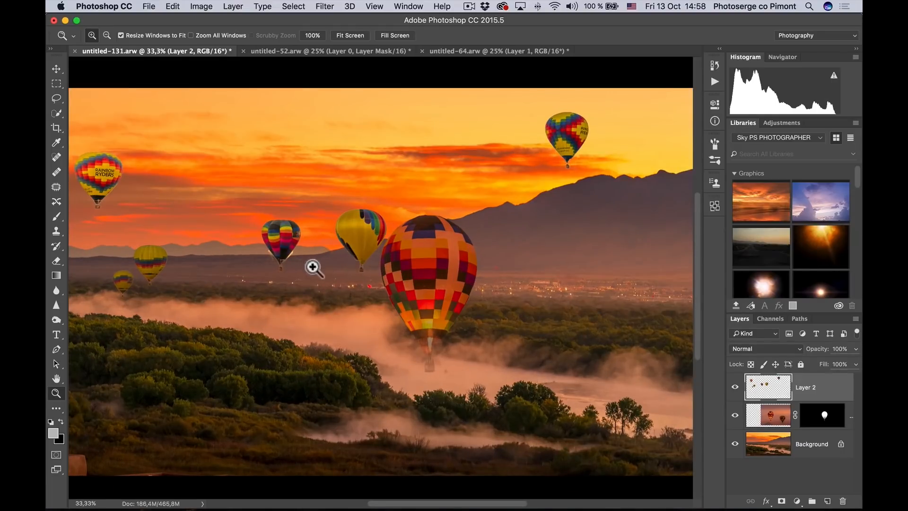
left_click(313, 267)
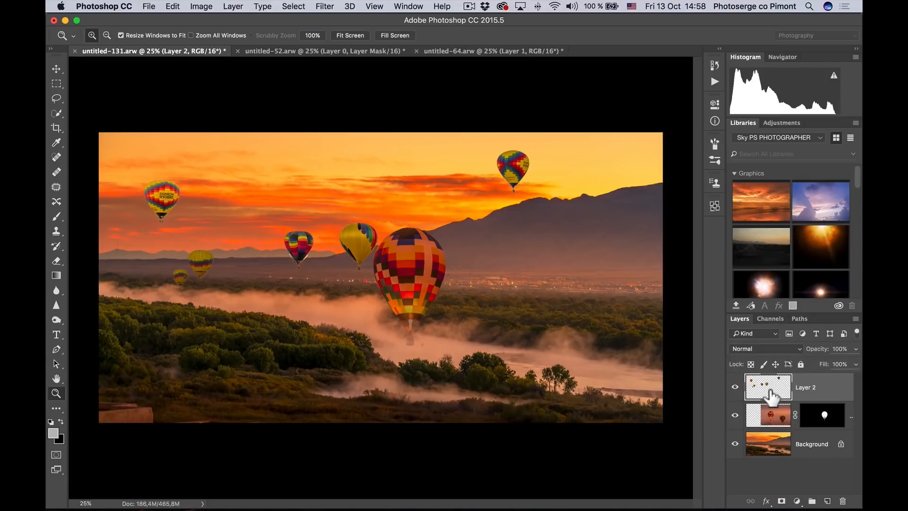
- Apply a 1-pixel Defringe to the added small balloons layer
left_click(233, 6)
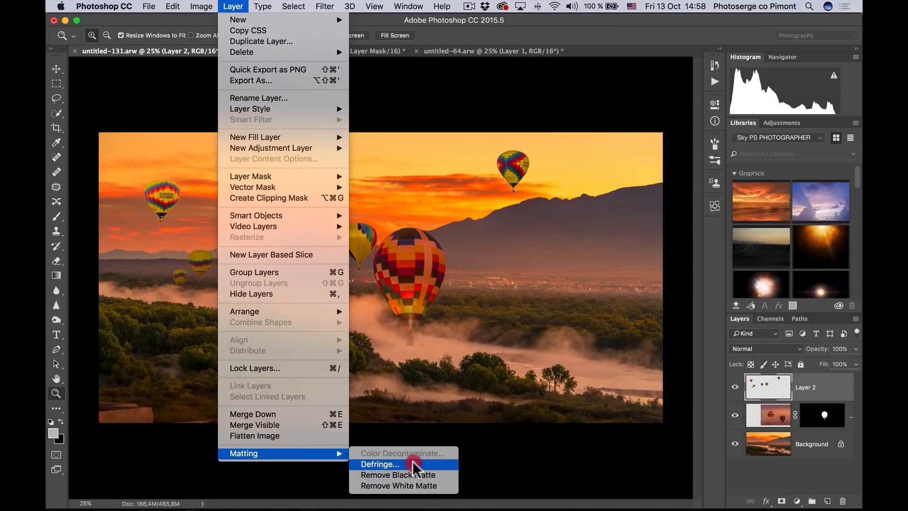
left_click(381, 464)
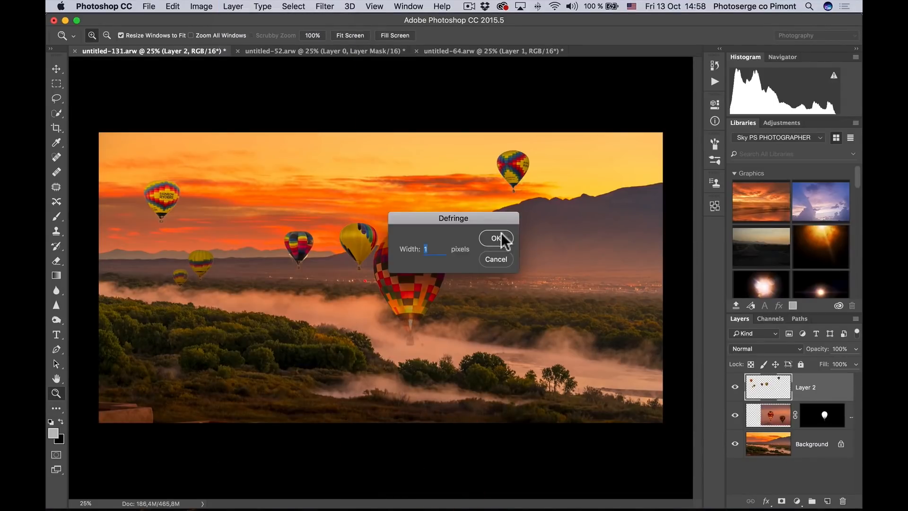
left_click(494, 238)
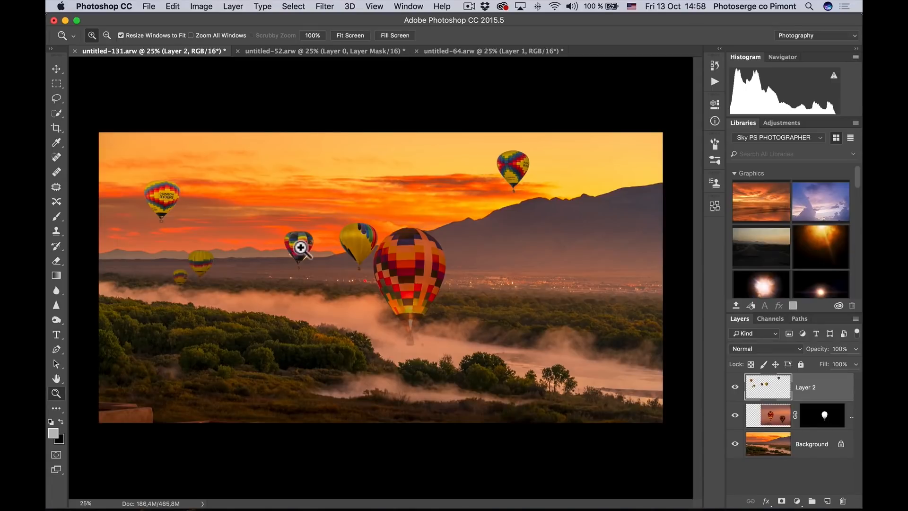
- Zoom to 200% and erase the leftover halo along the striped balloon's edge
left_click(299, 247)
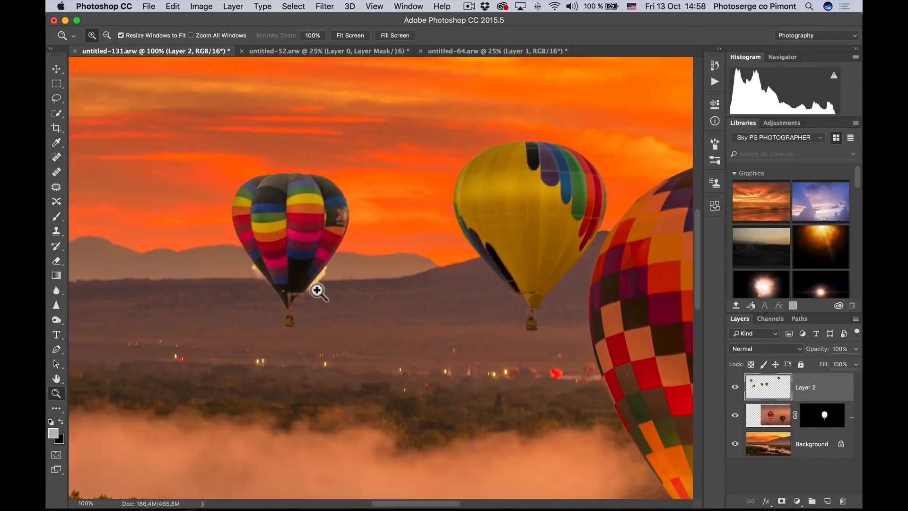
left_click(318, 291)
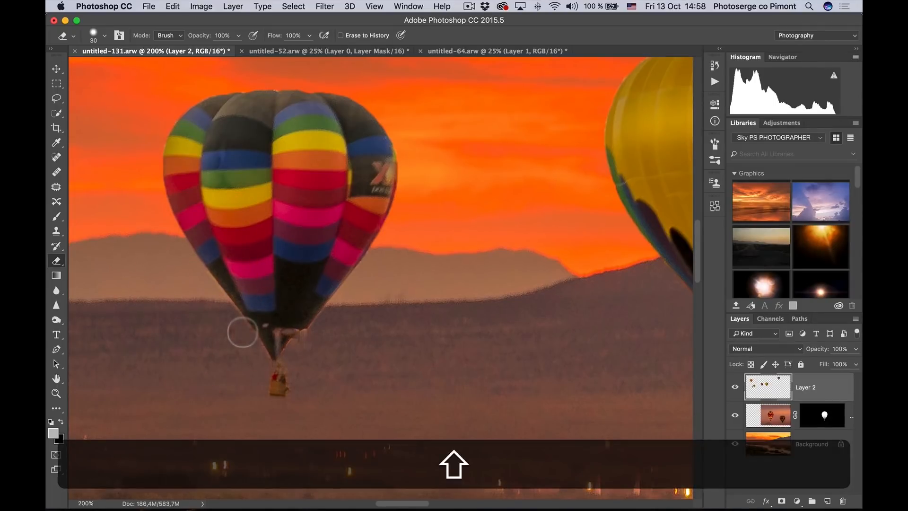
left_click(56, 393)
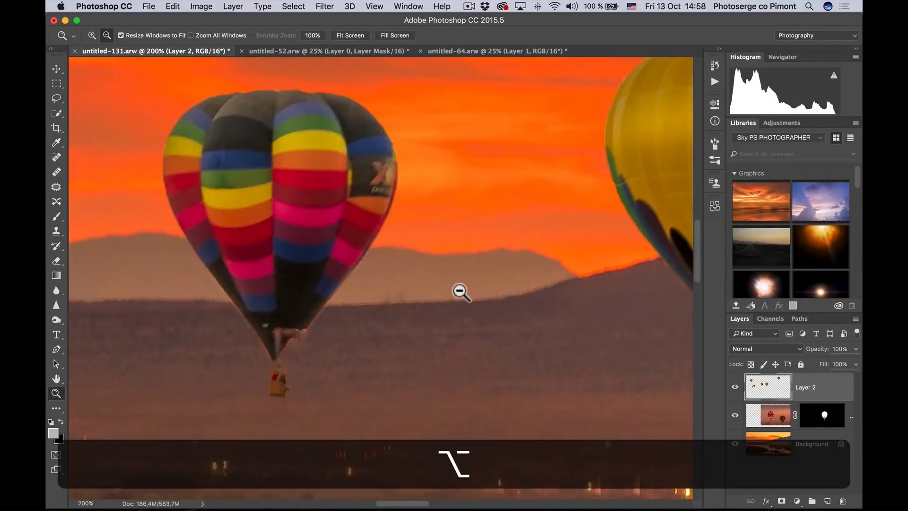
left_click(461, 291)
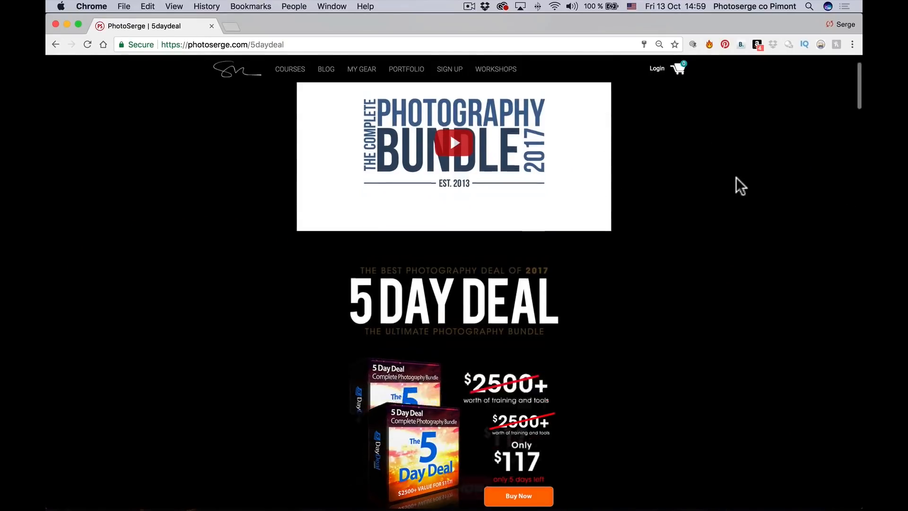
scroll("down", 3)
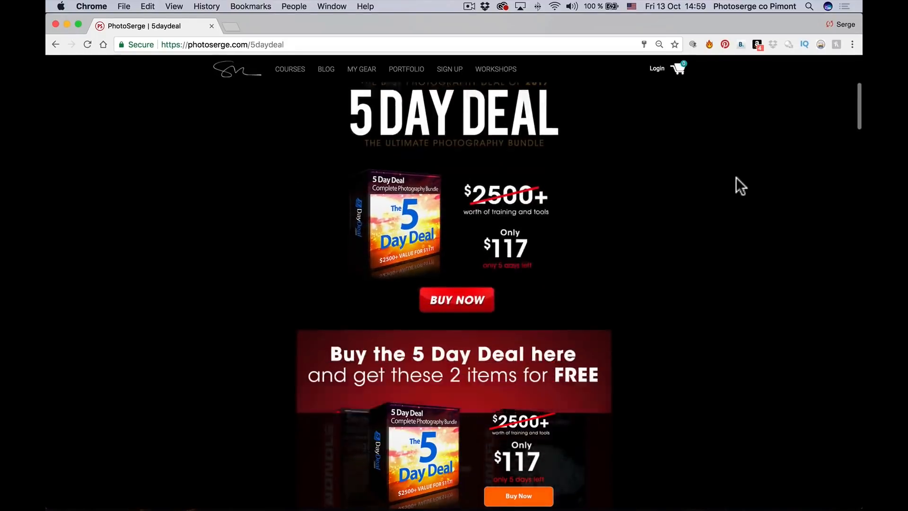
scroll("down", 3)
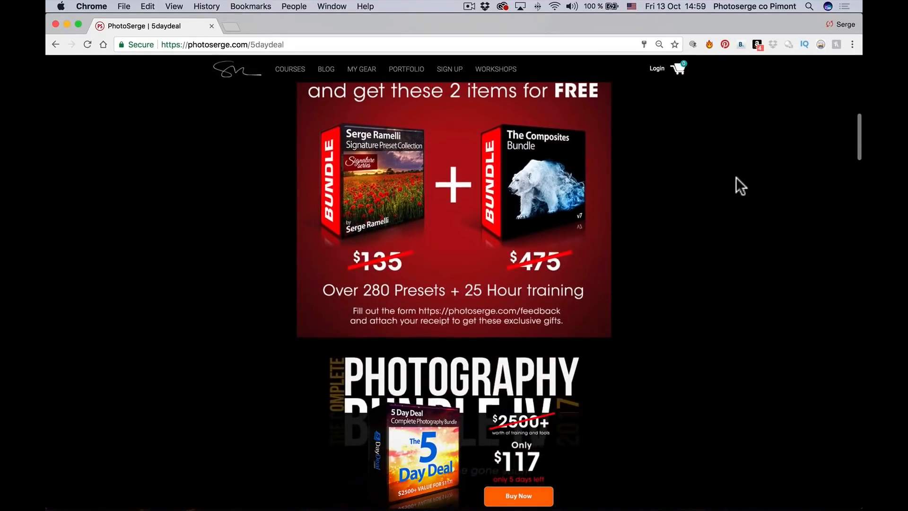
scroll("up", 3)
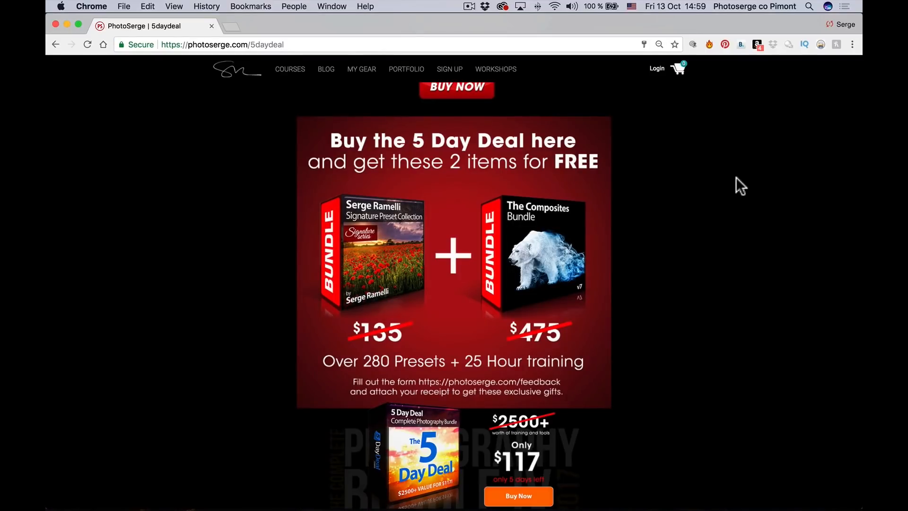
mouse_move(422, 208)
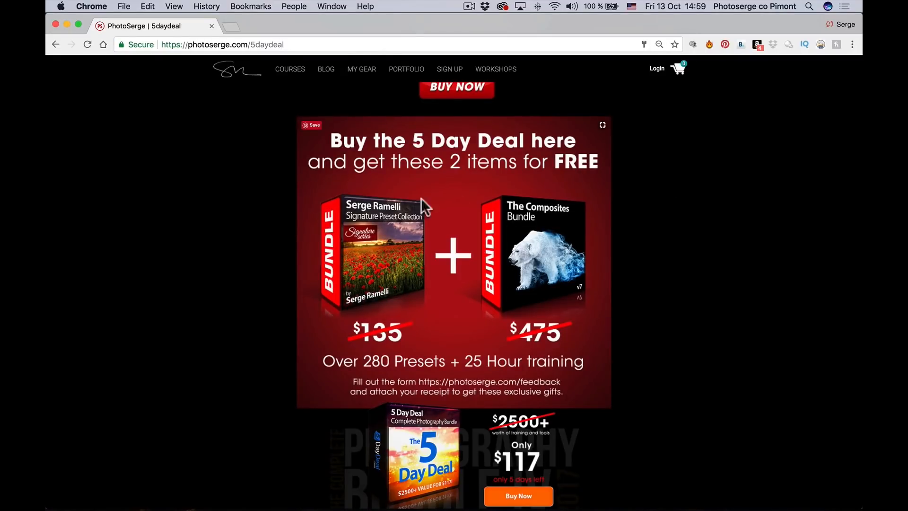
mouse_move(558, 240)
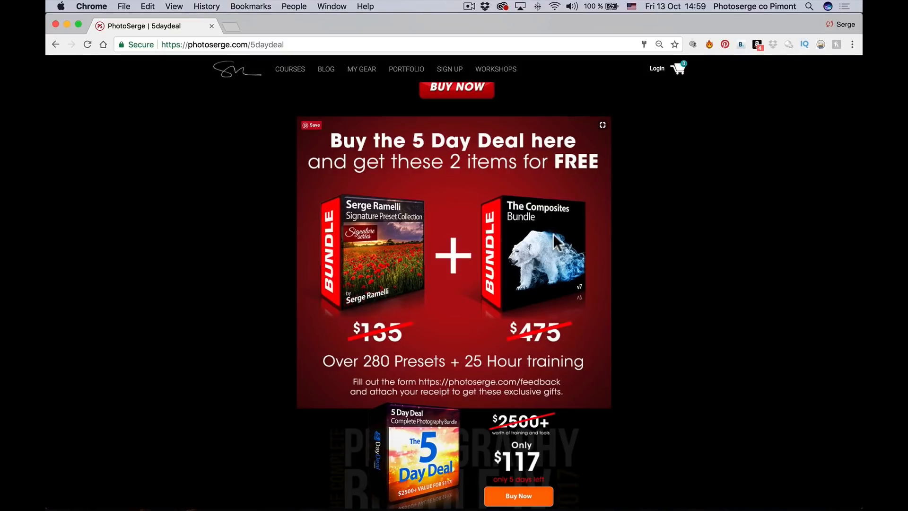
mouse_move(636, 337)
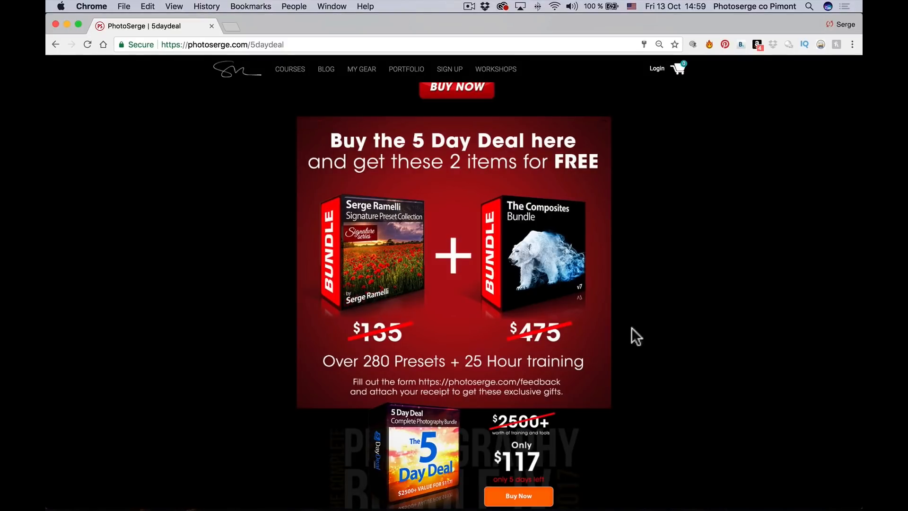
scroll("down", 3)
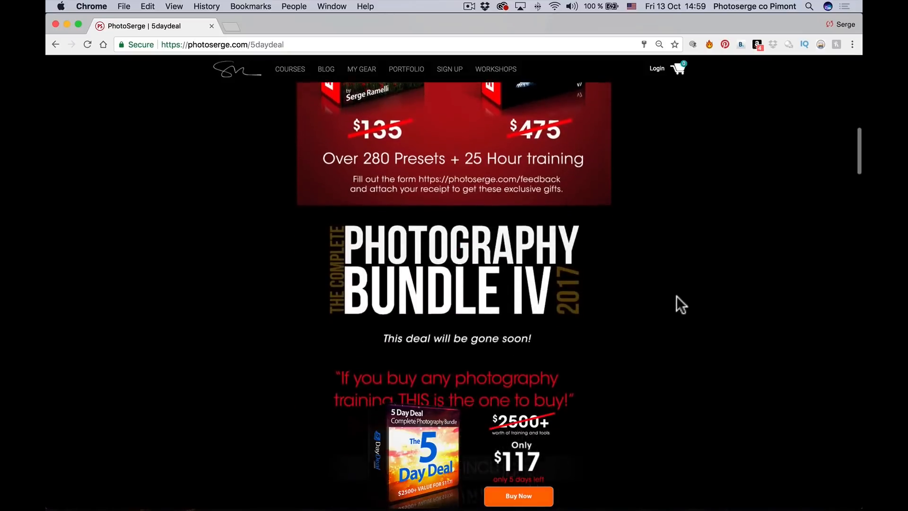
scroll("down", 3)
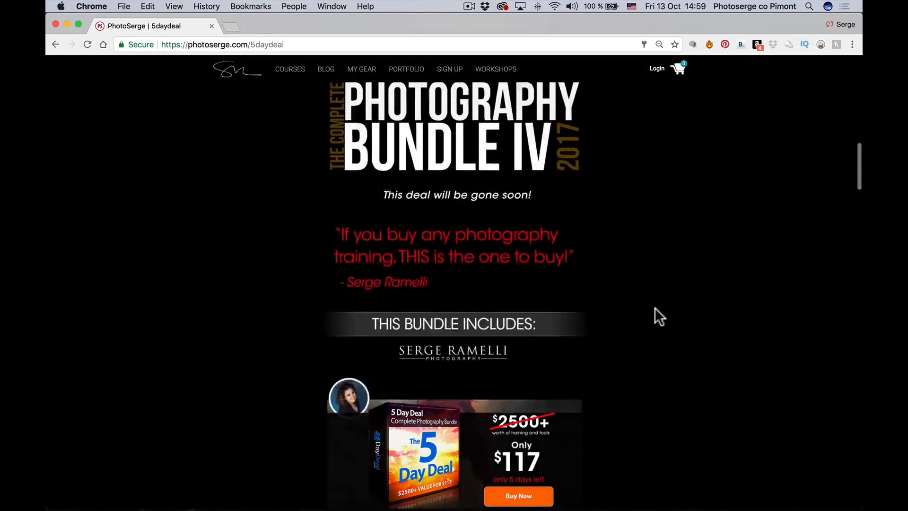
scroll("down", 3)
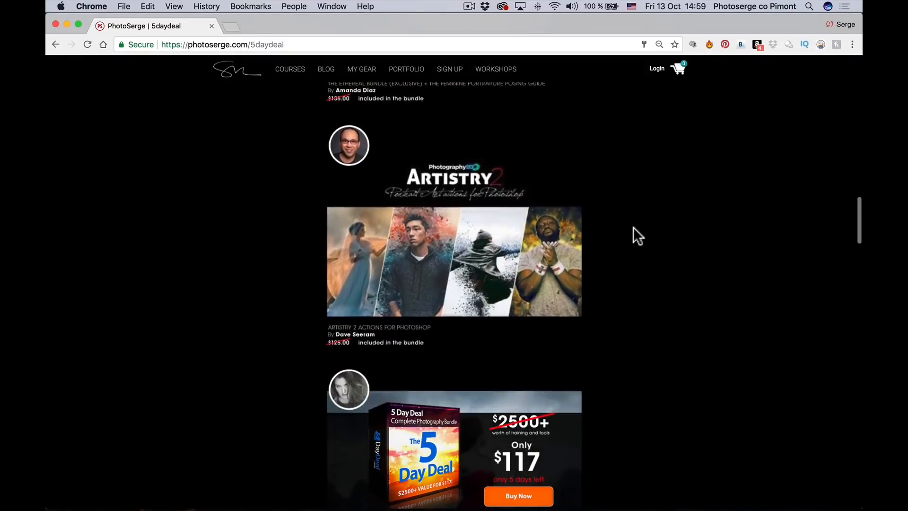
scroll("down", 3)
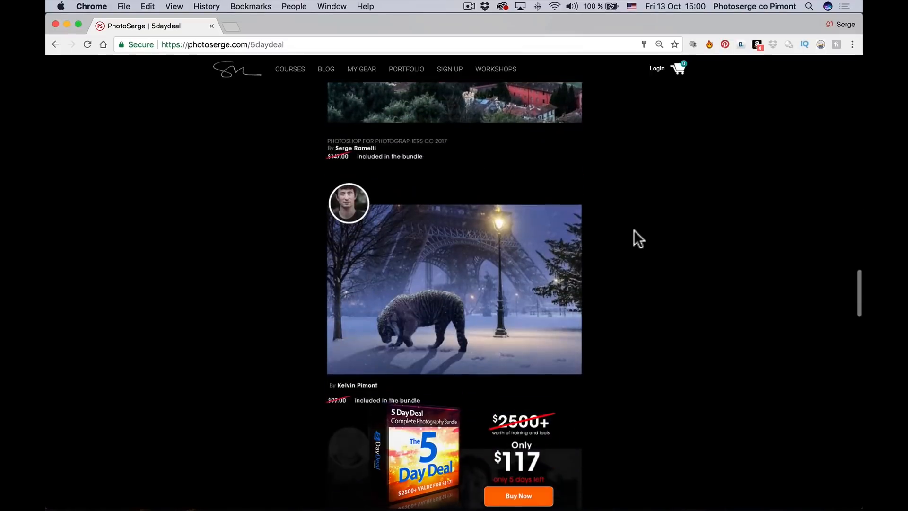
scroll("down", 3)
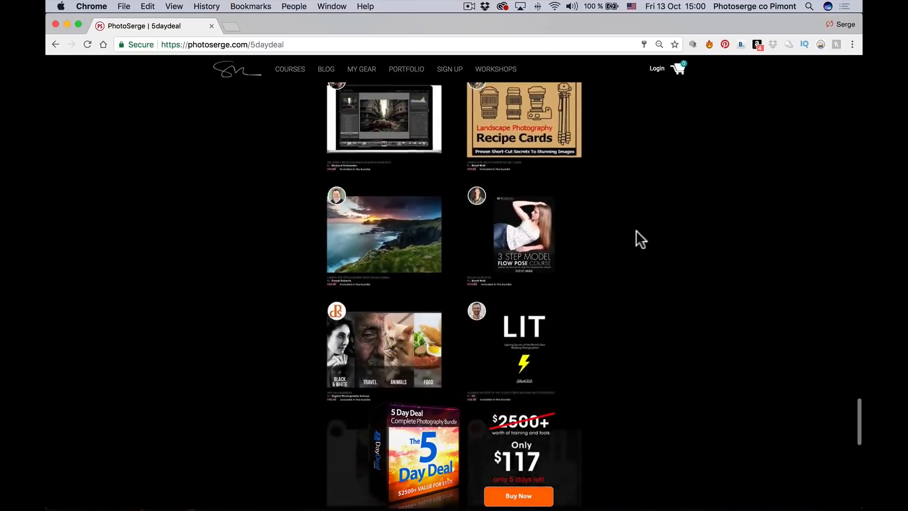
scroll("down", 3)
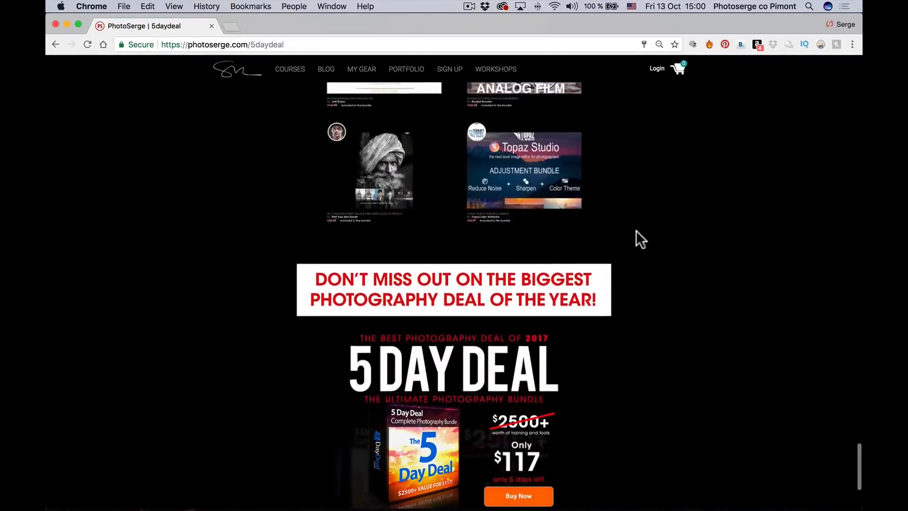
scroll("down", 3)
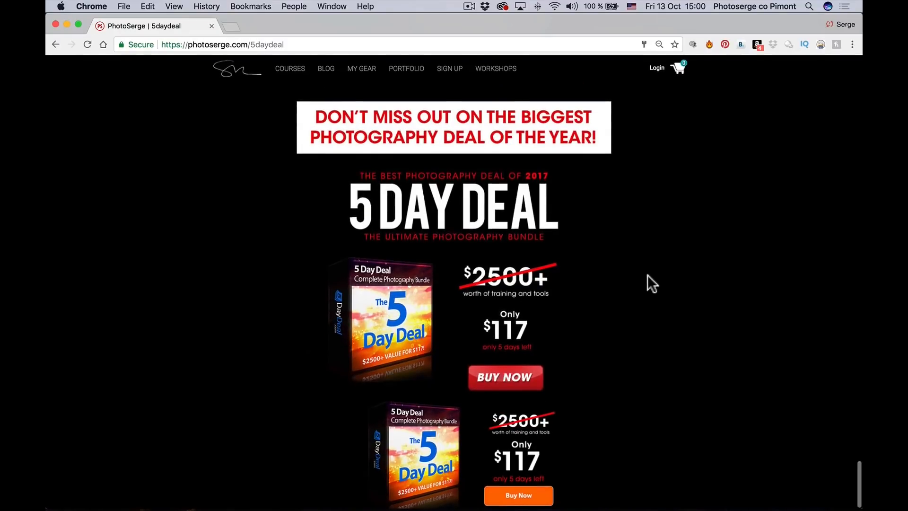
scroll("down", 3)
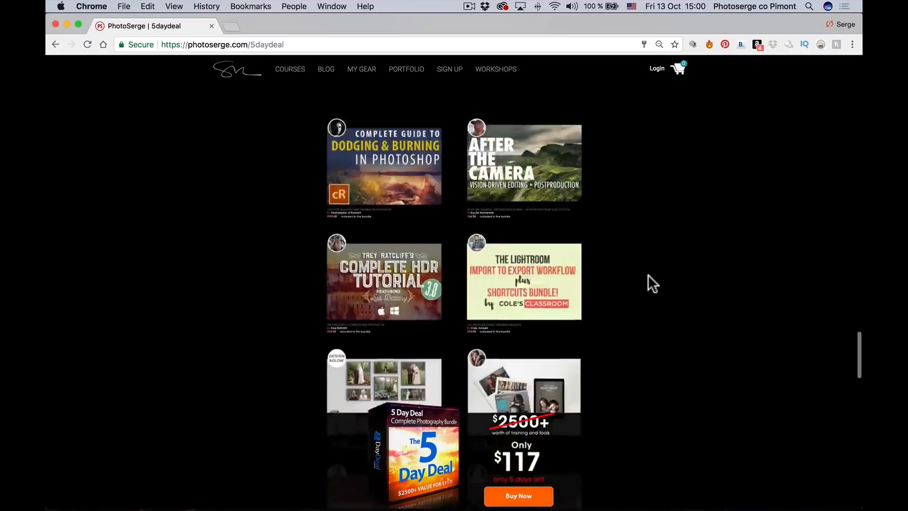
scroll("down", 3)
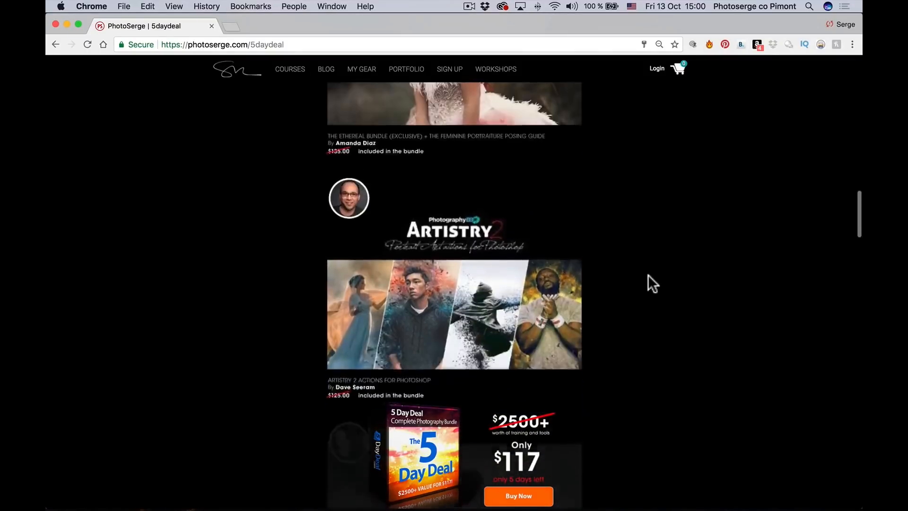